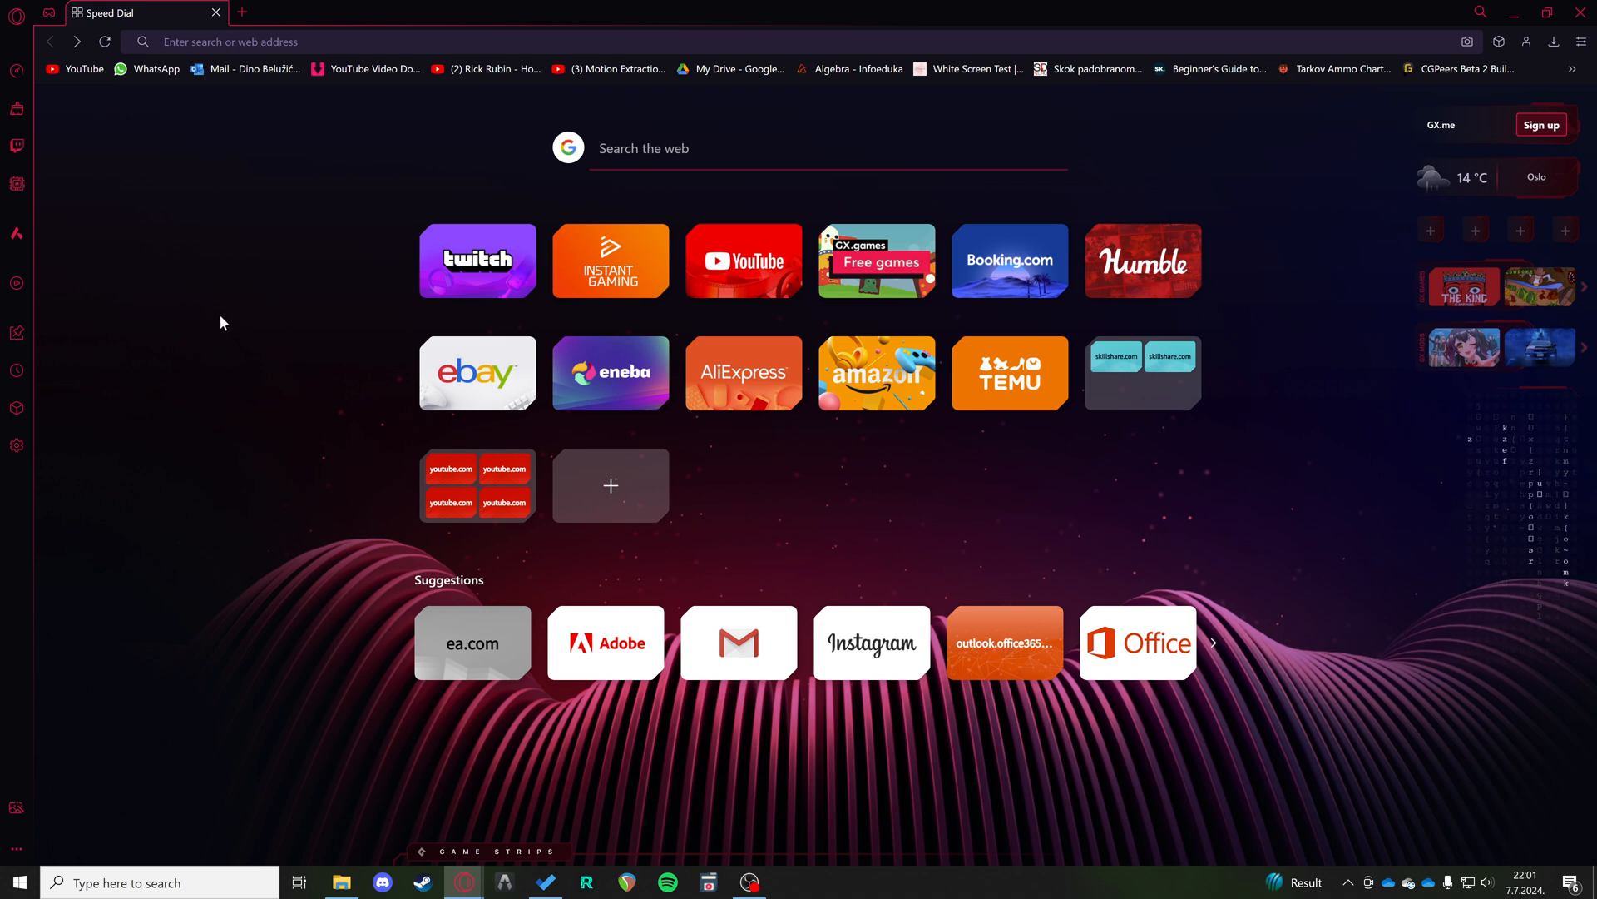
mouse_move(17, 449)
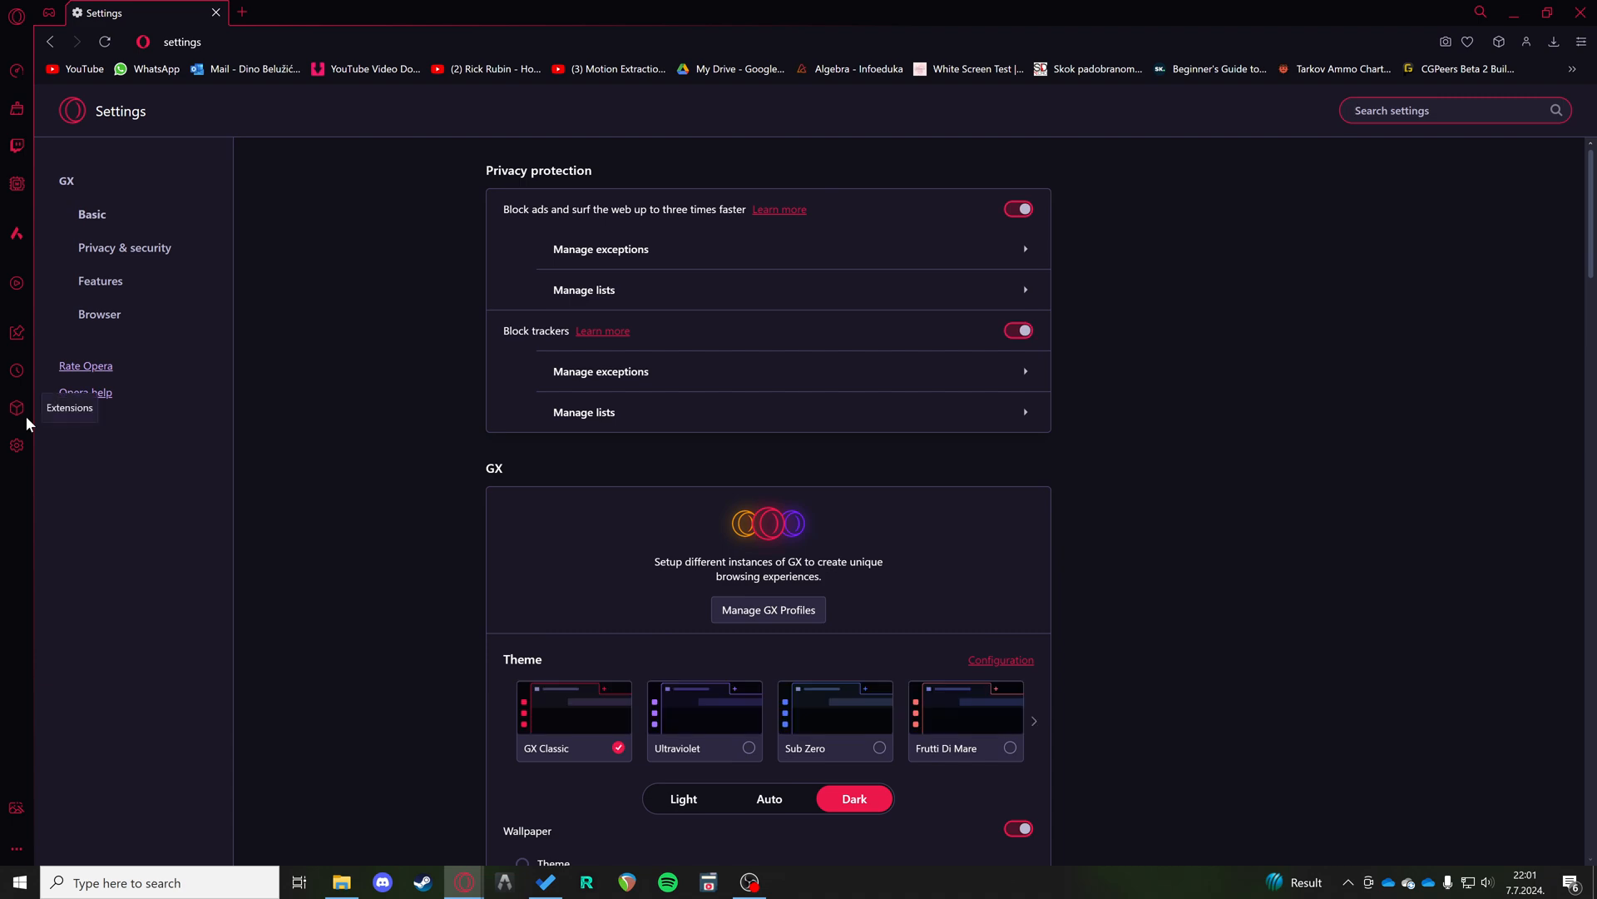
scroll(down, 3)
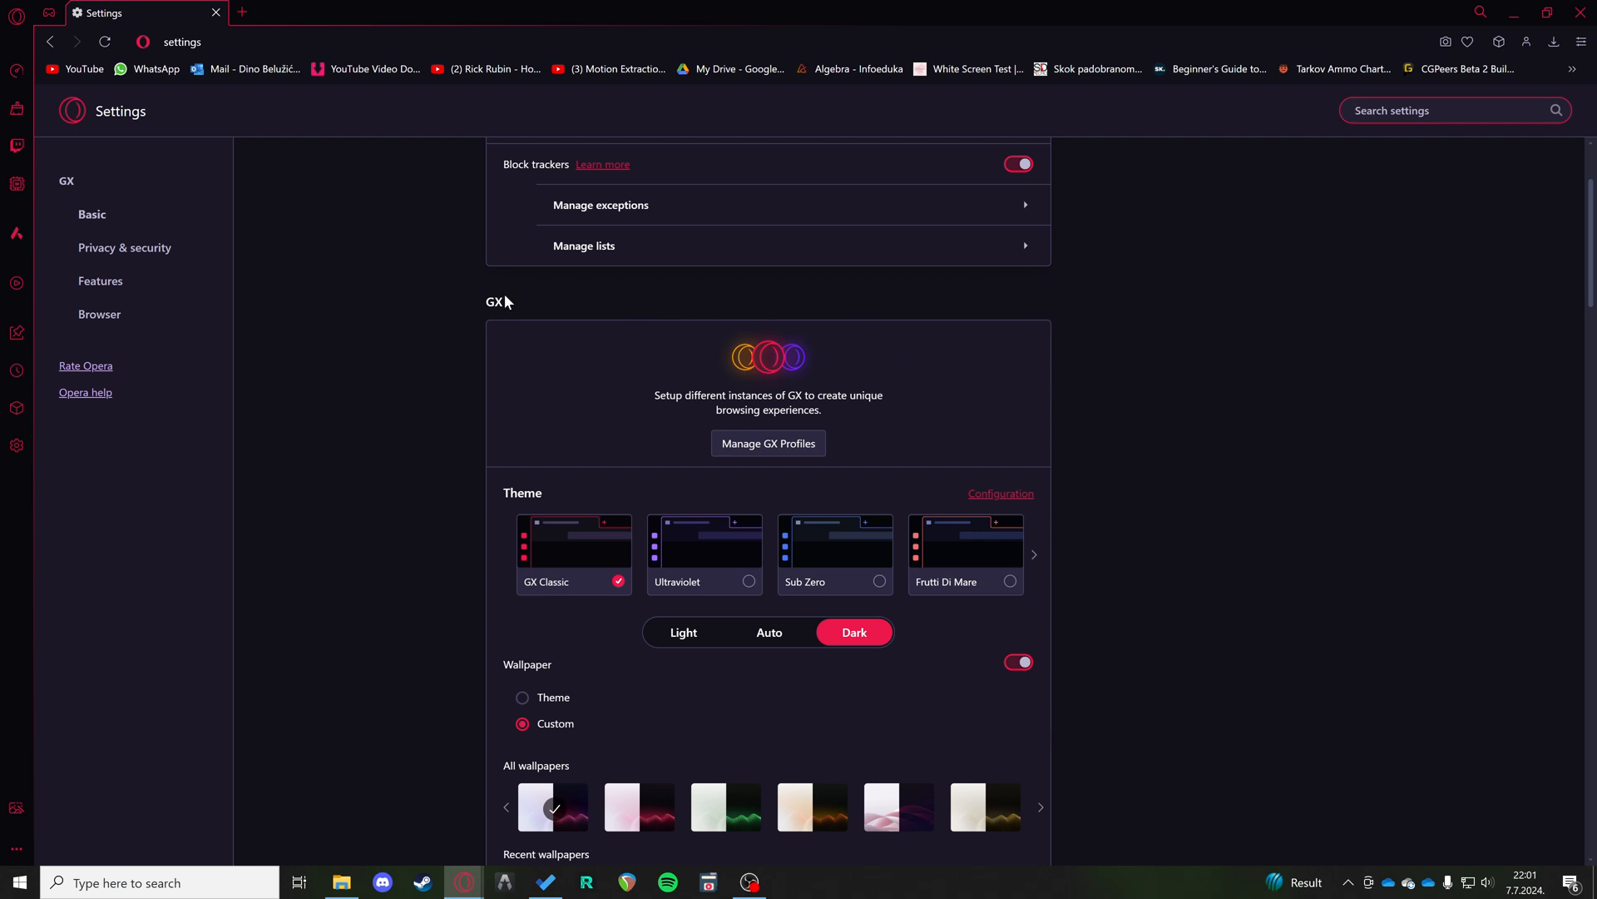
scroll(down, 3)
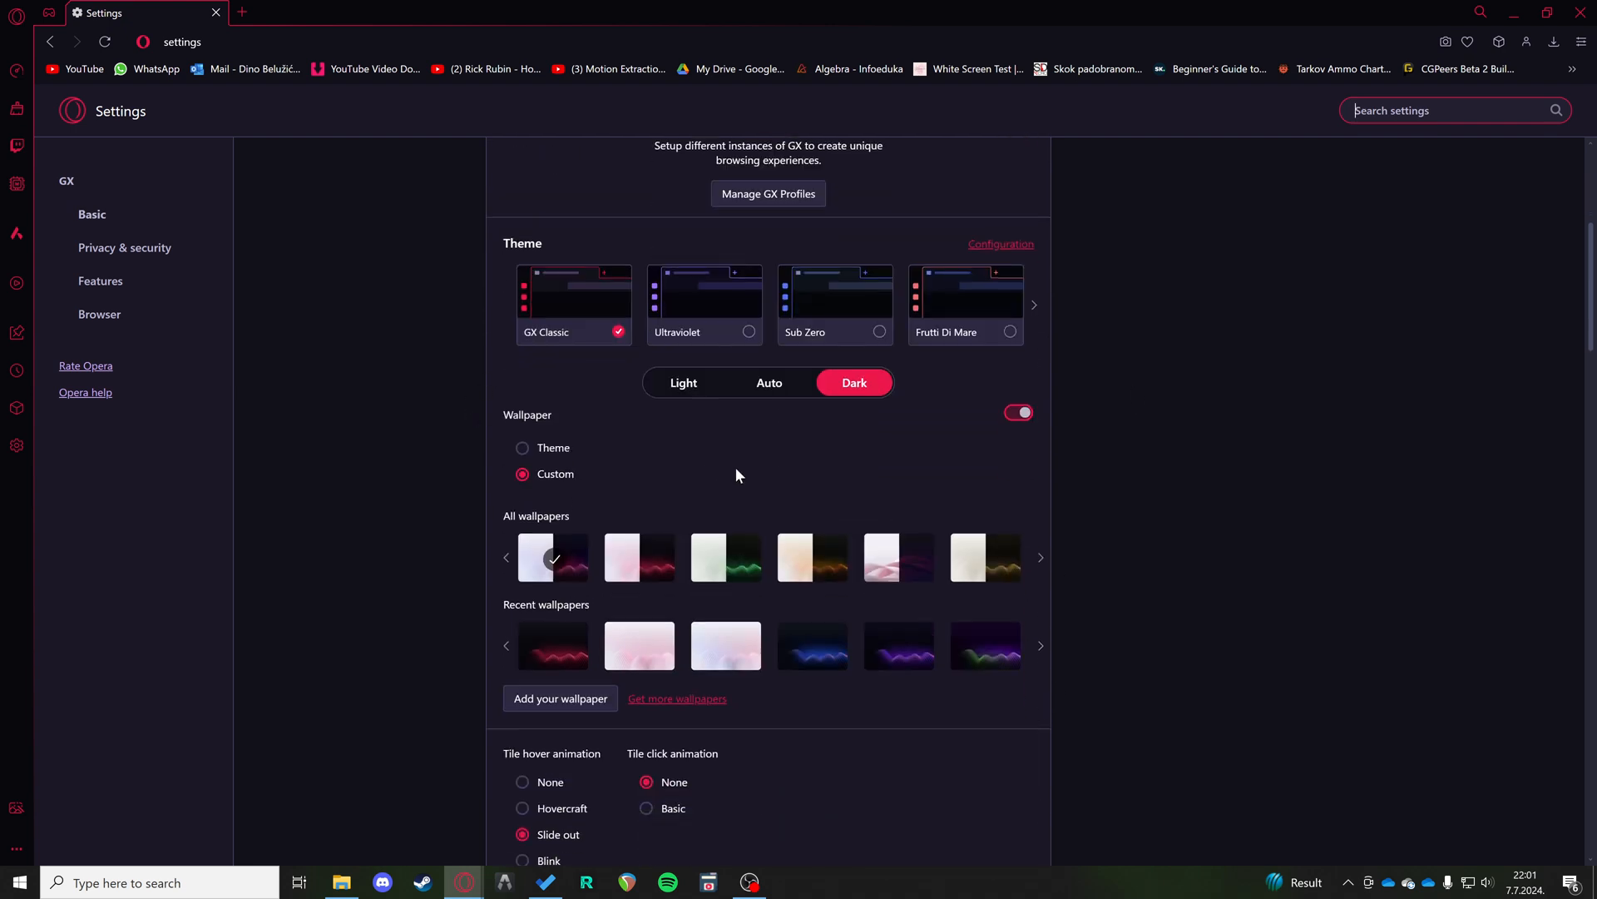
mouse_move(1142, 482)
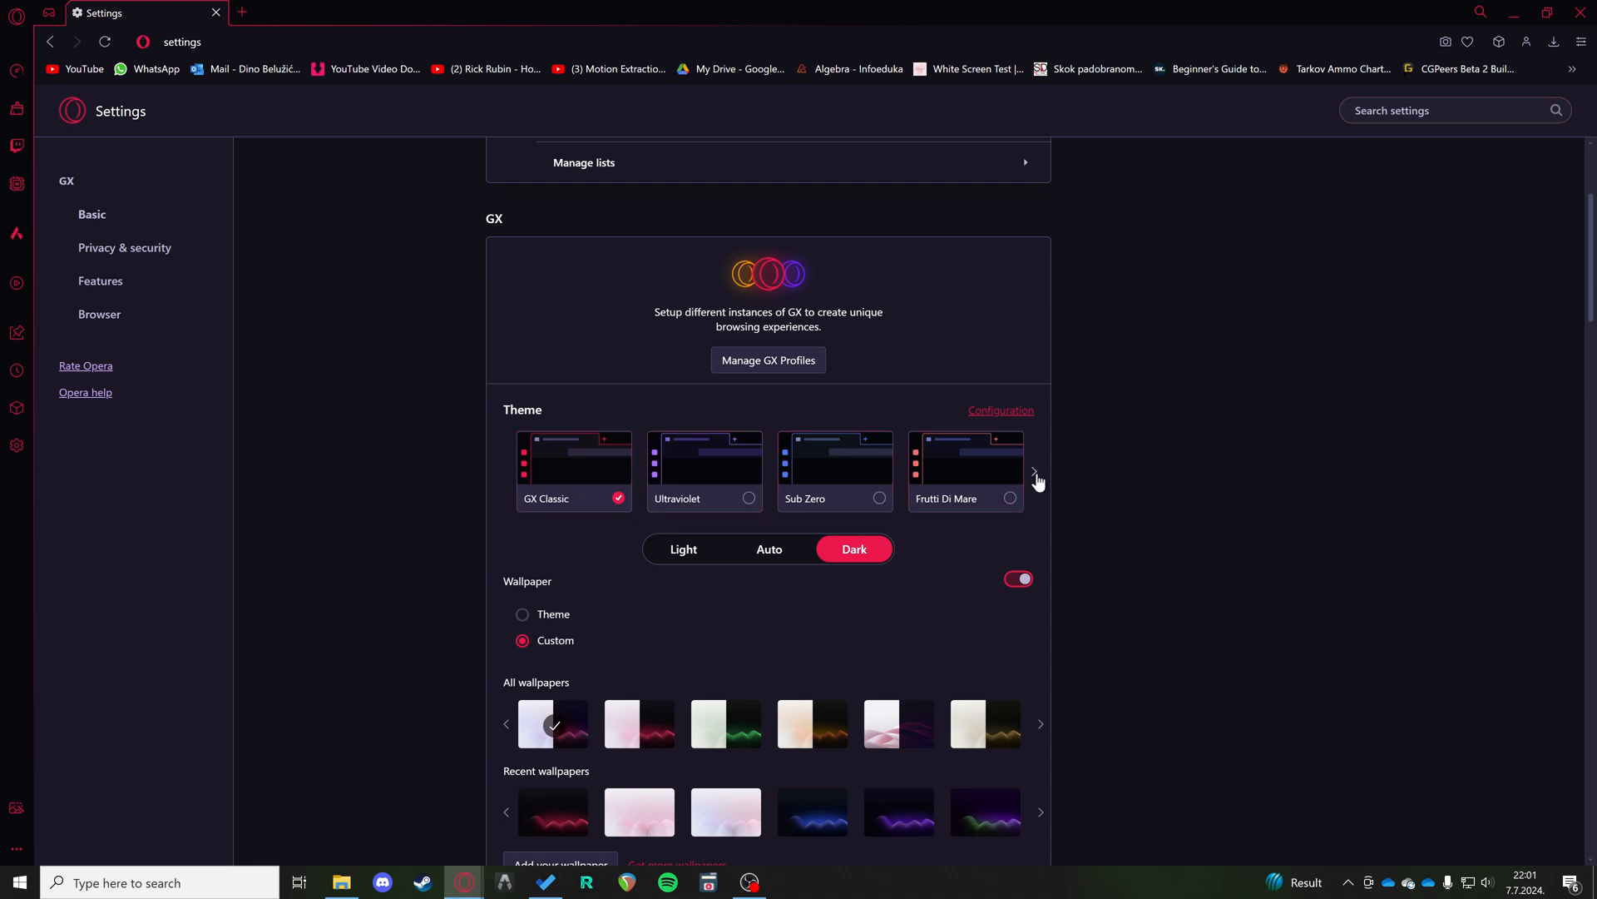
click(1033, 471)
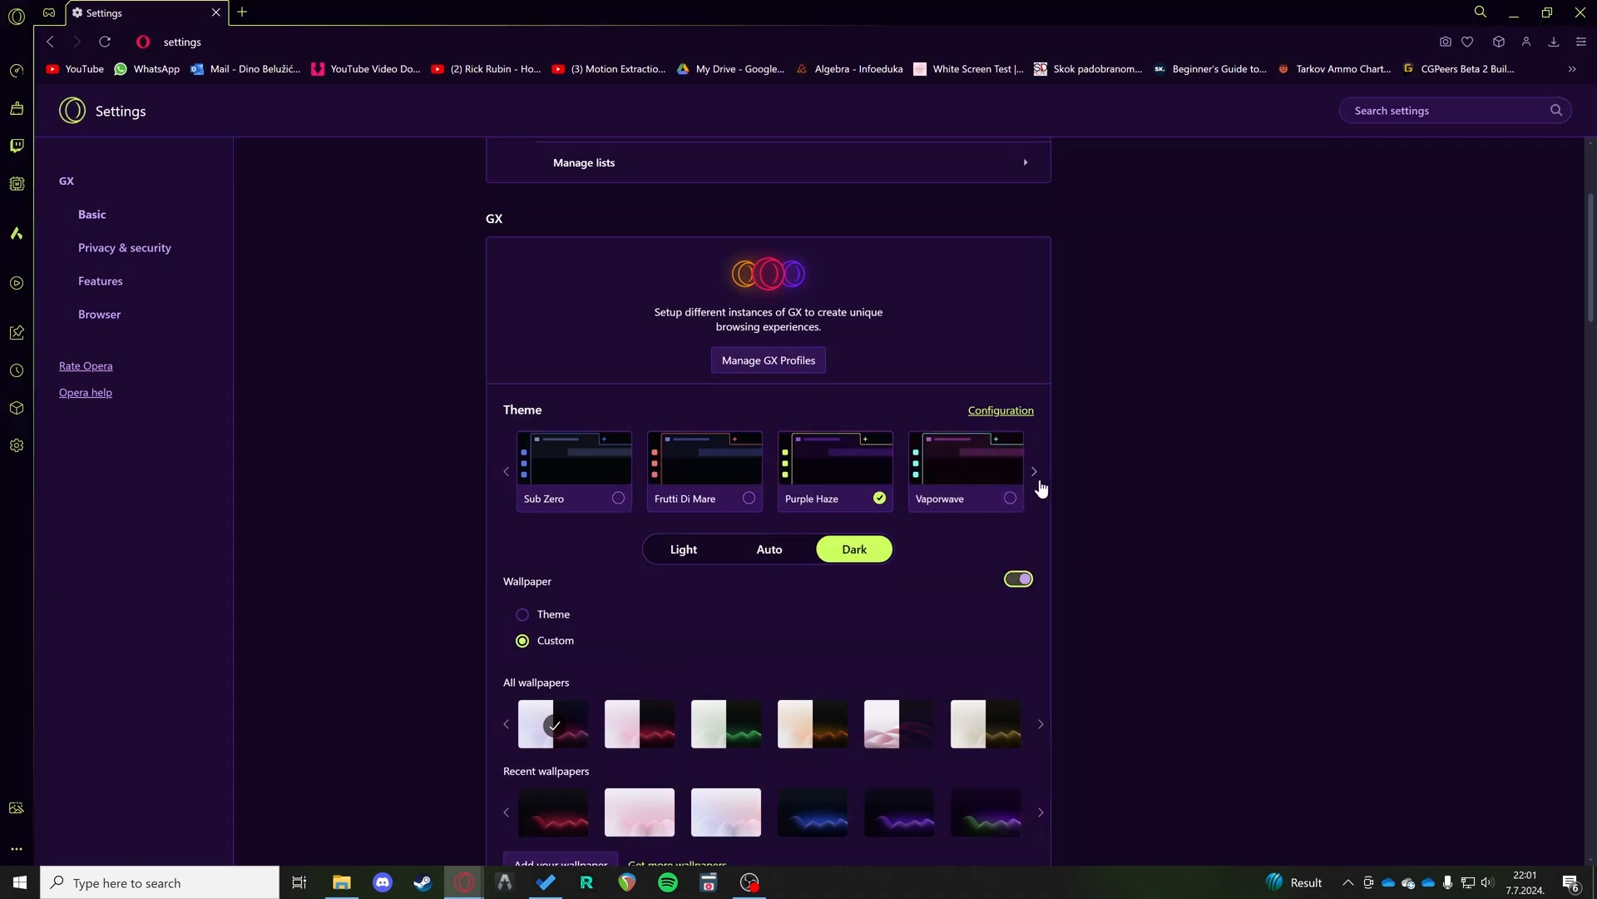
click(1035, 470)
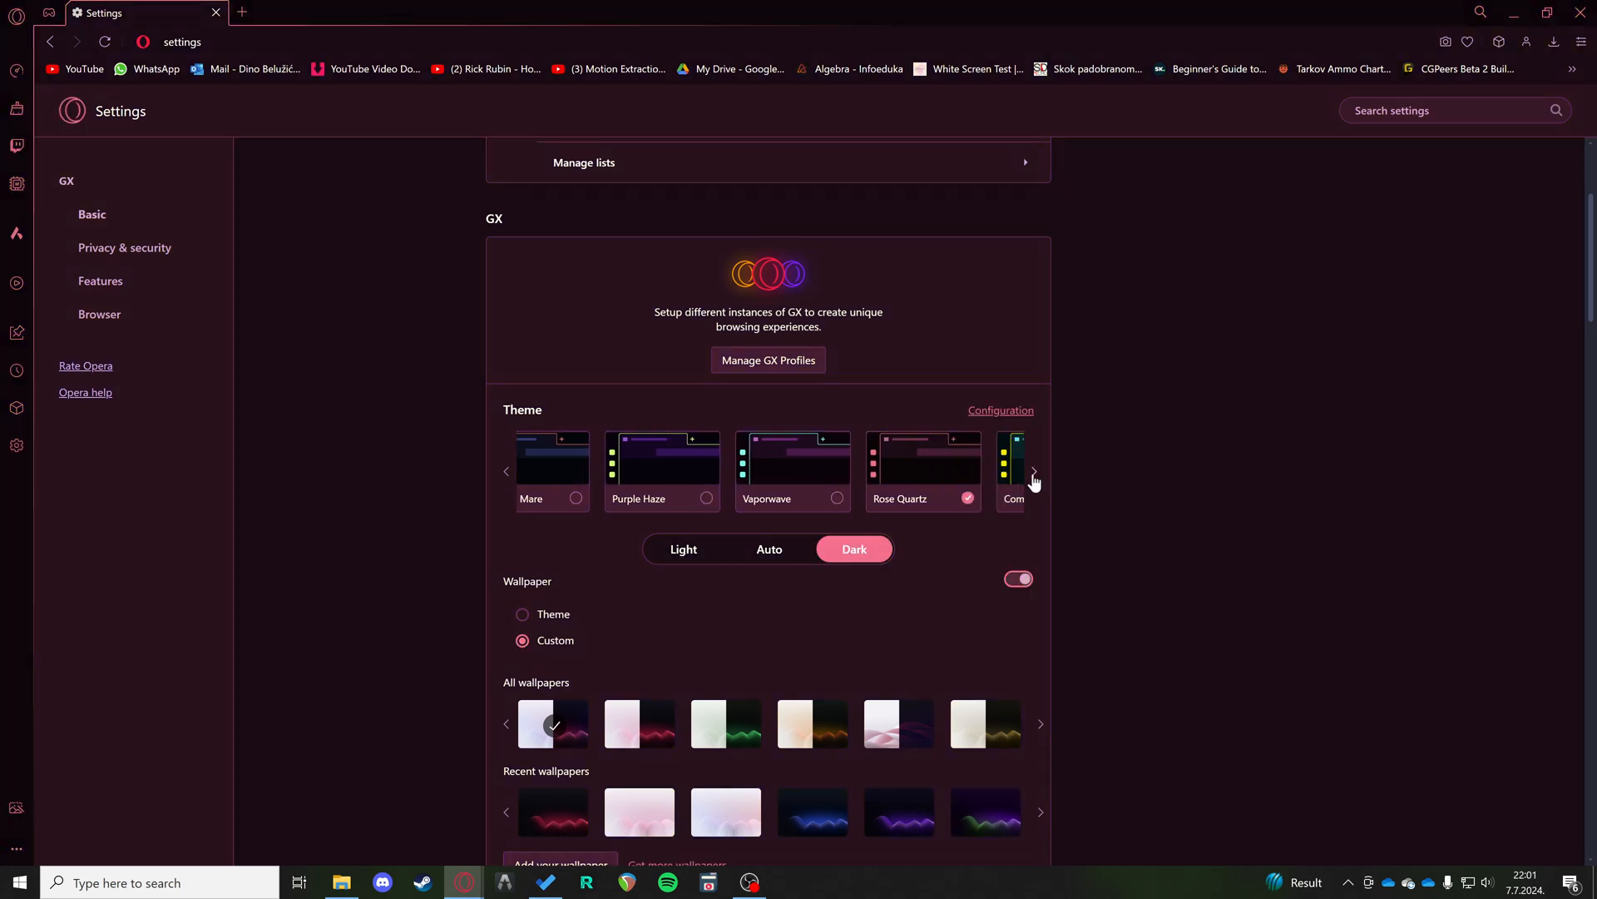
click(1034, 470)
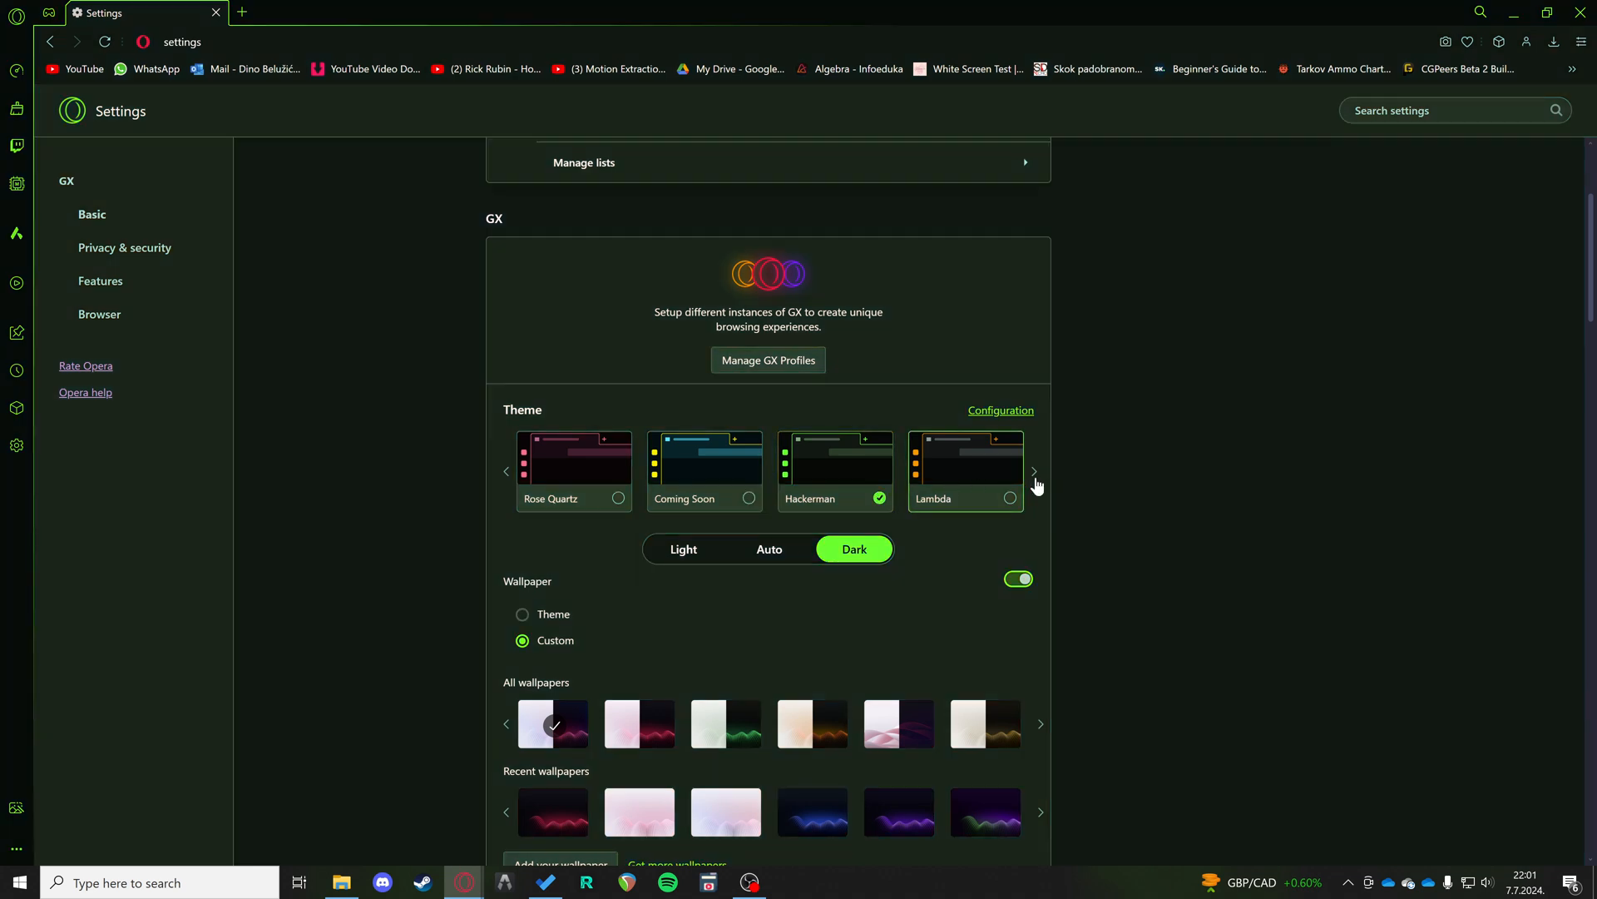
click(573, 469)
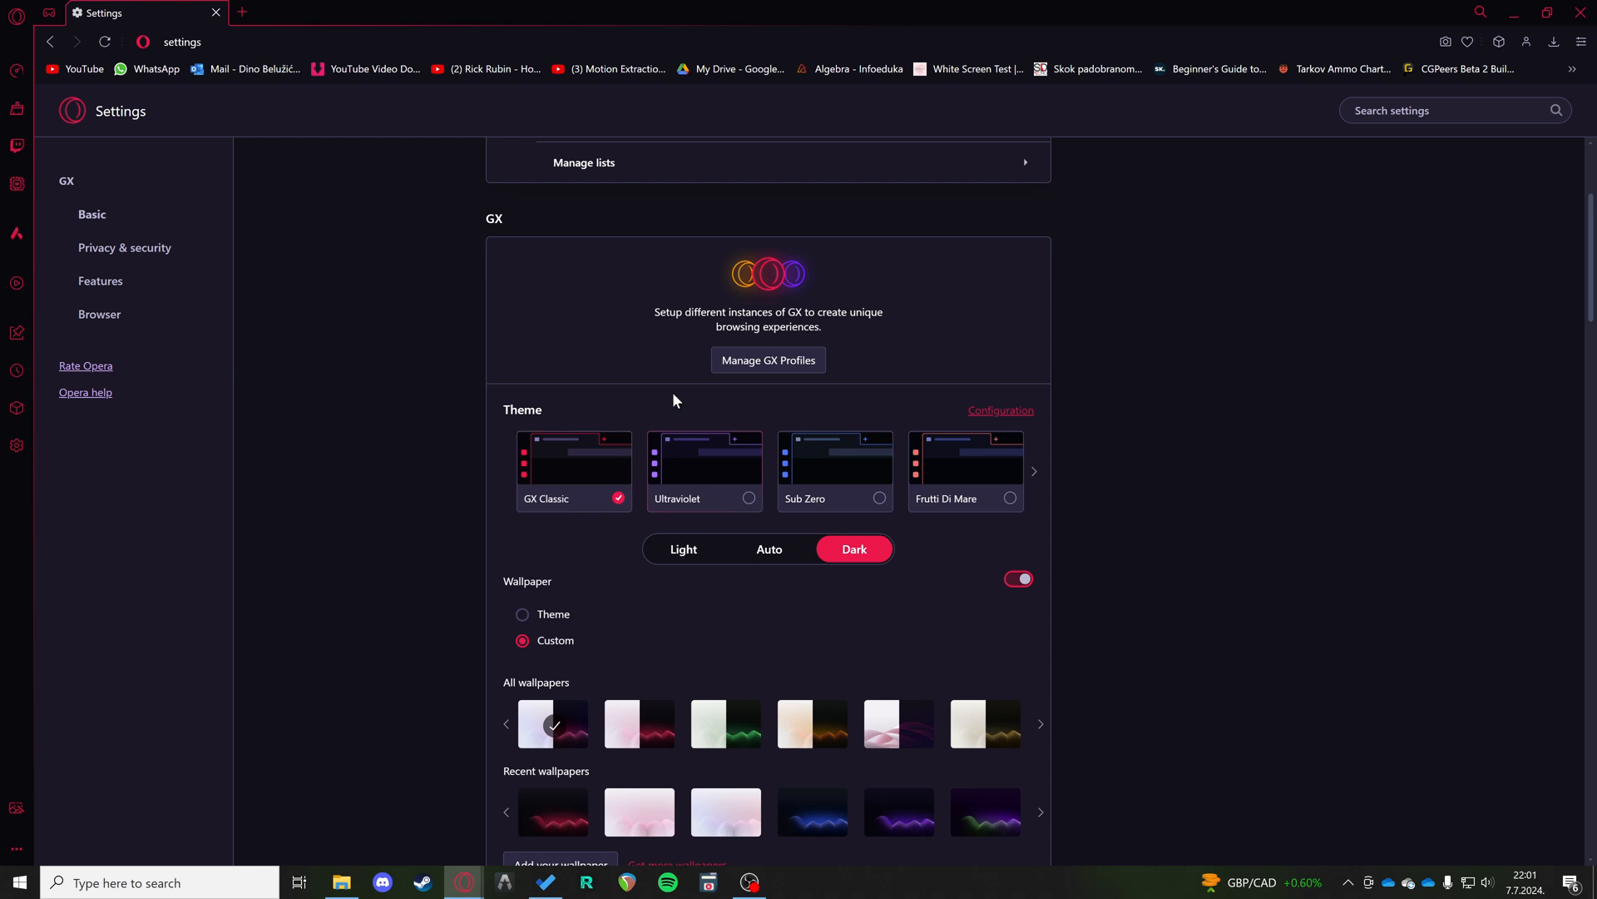
- Apply the green wave wallpaper and check it on a new start page tab
scroll(down, 3)
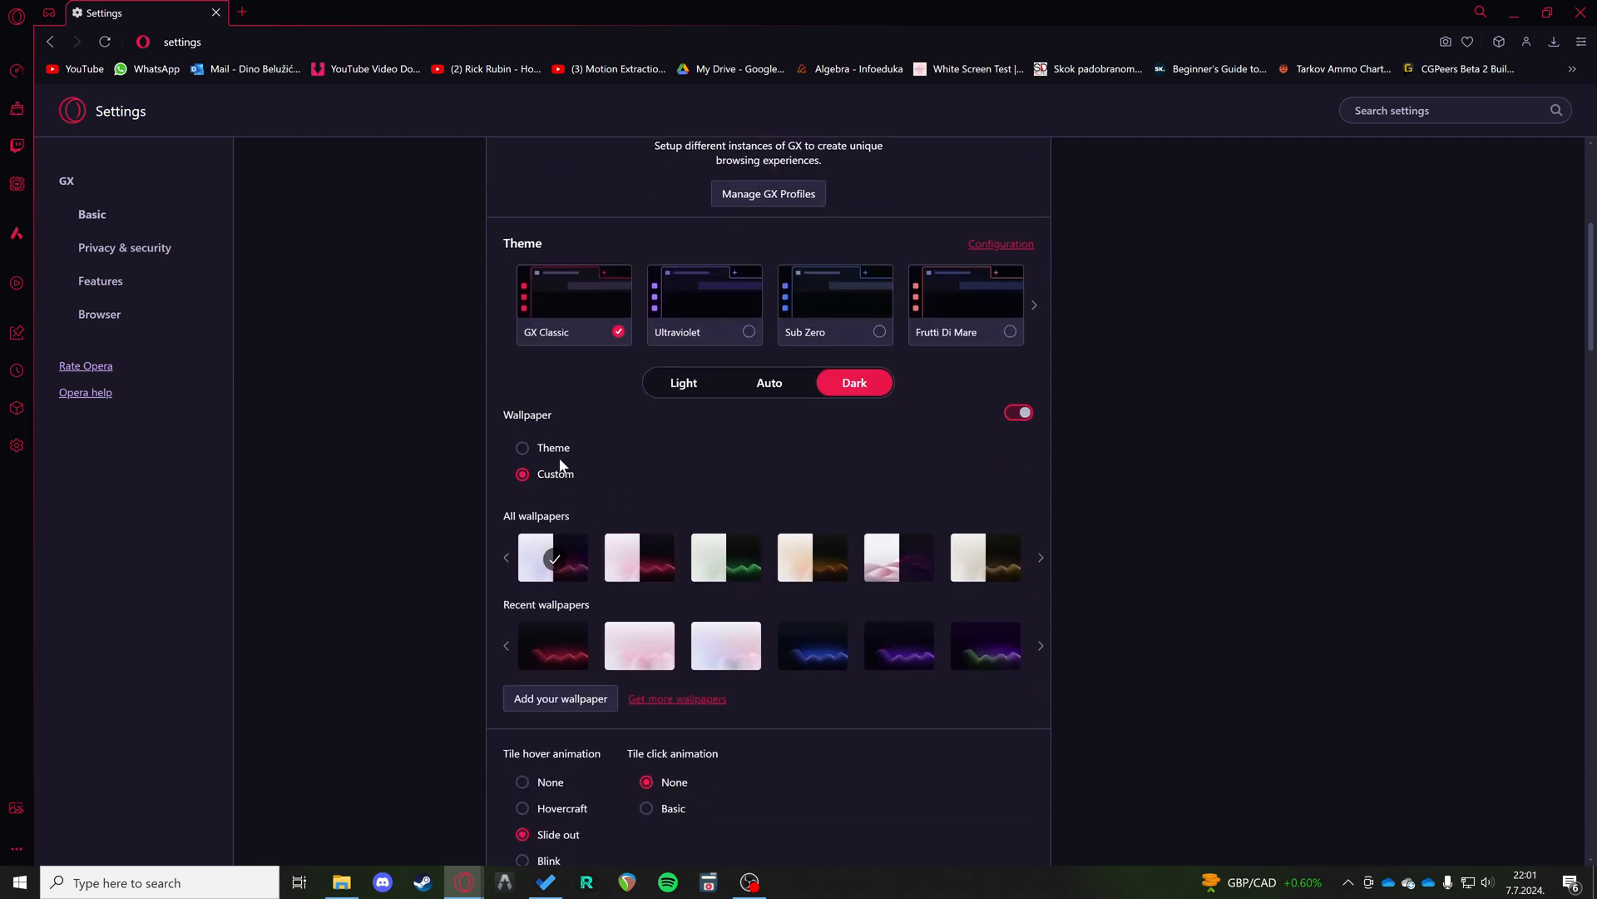
scroll(down, 3)
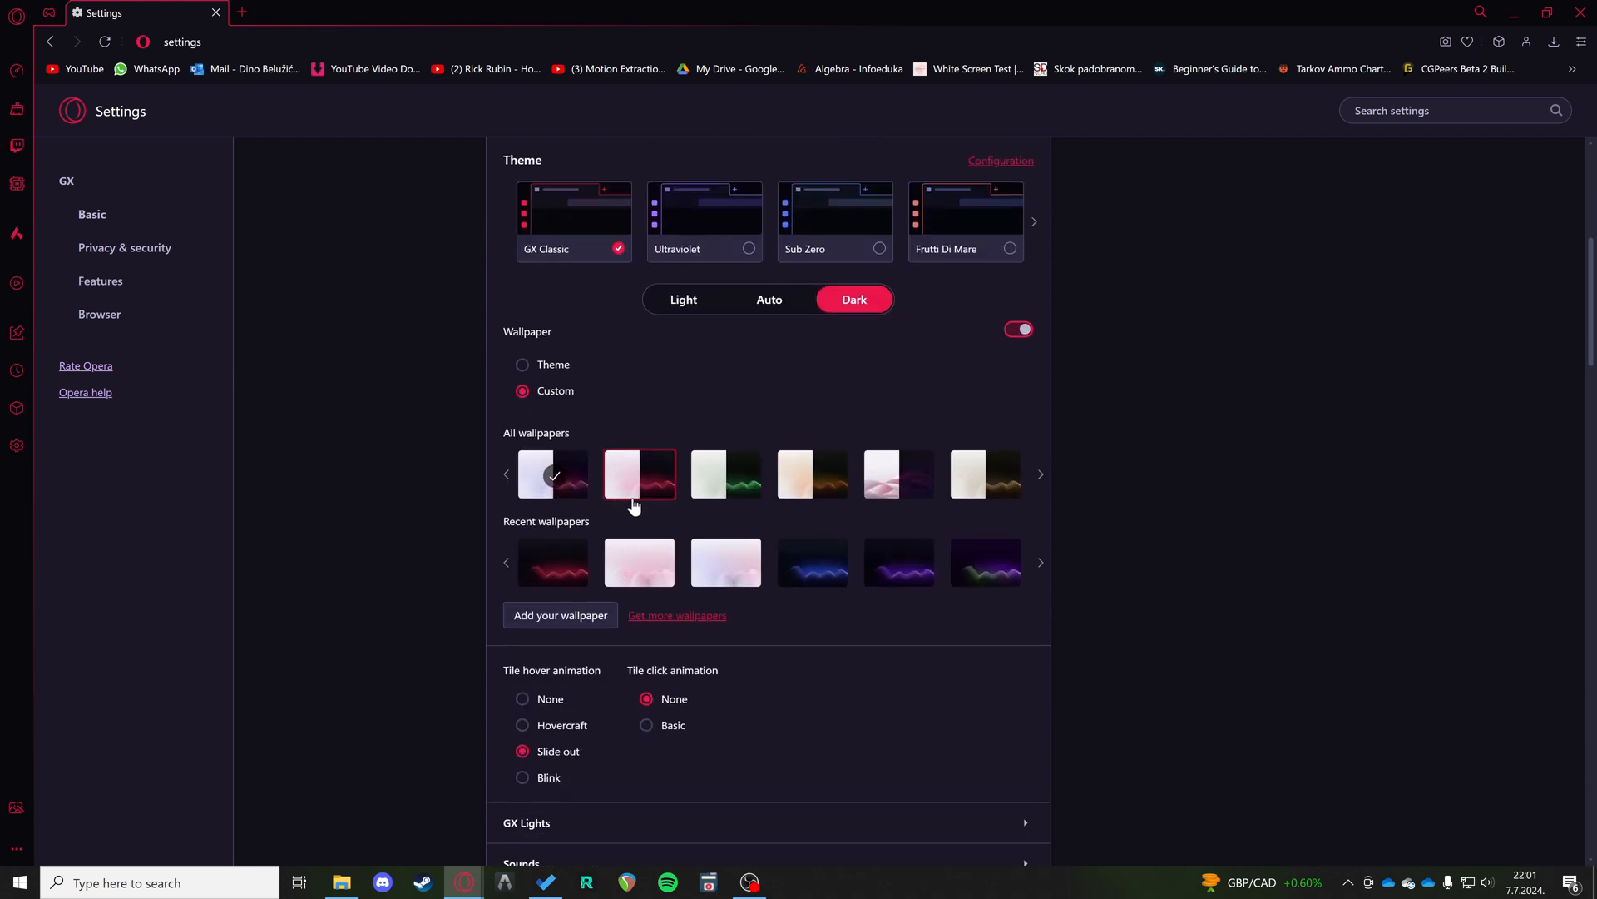
click(406, 12)
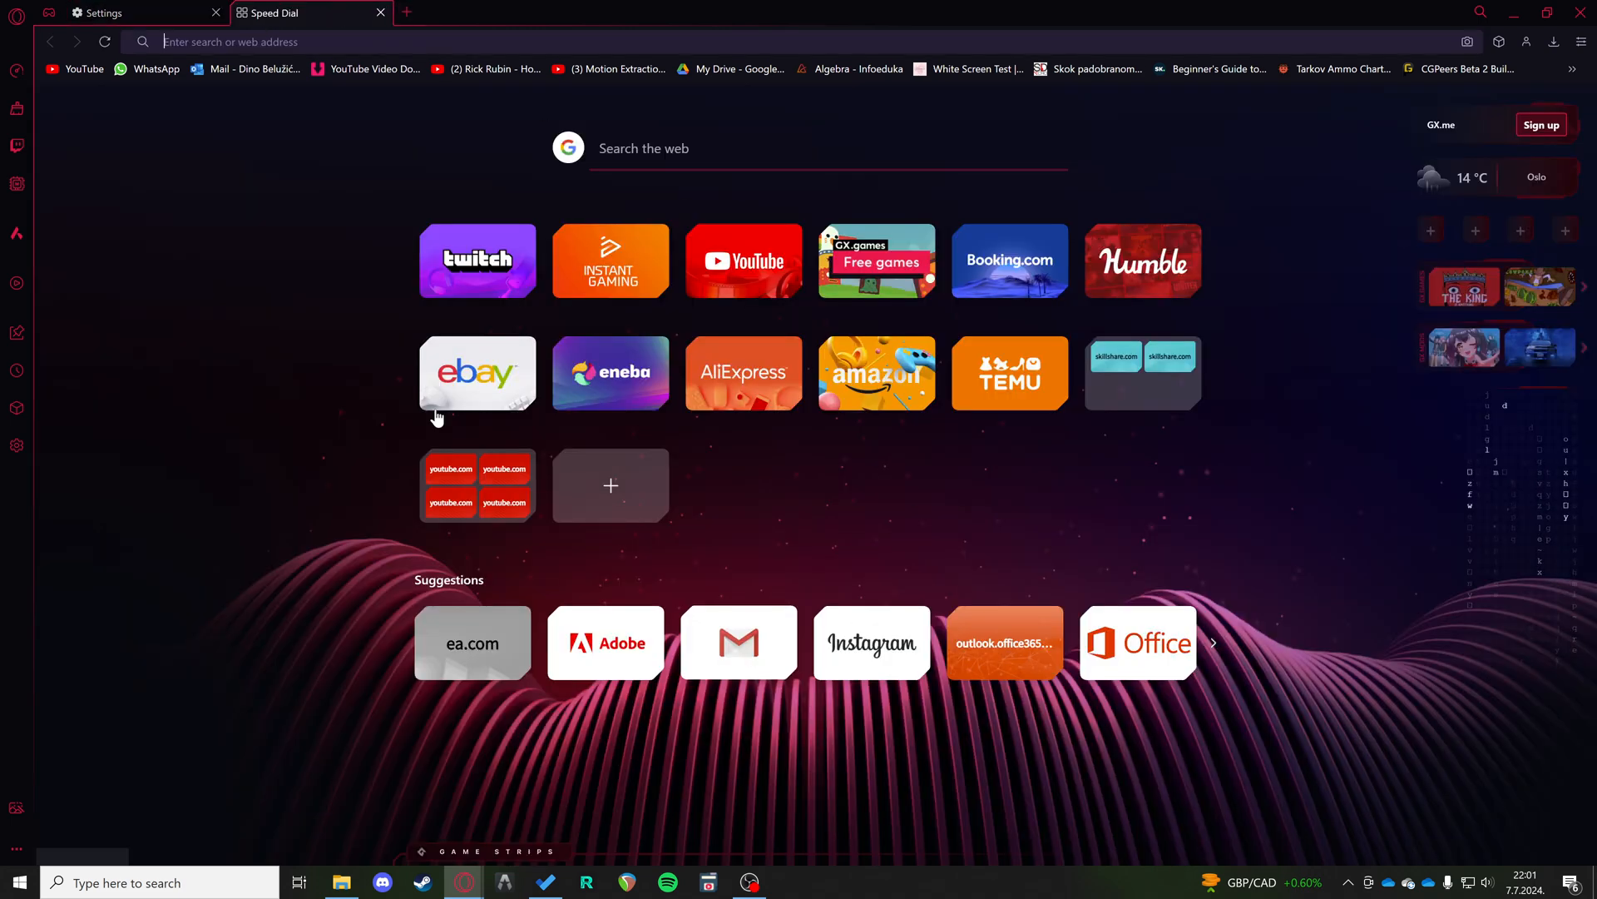
click(115, 12)
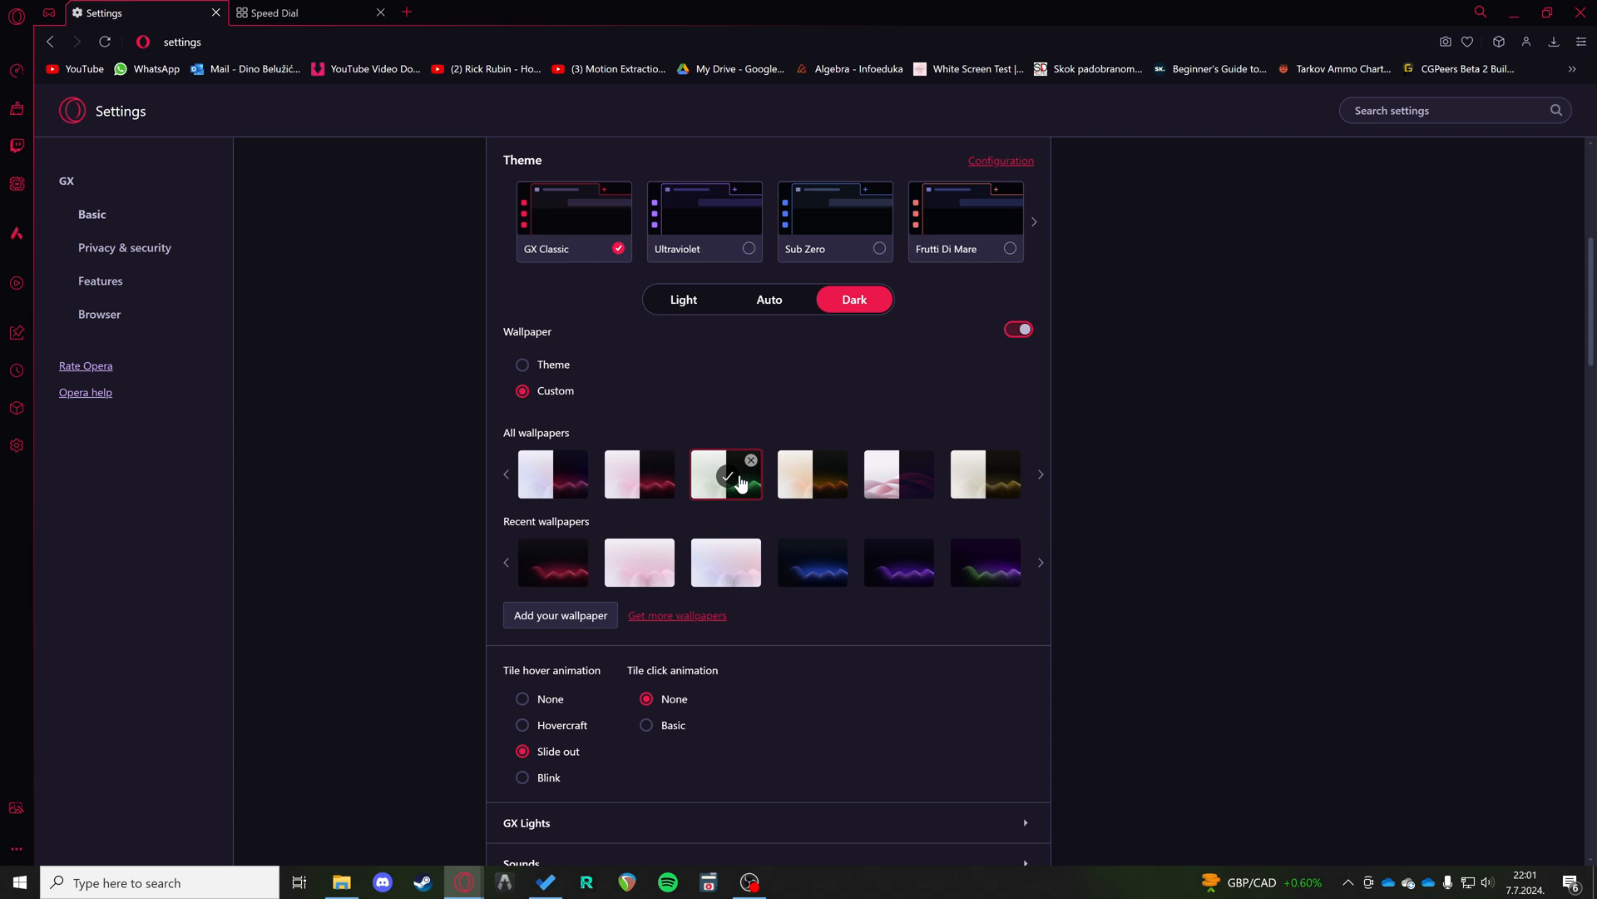
click(268, 12)
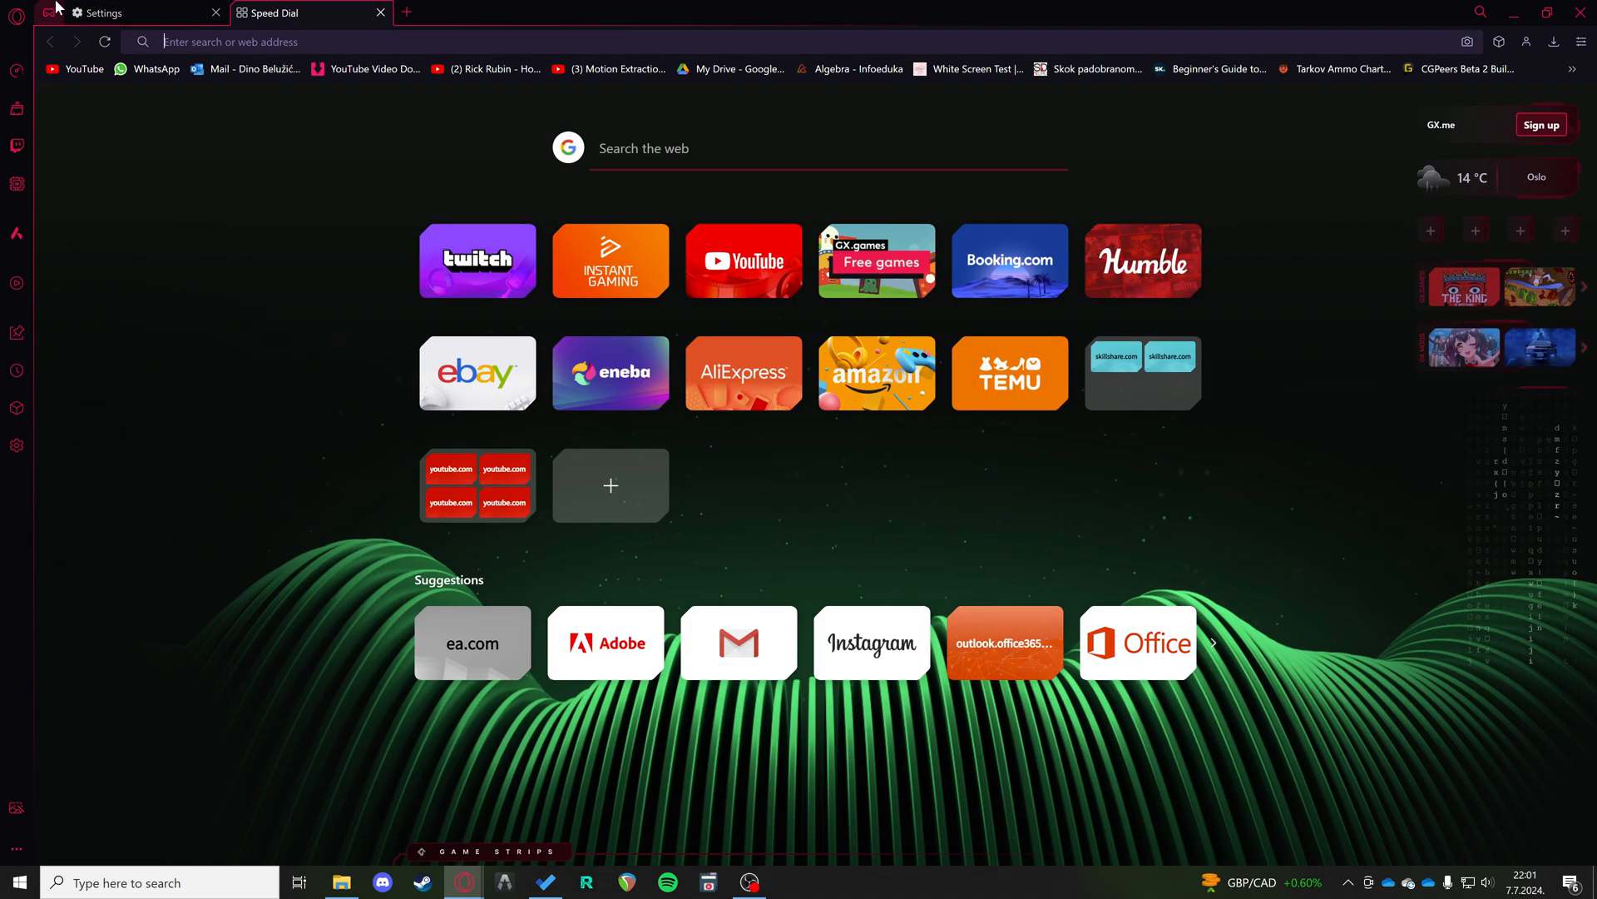
click(96, 12)
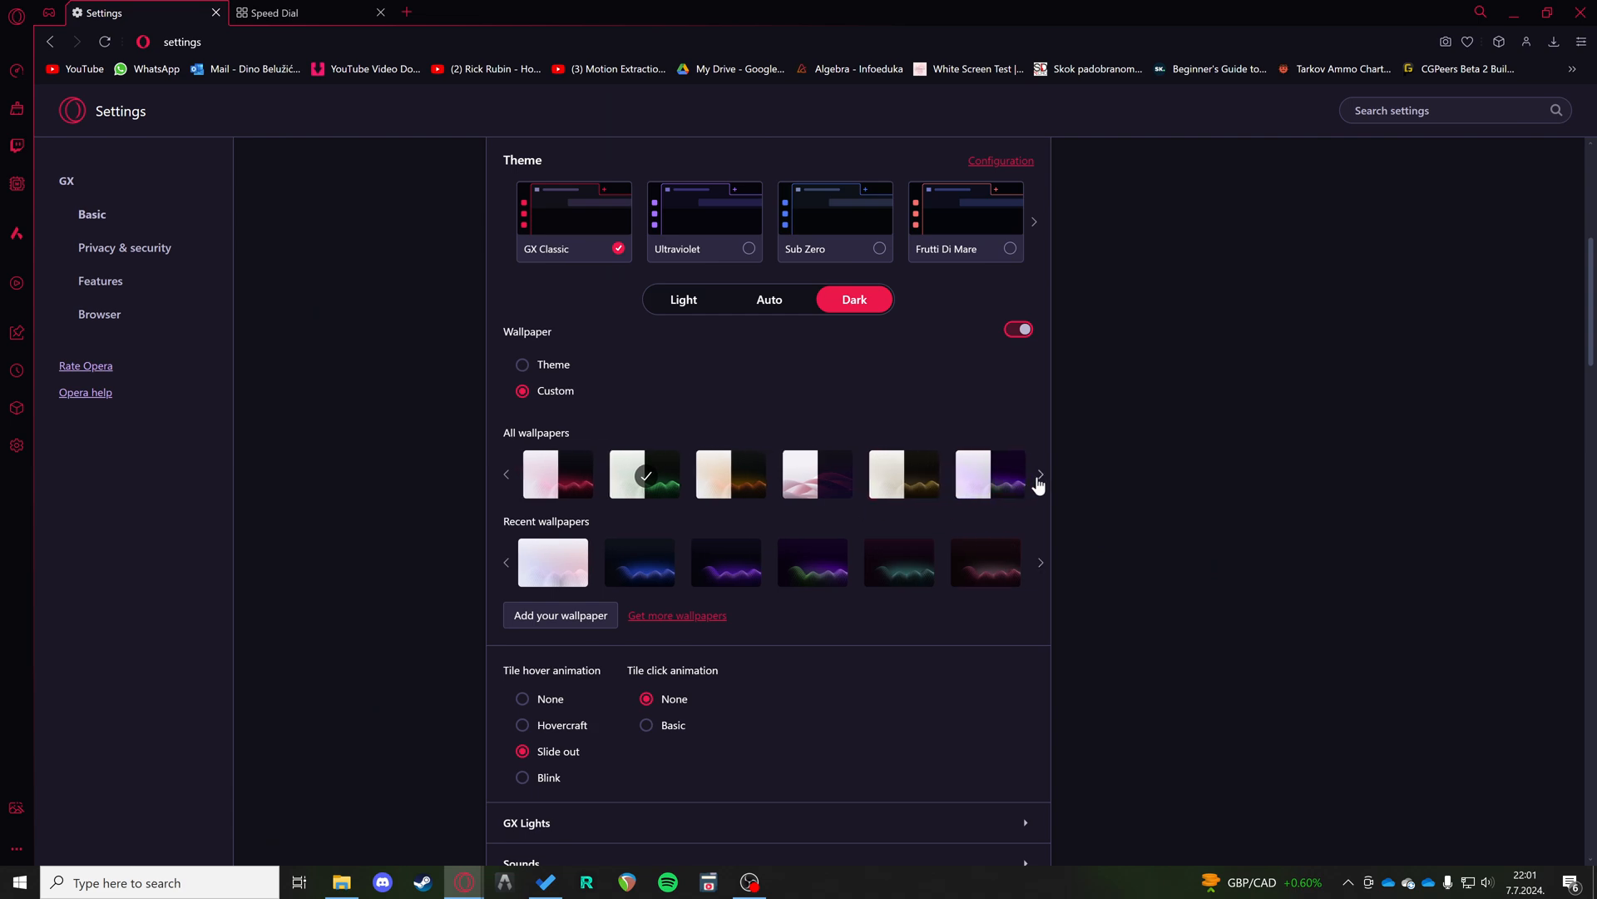
- Browse the wallpaper list arrows and pick the desktop skull image as wallpaper
click(1039, 474)
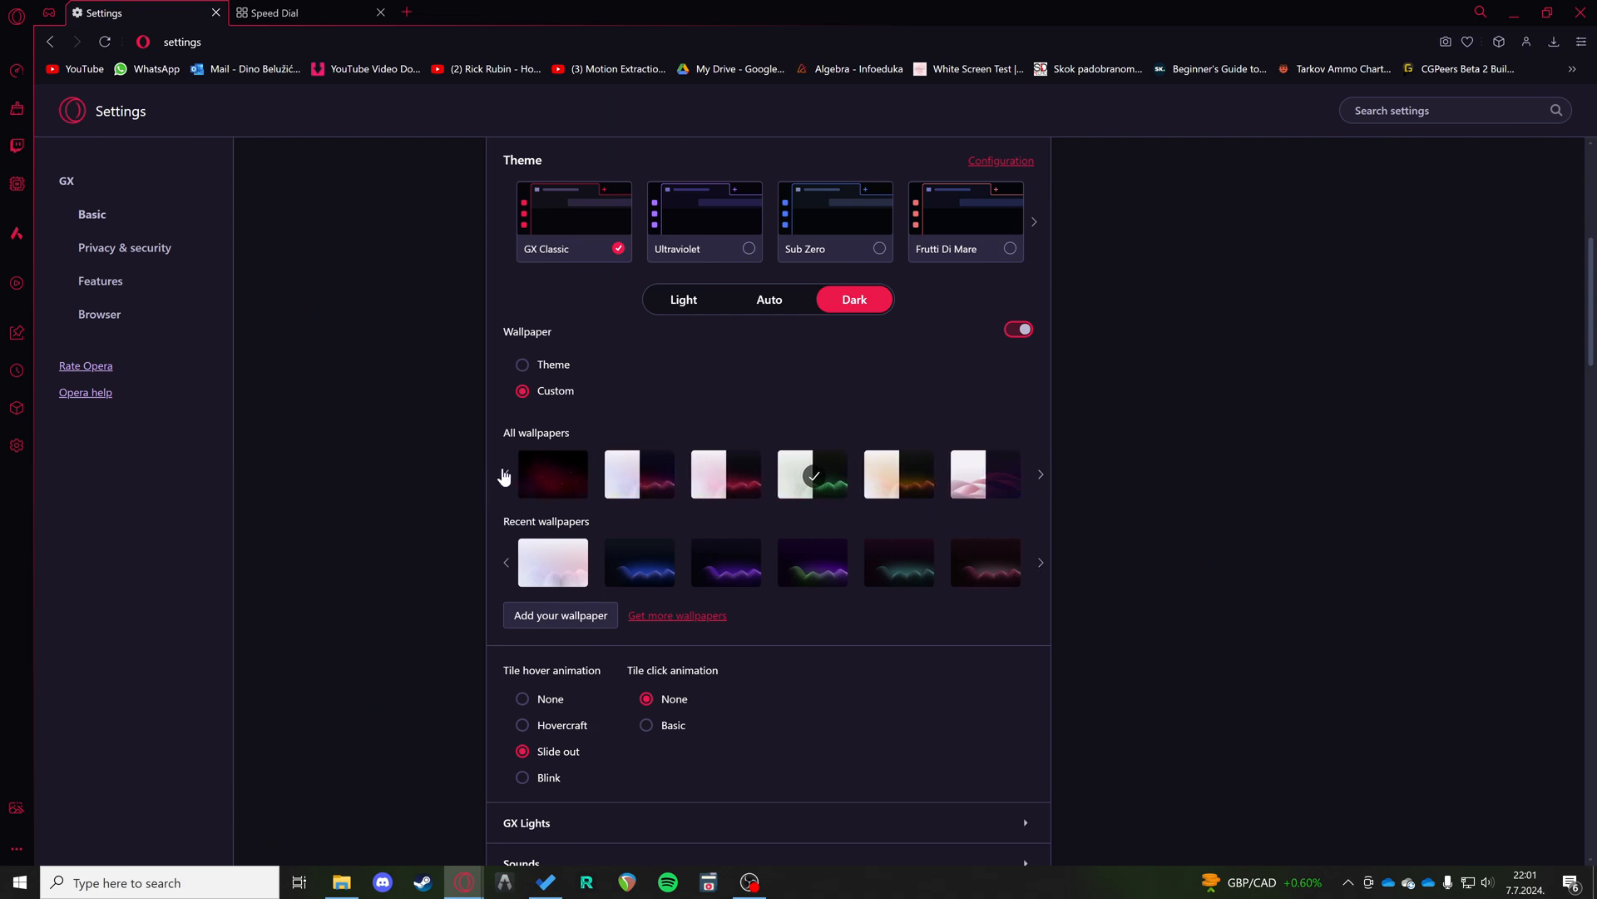
click(552, 475)
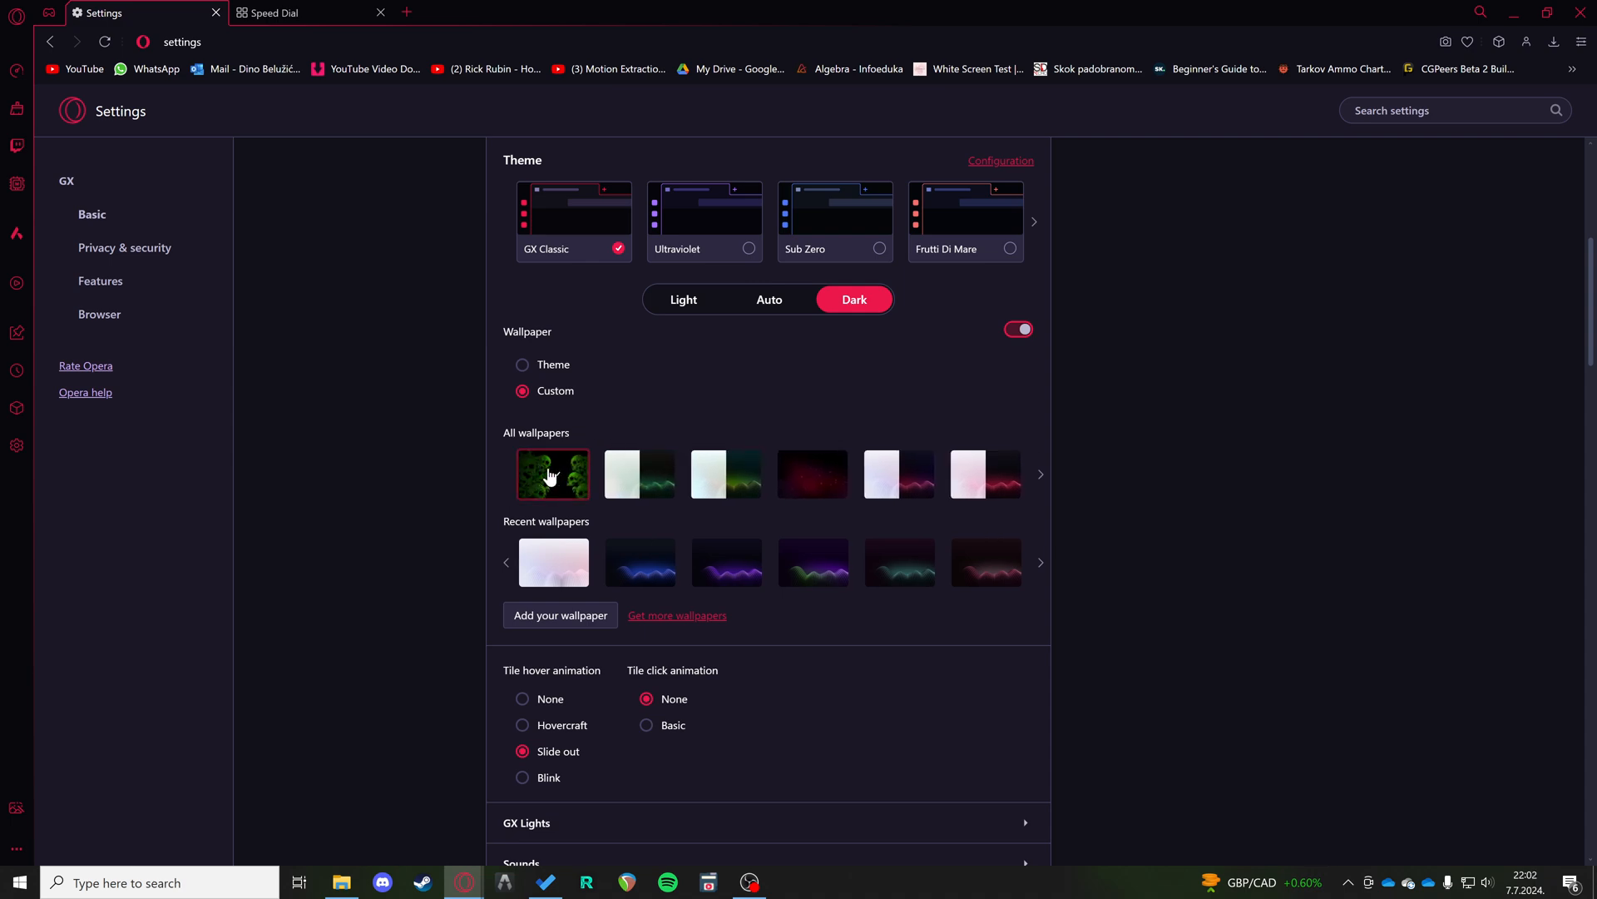
click(296, 12)
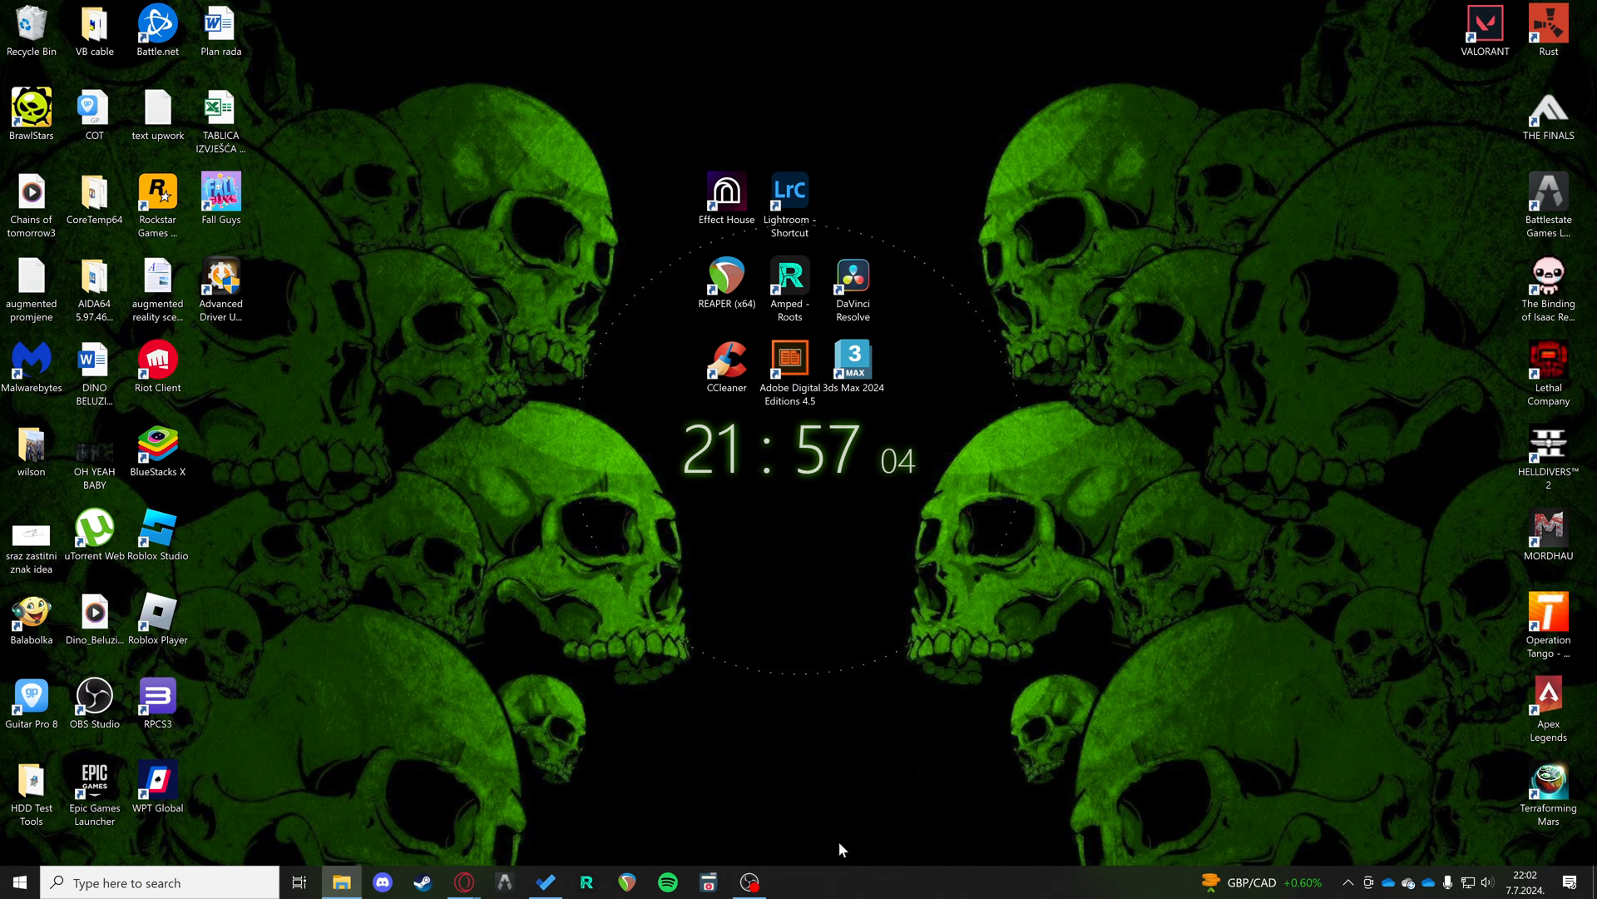
- Restore the browser, apply the wave wallpaper and verify it on the Speed Dial tab
click(463, 882)
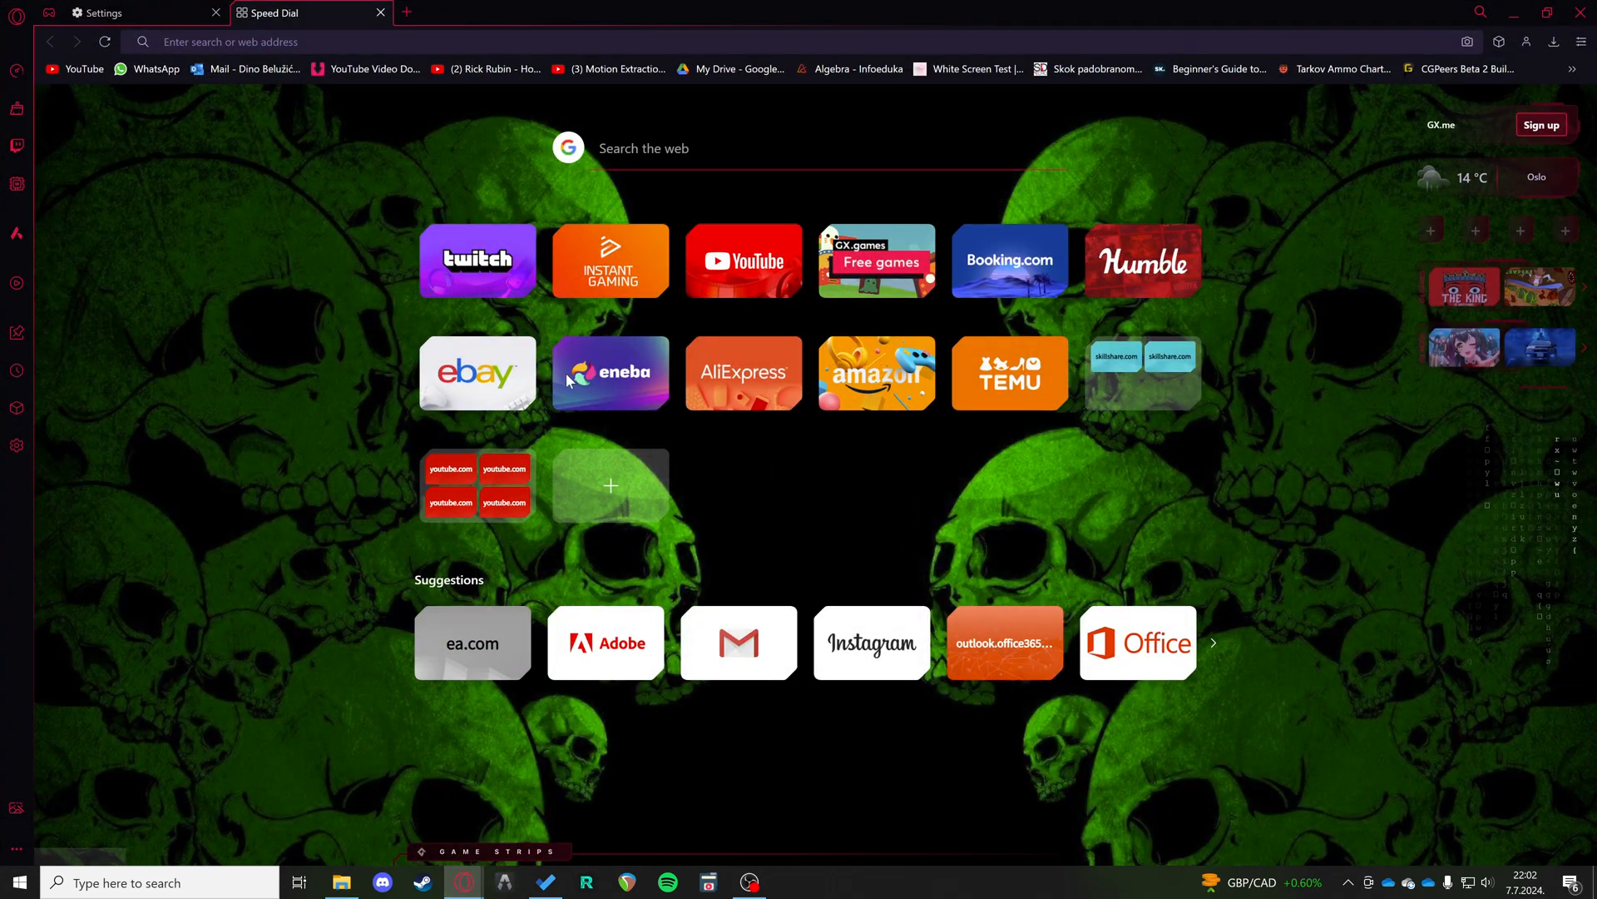
click(102, 12)
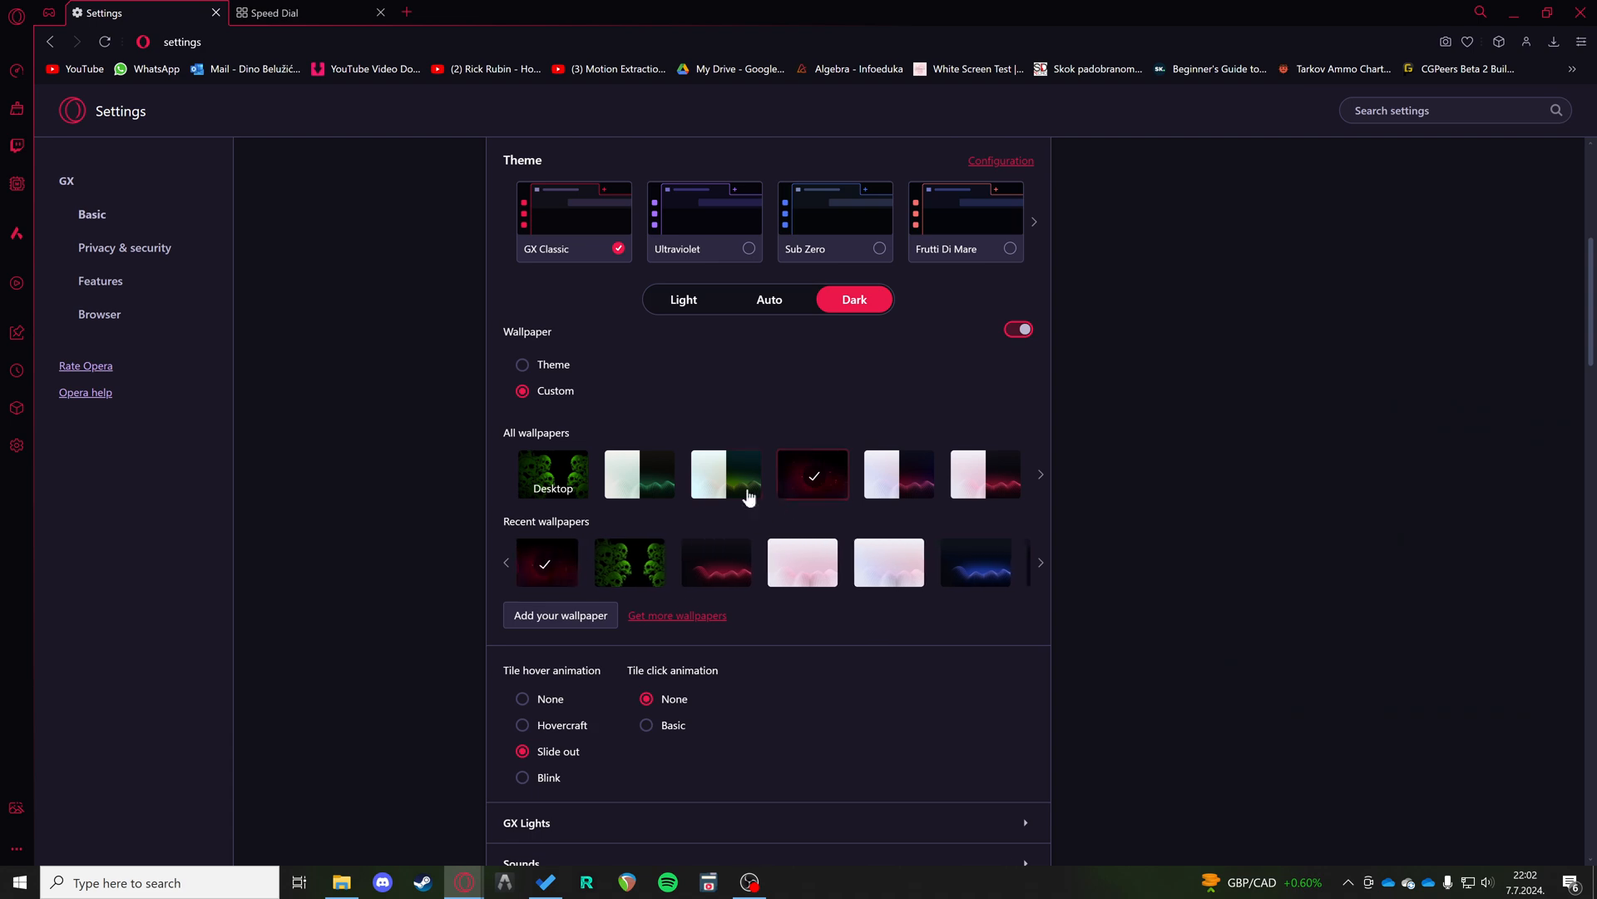
click(724, 474)
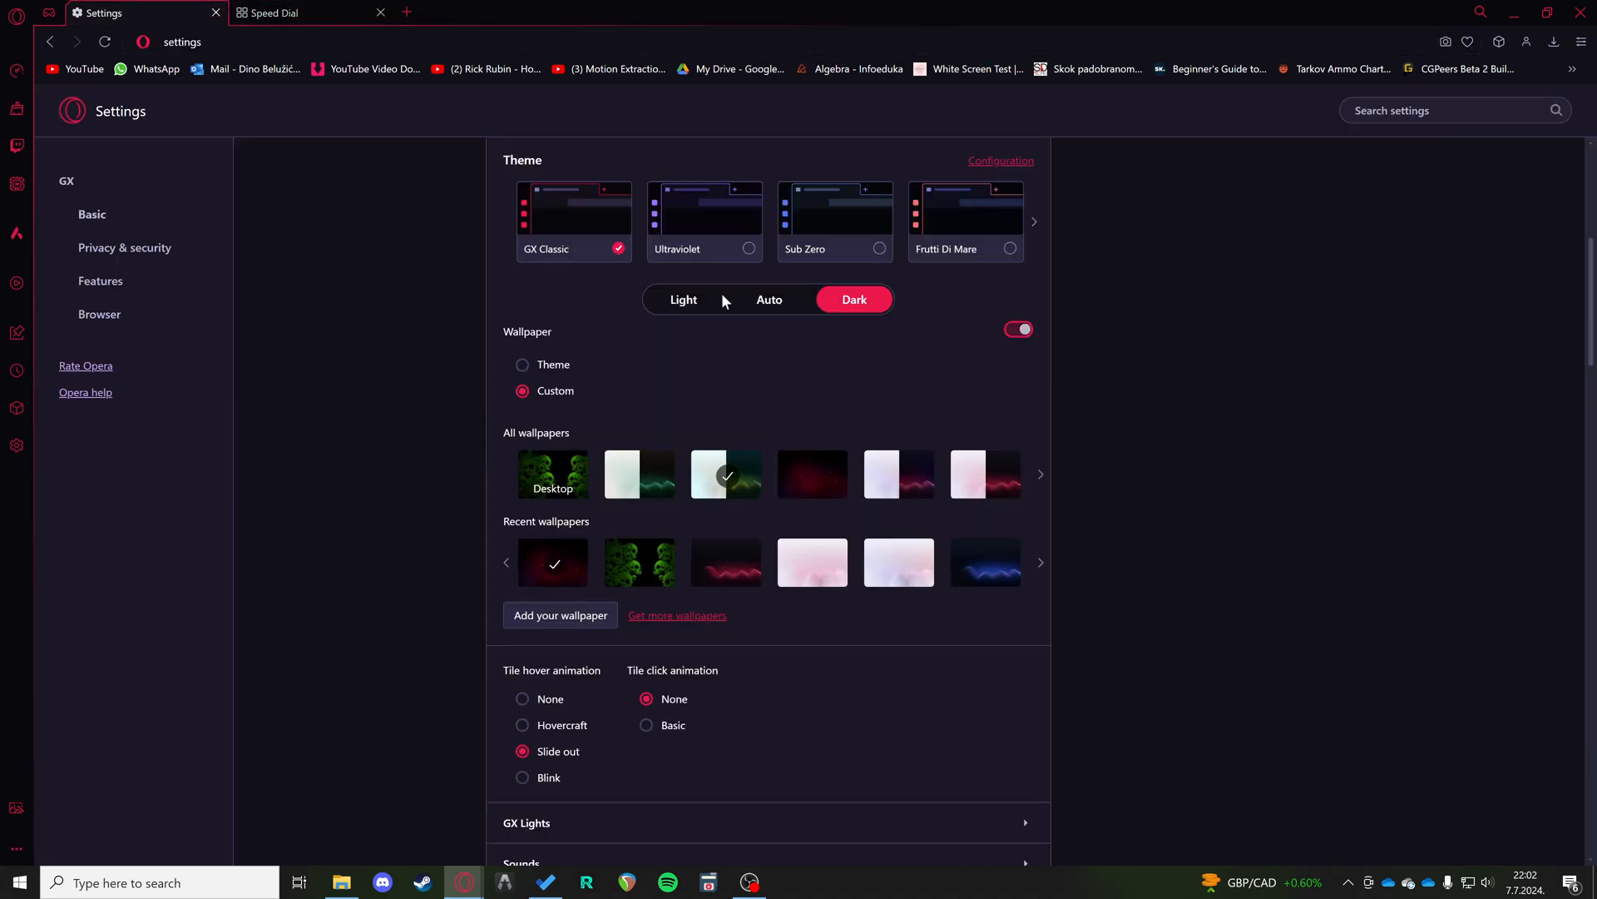
click(284, 12)
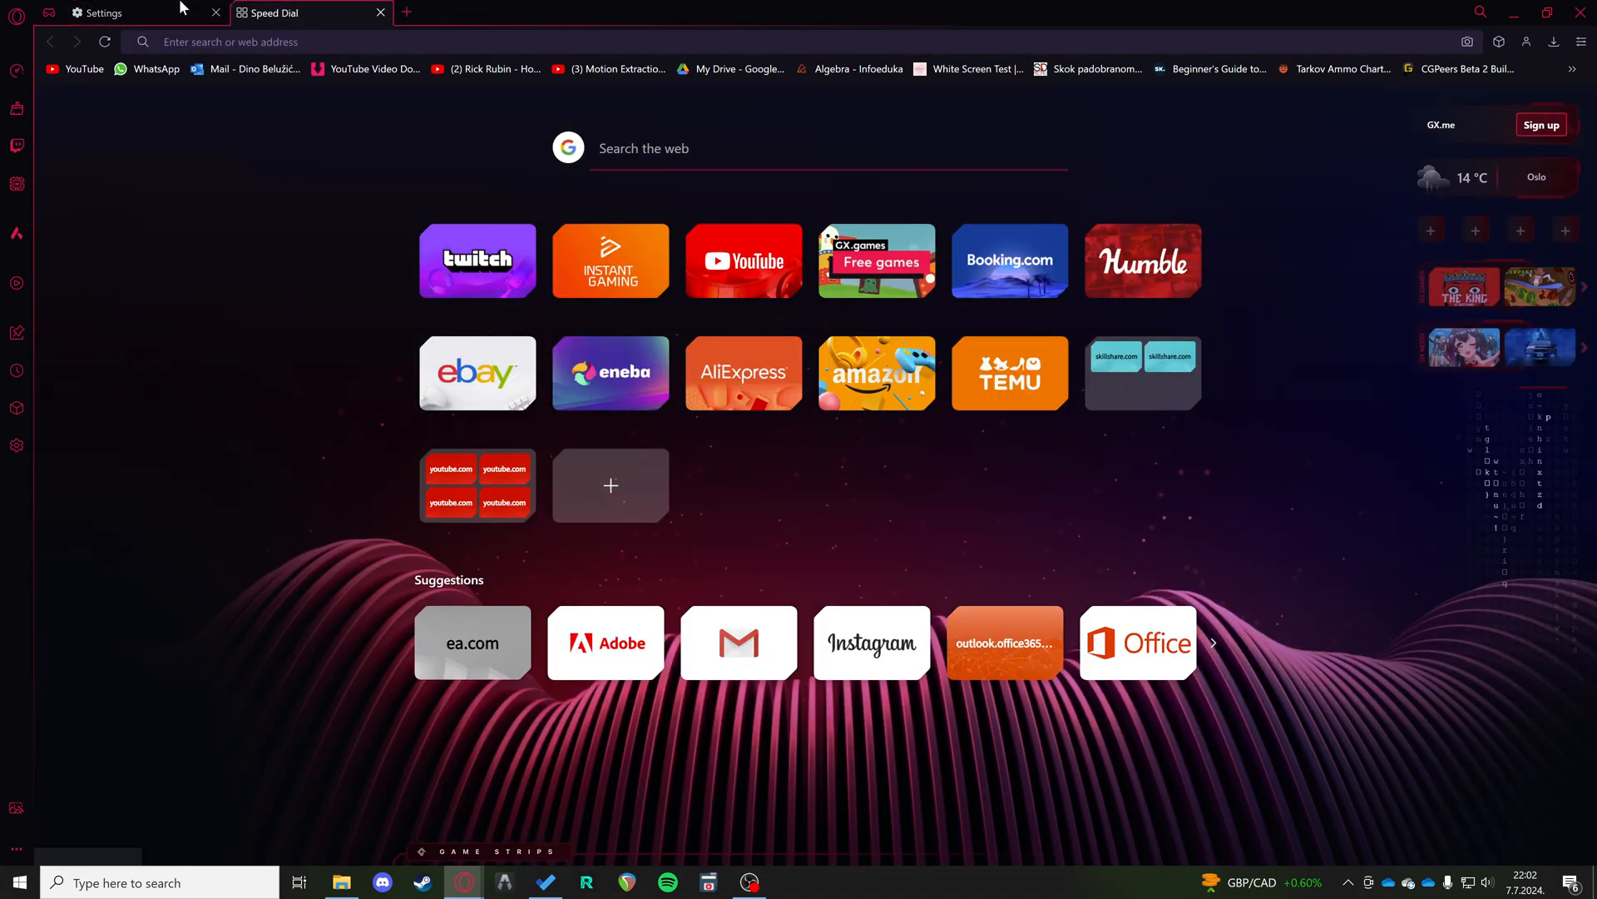
click(101, 12)
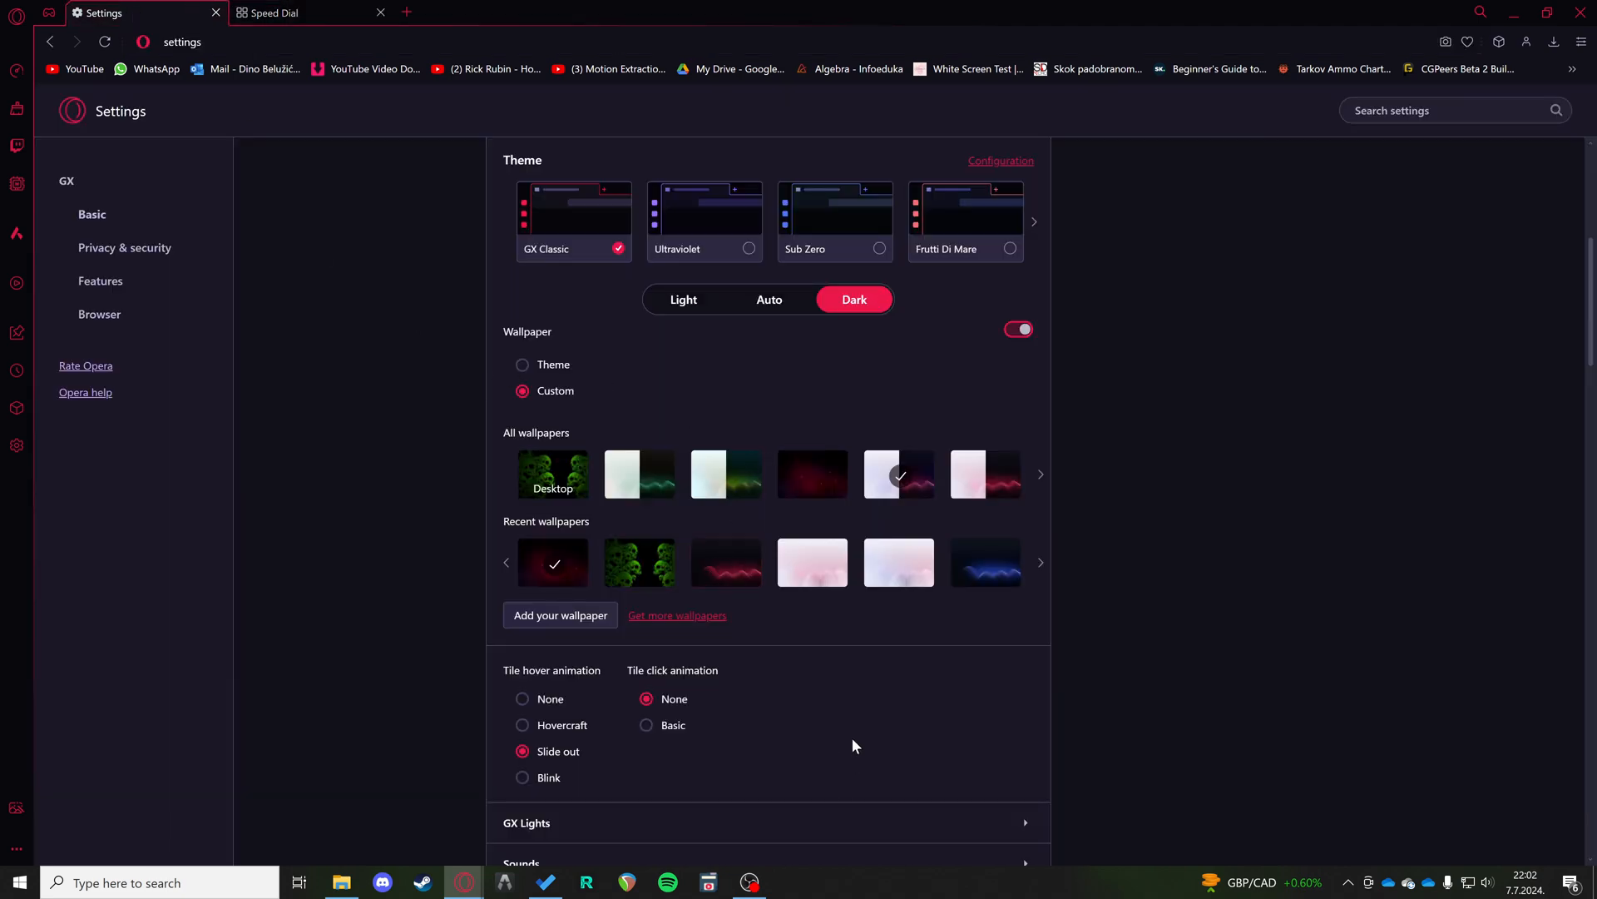
- Scroll down to the GX Lights, Sounds, Background music and Shaders options
scroll(down, 3)
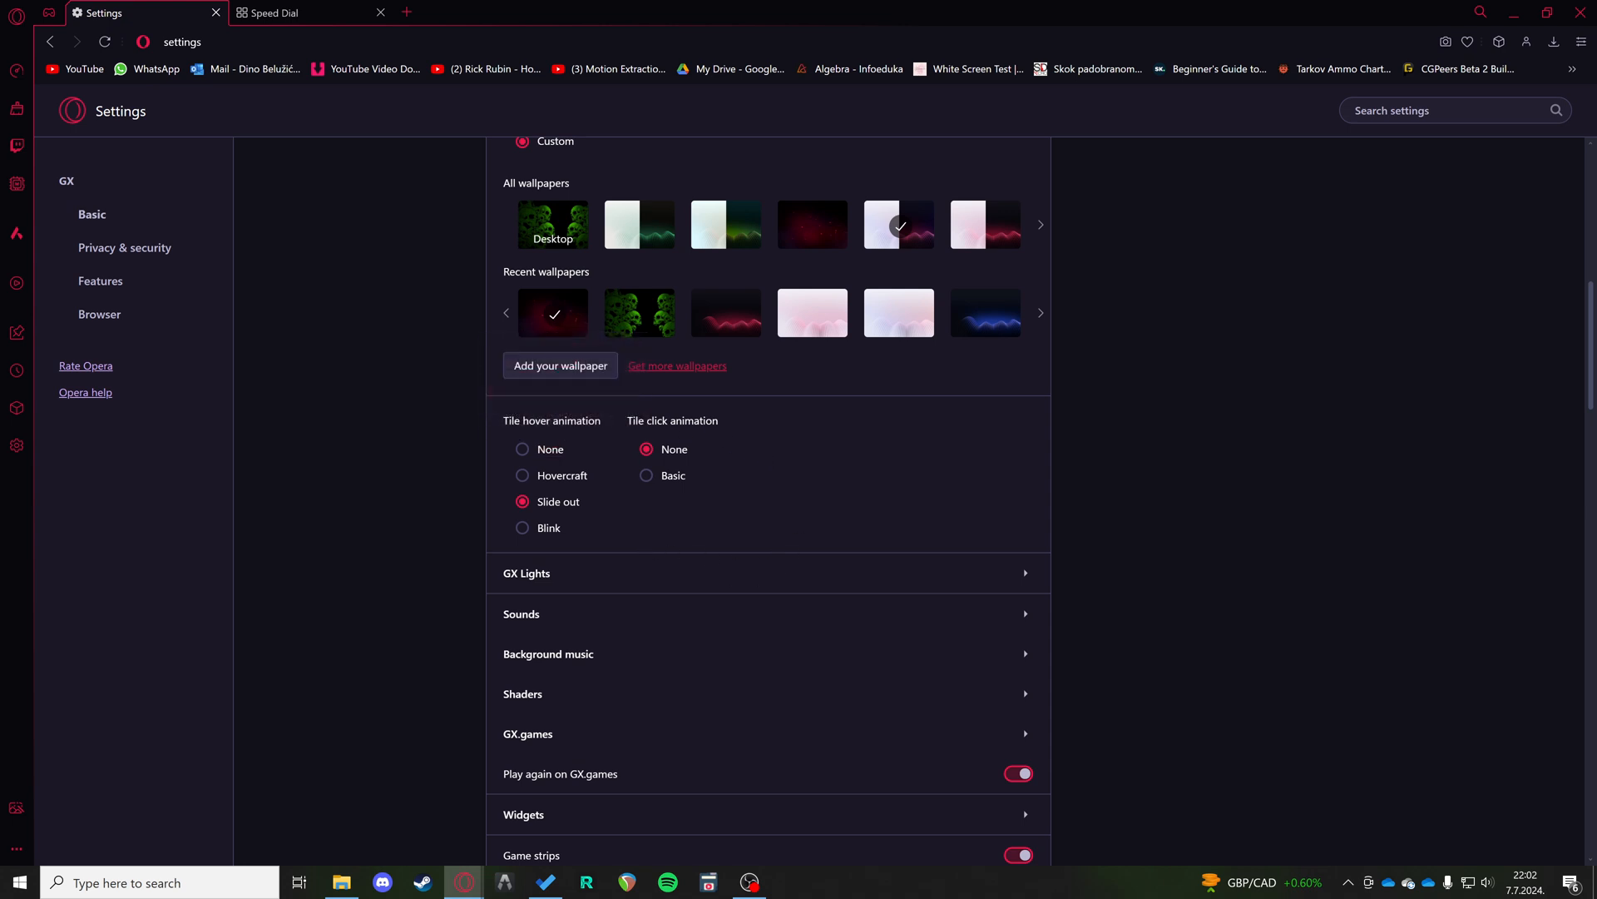
scroll(down, 3)
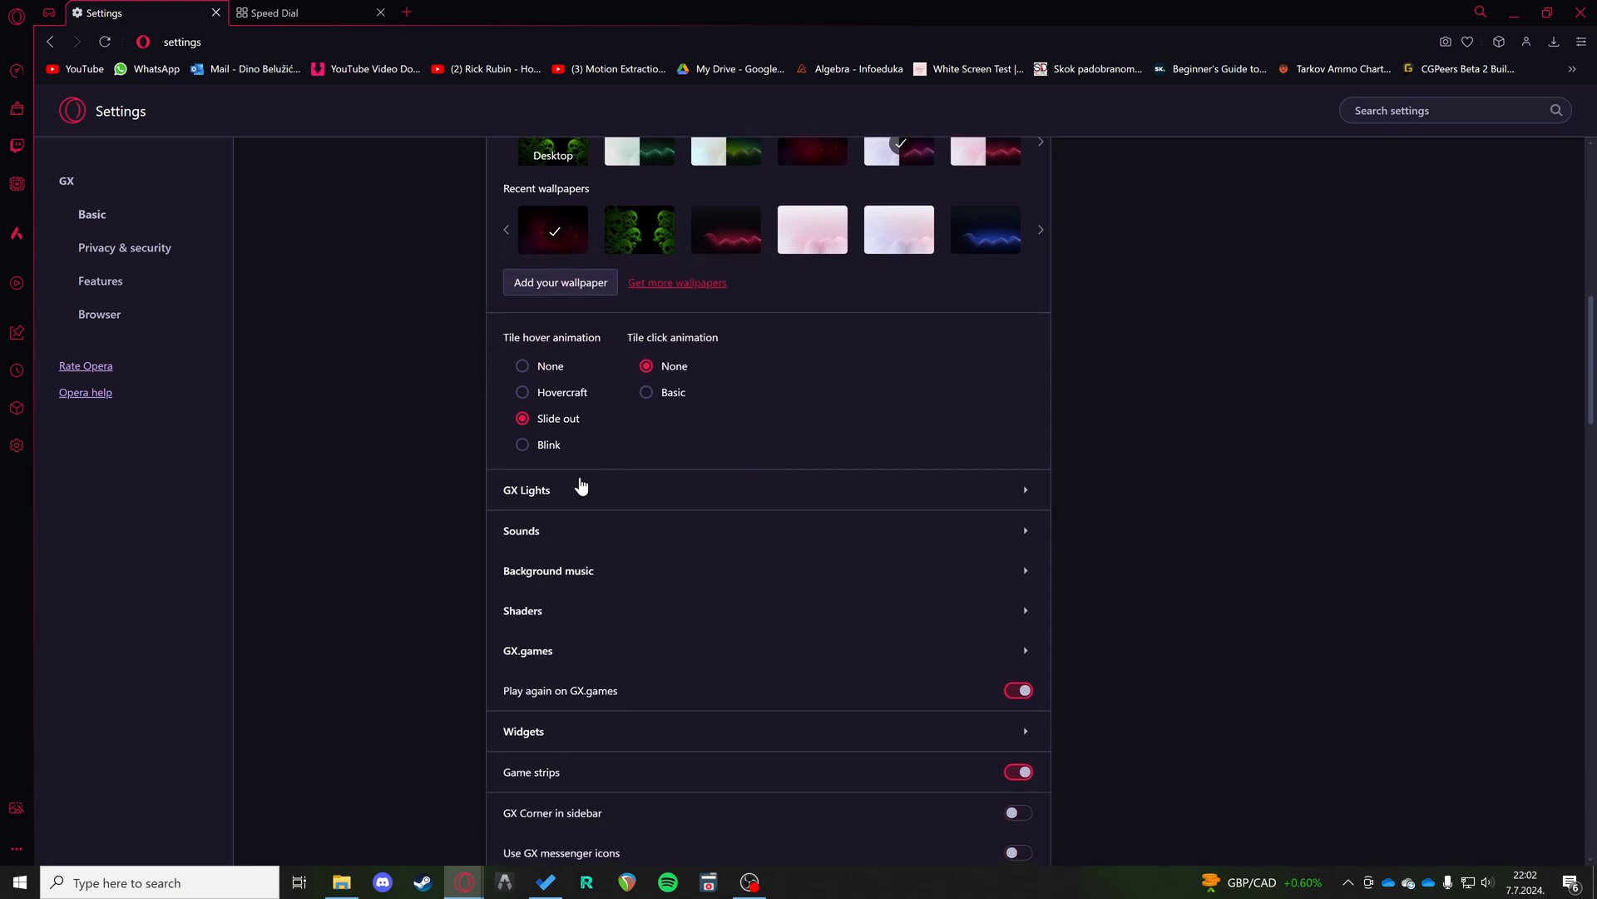
click(528, 489)
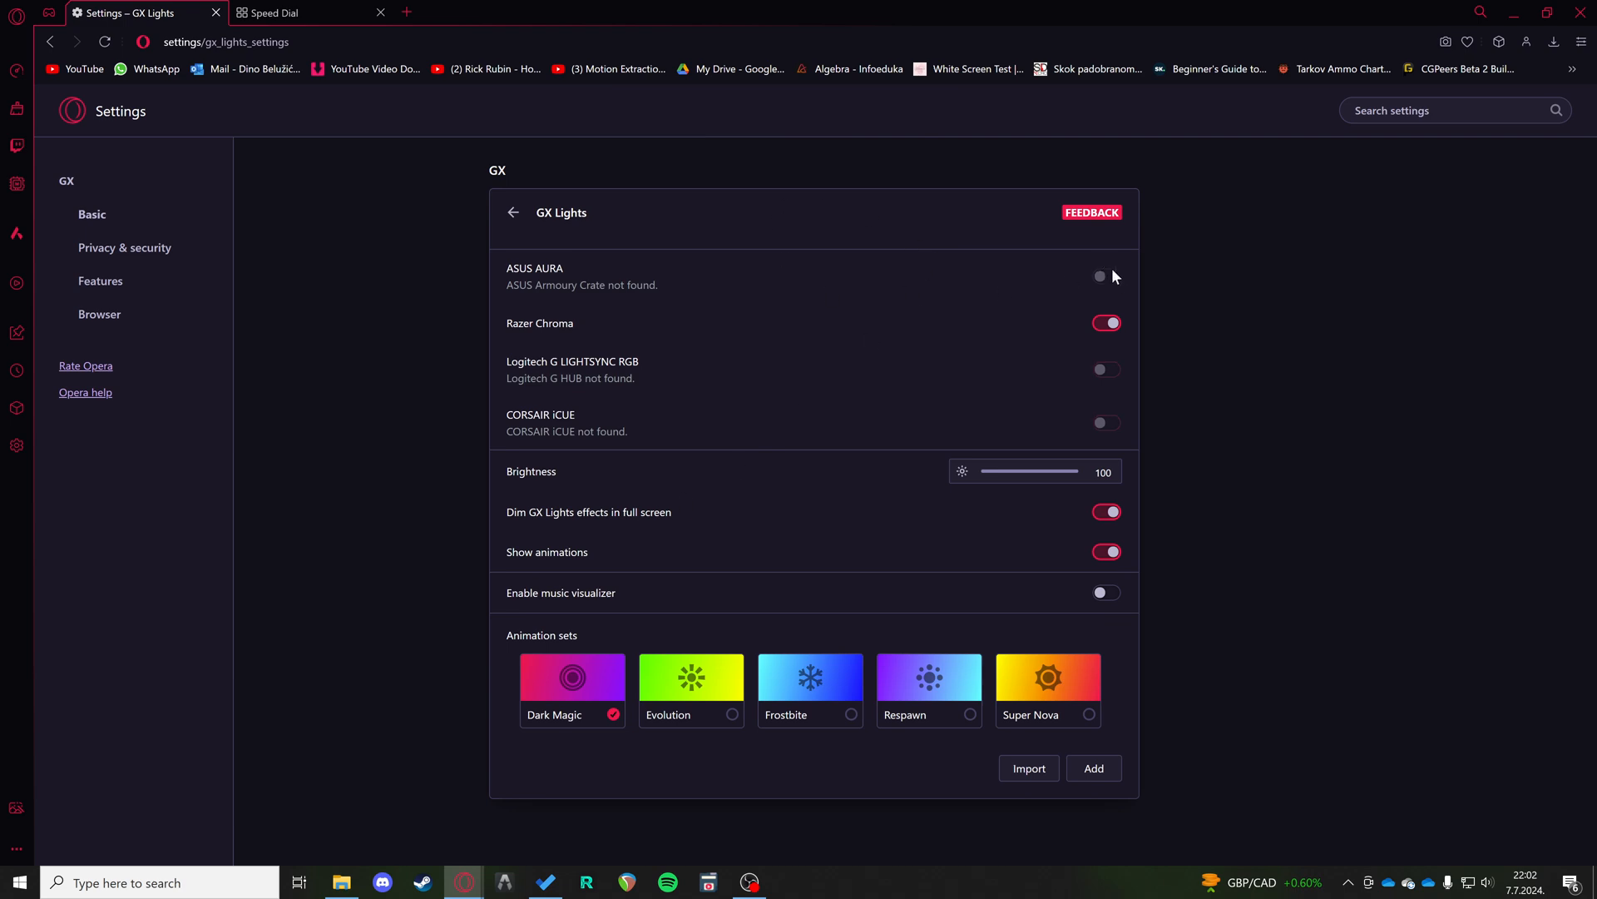
mouse_move(1240, 497)
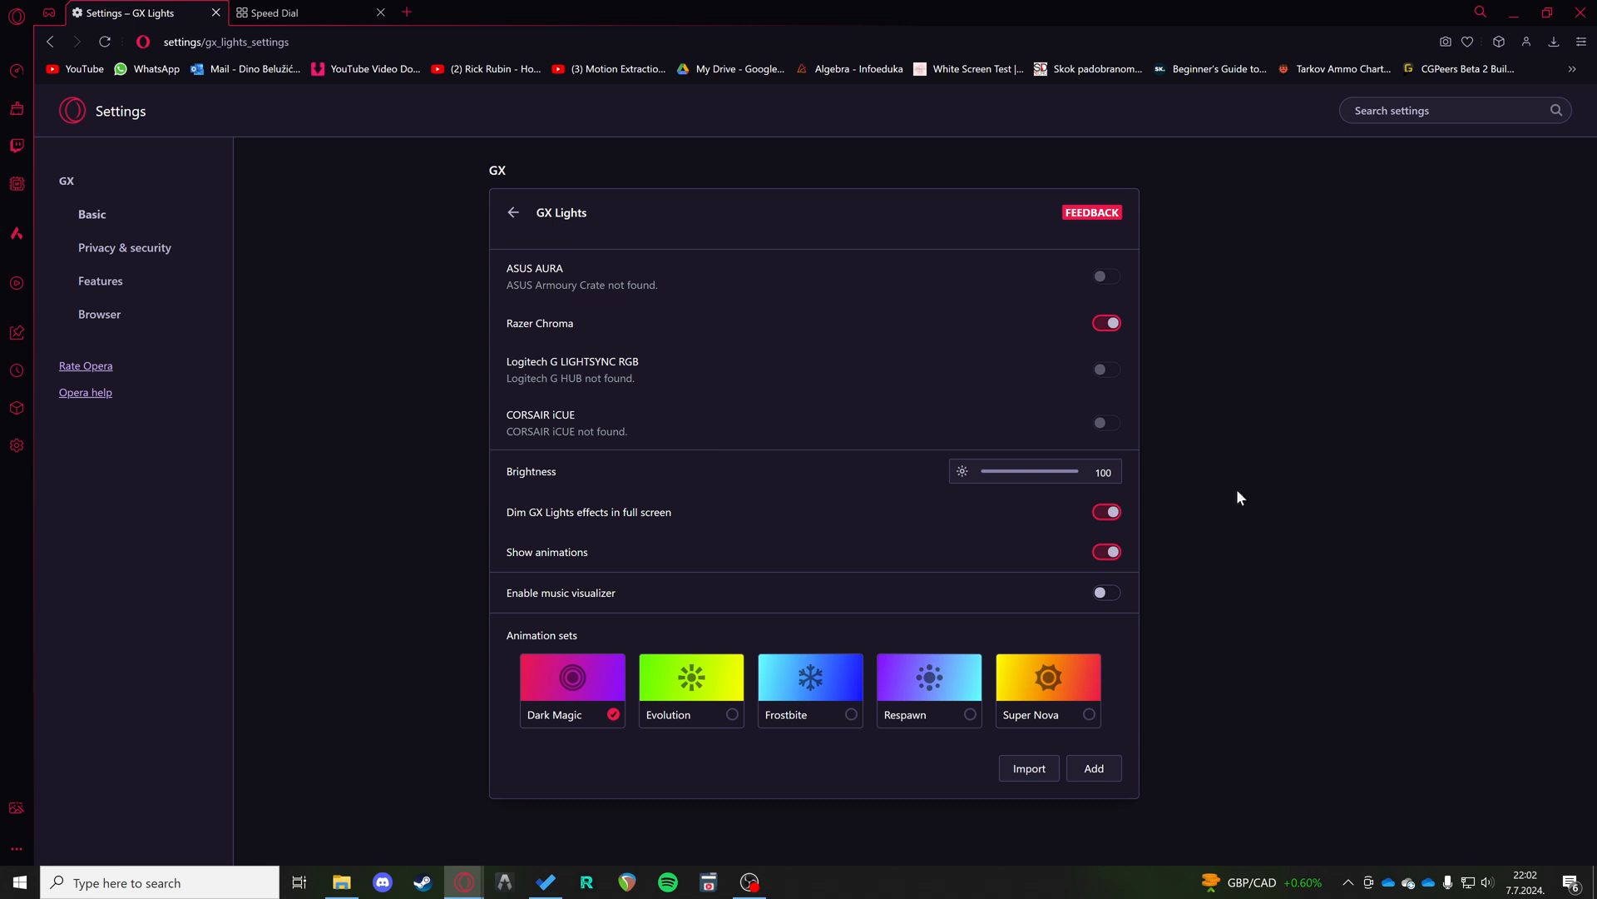
click(691, 689)
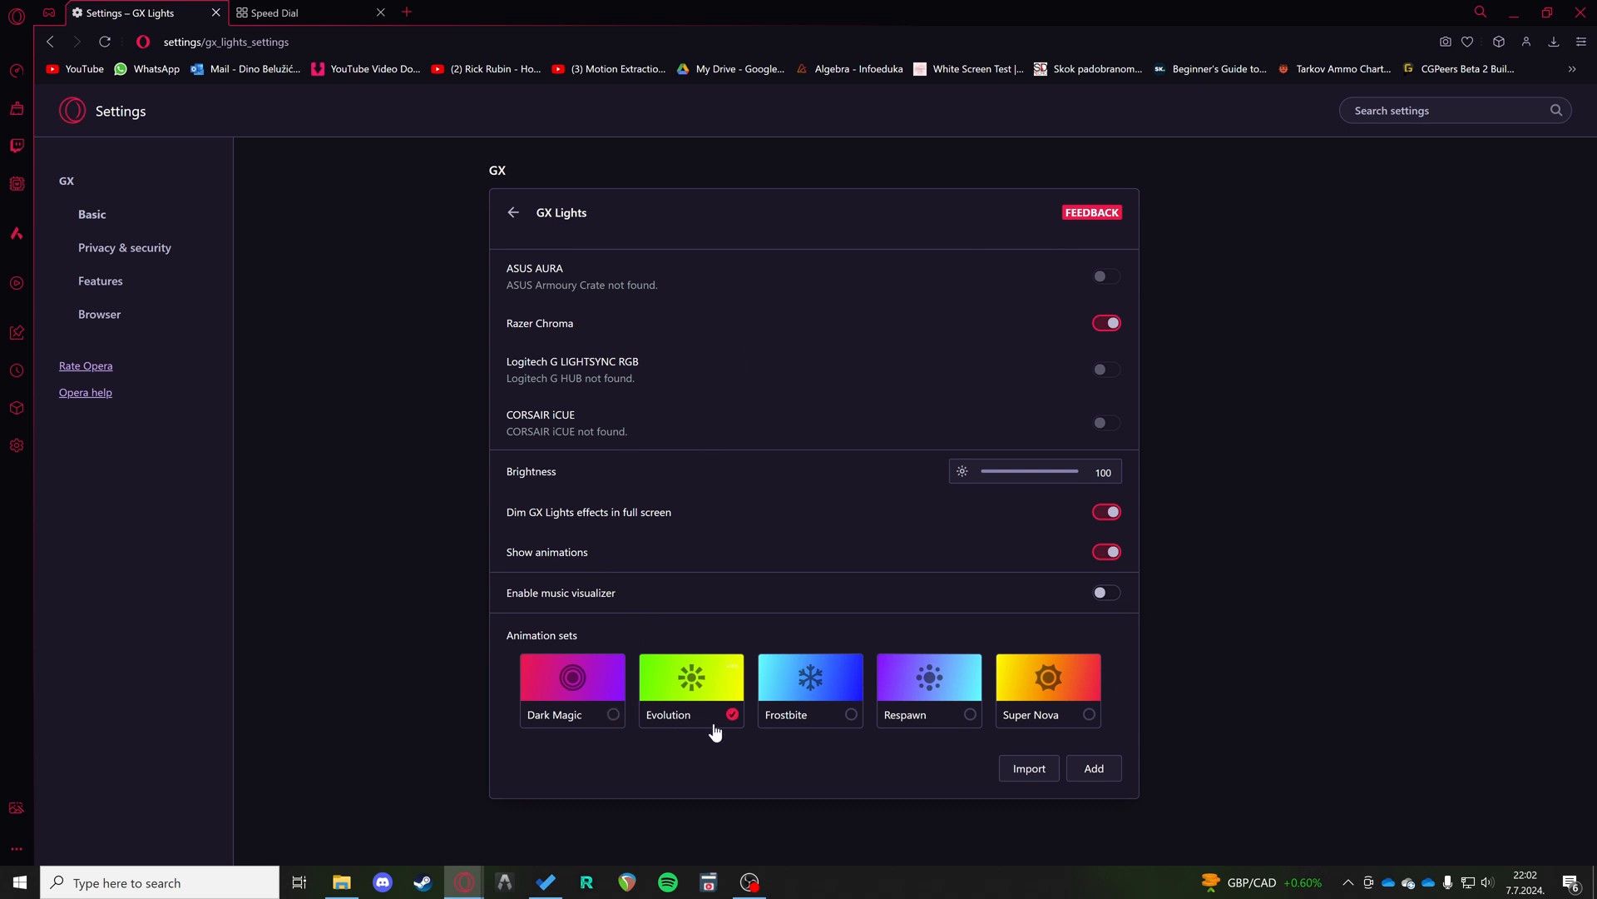
click(612, 713)
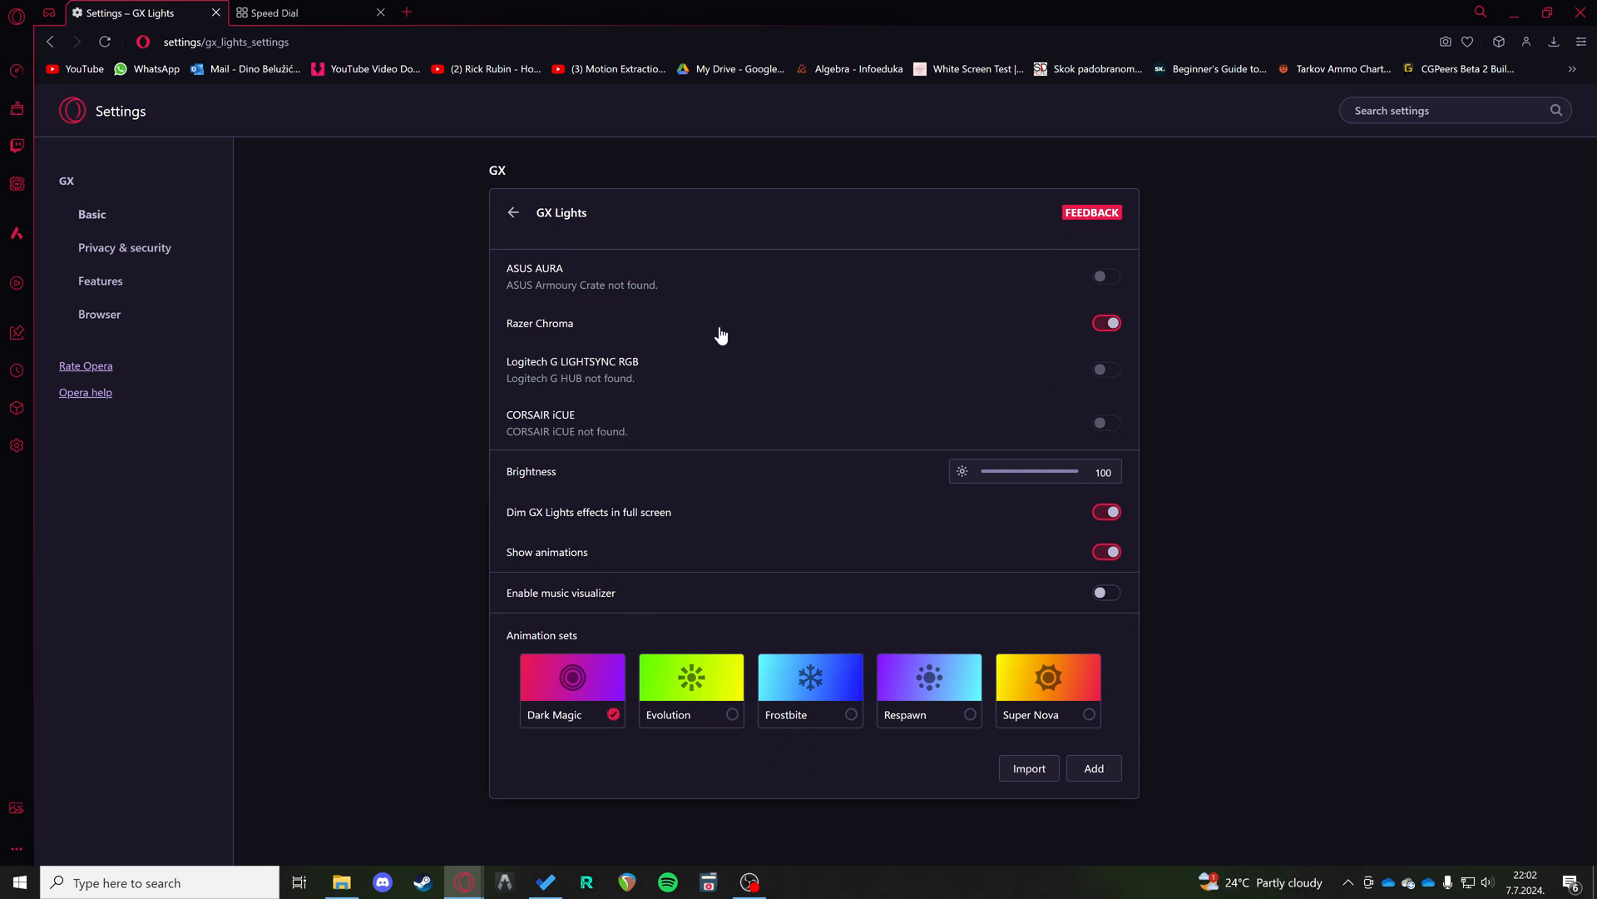
click(1105, 323)
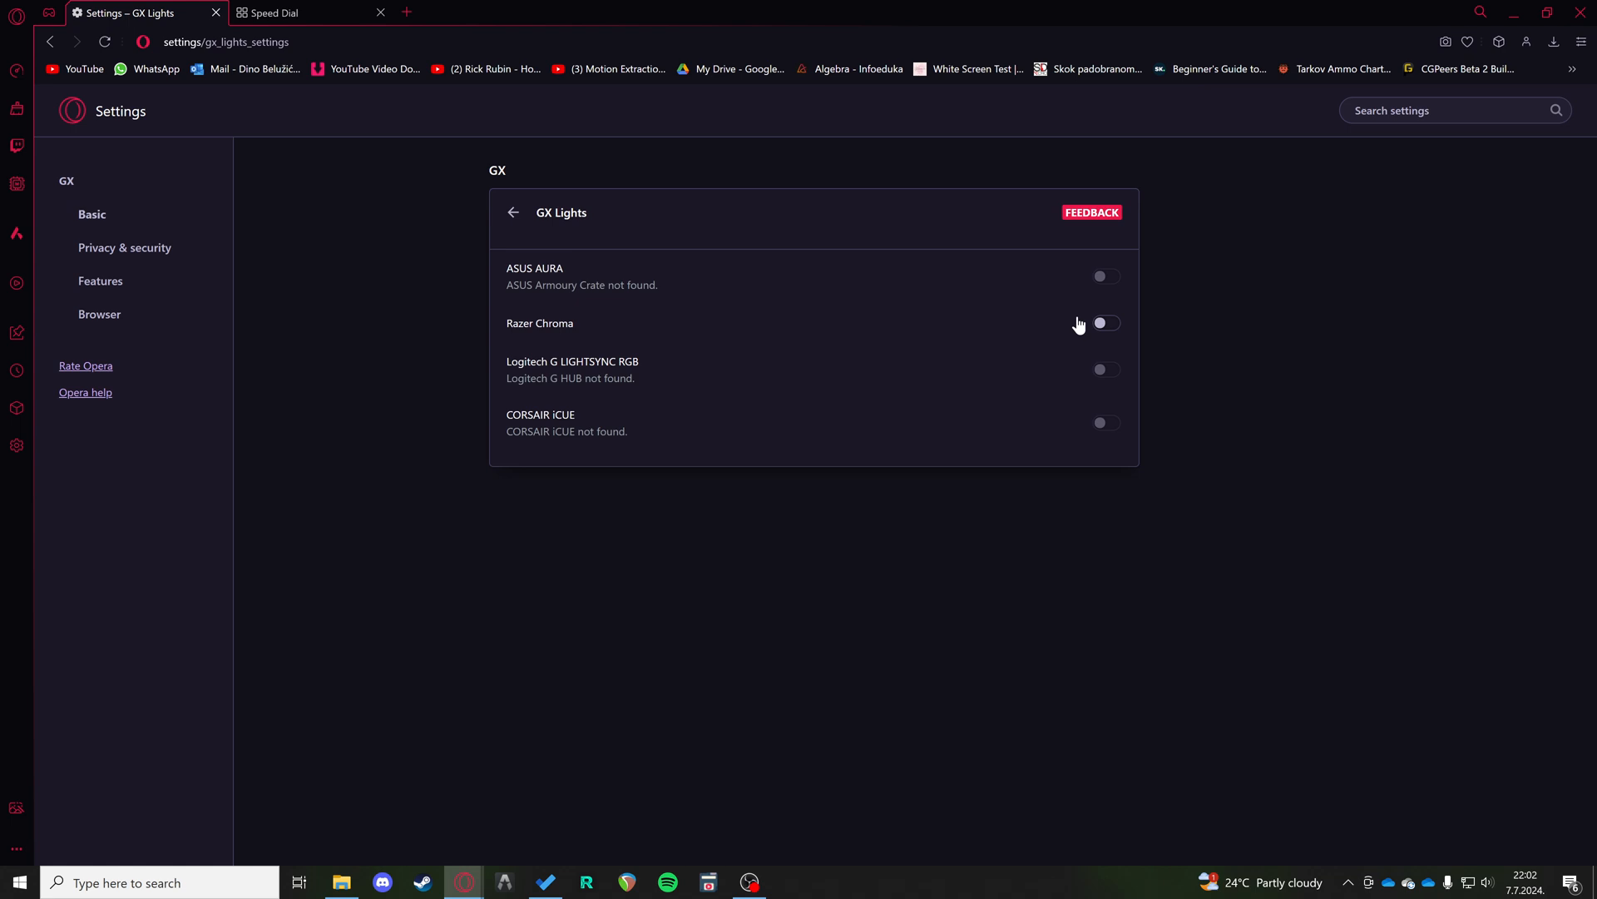
click(1105, 323)
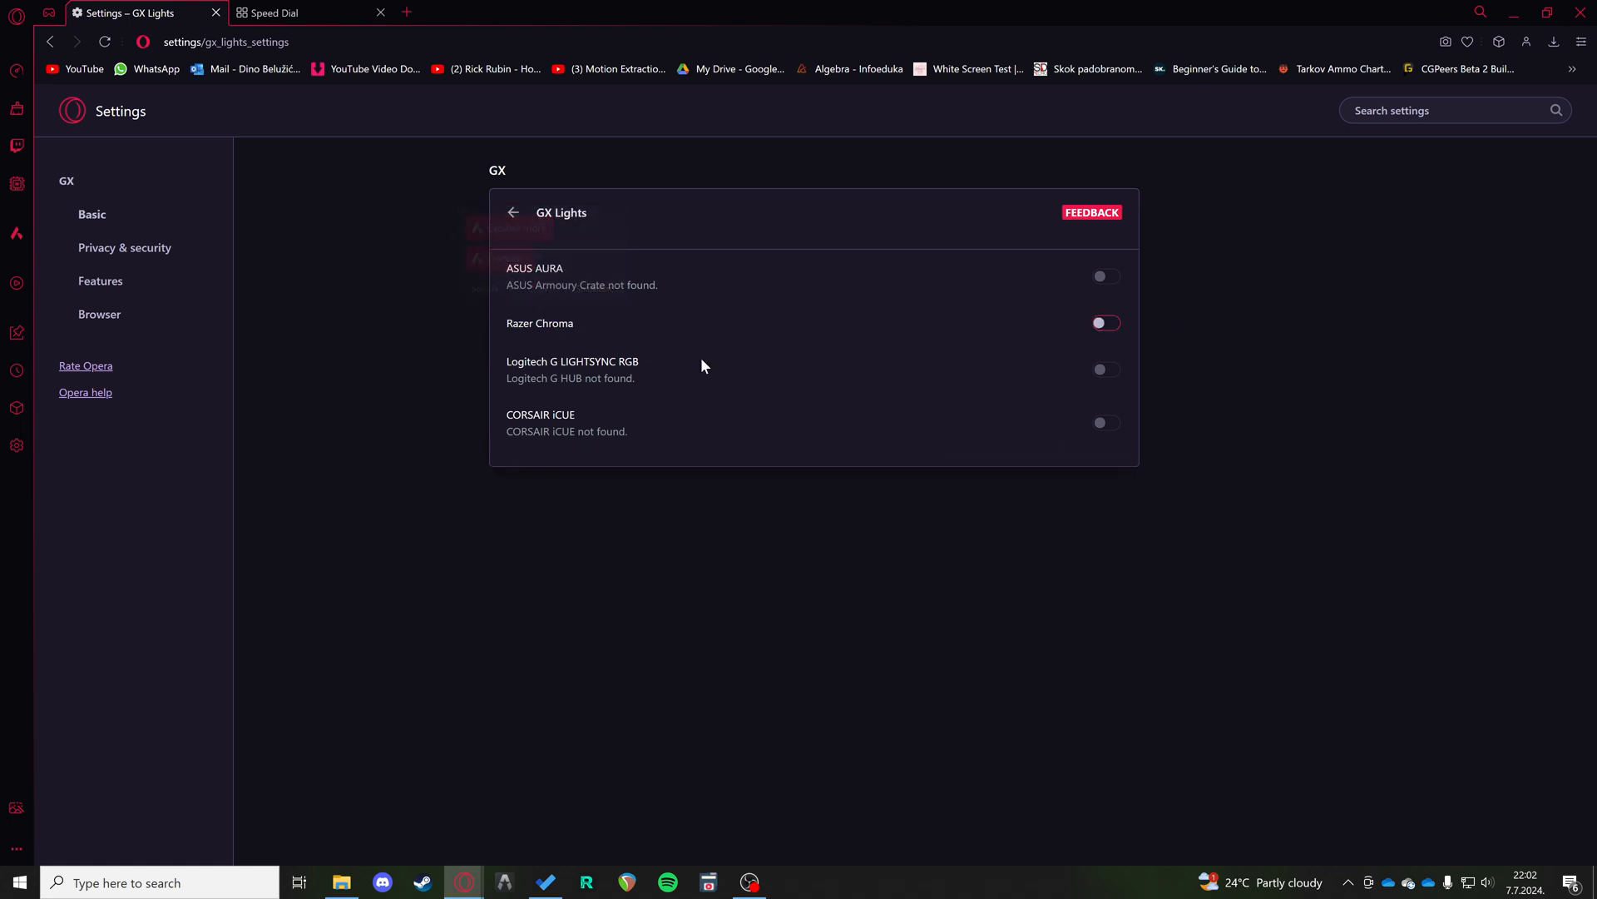
click(1105, 323)
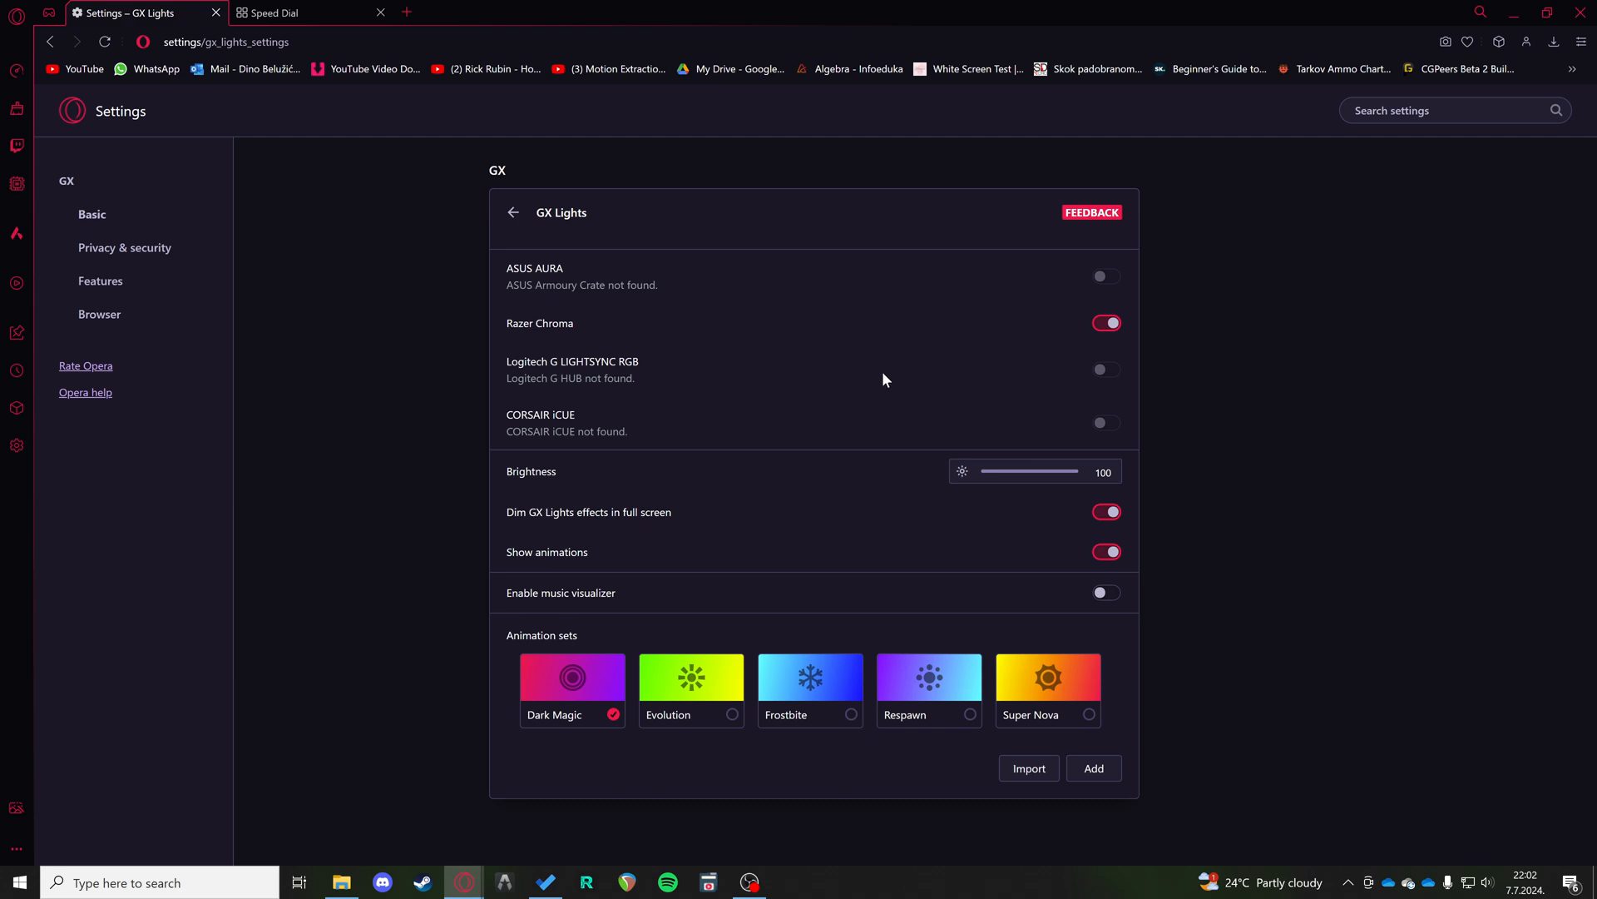
mouse_move(1046, 719)
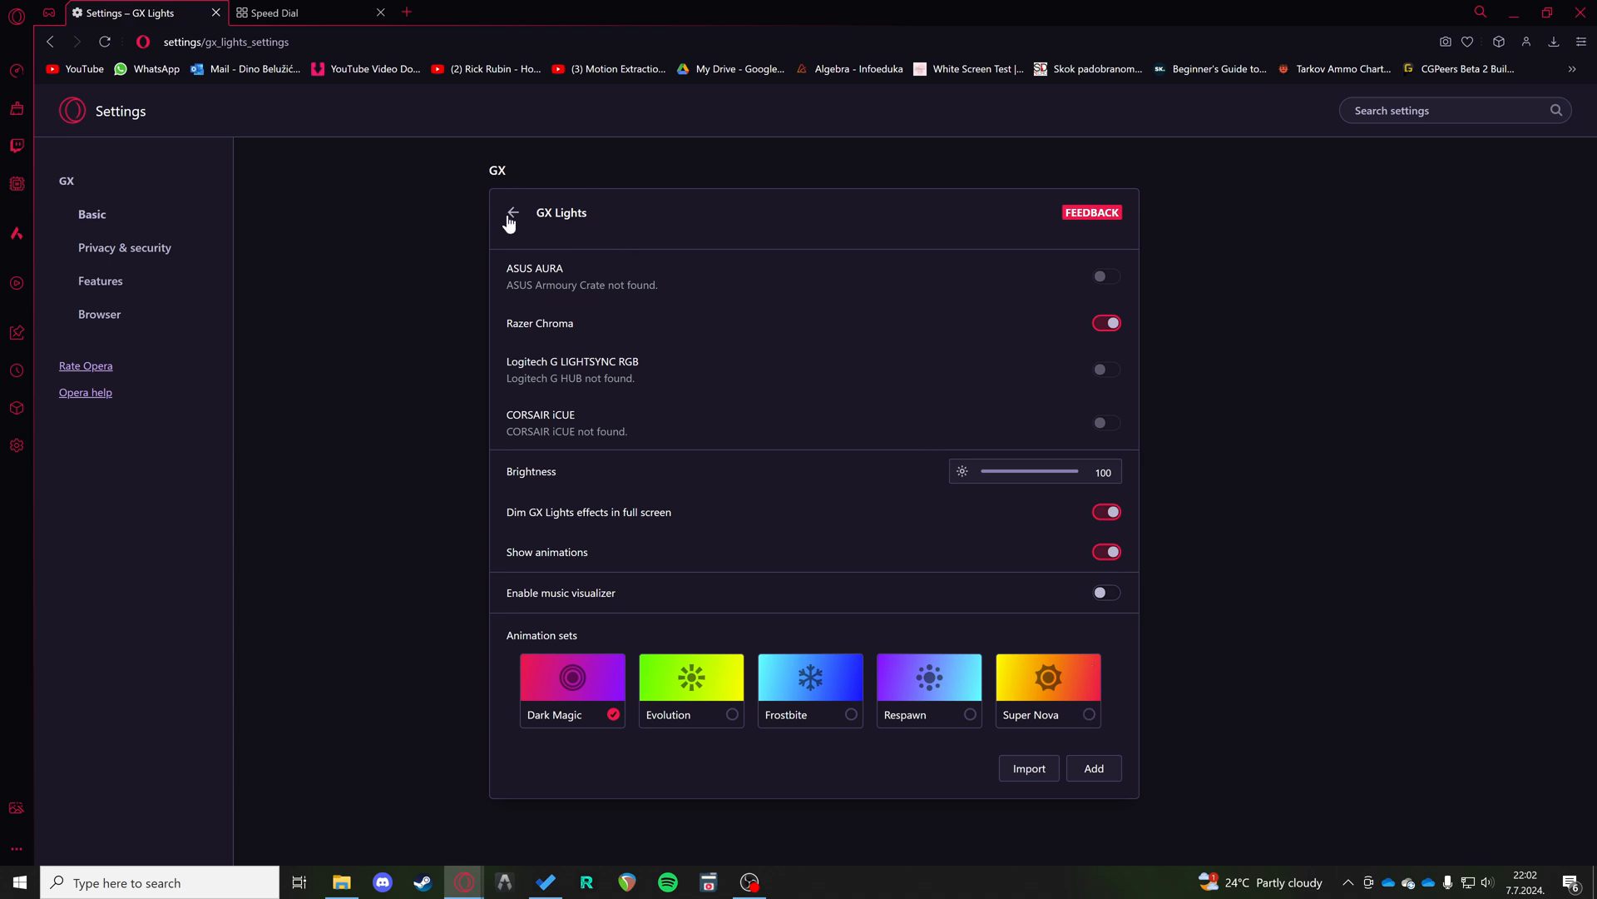
click(513, 213)
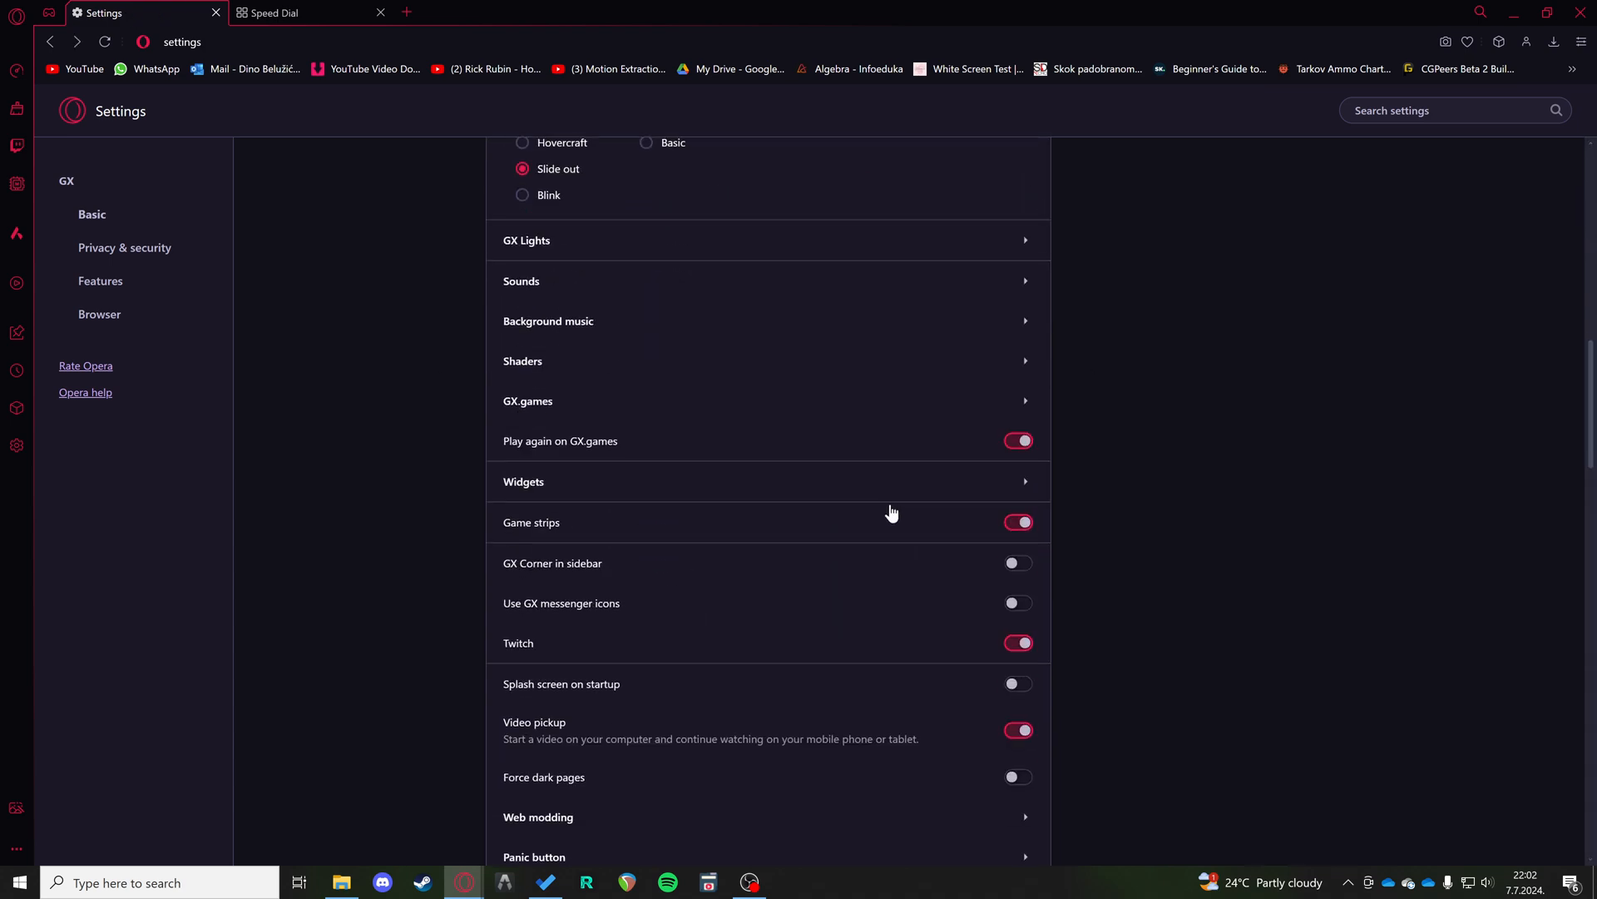
mouse_move(577, 489)
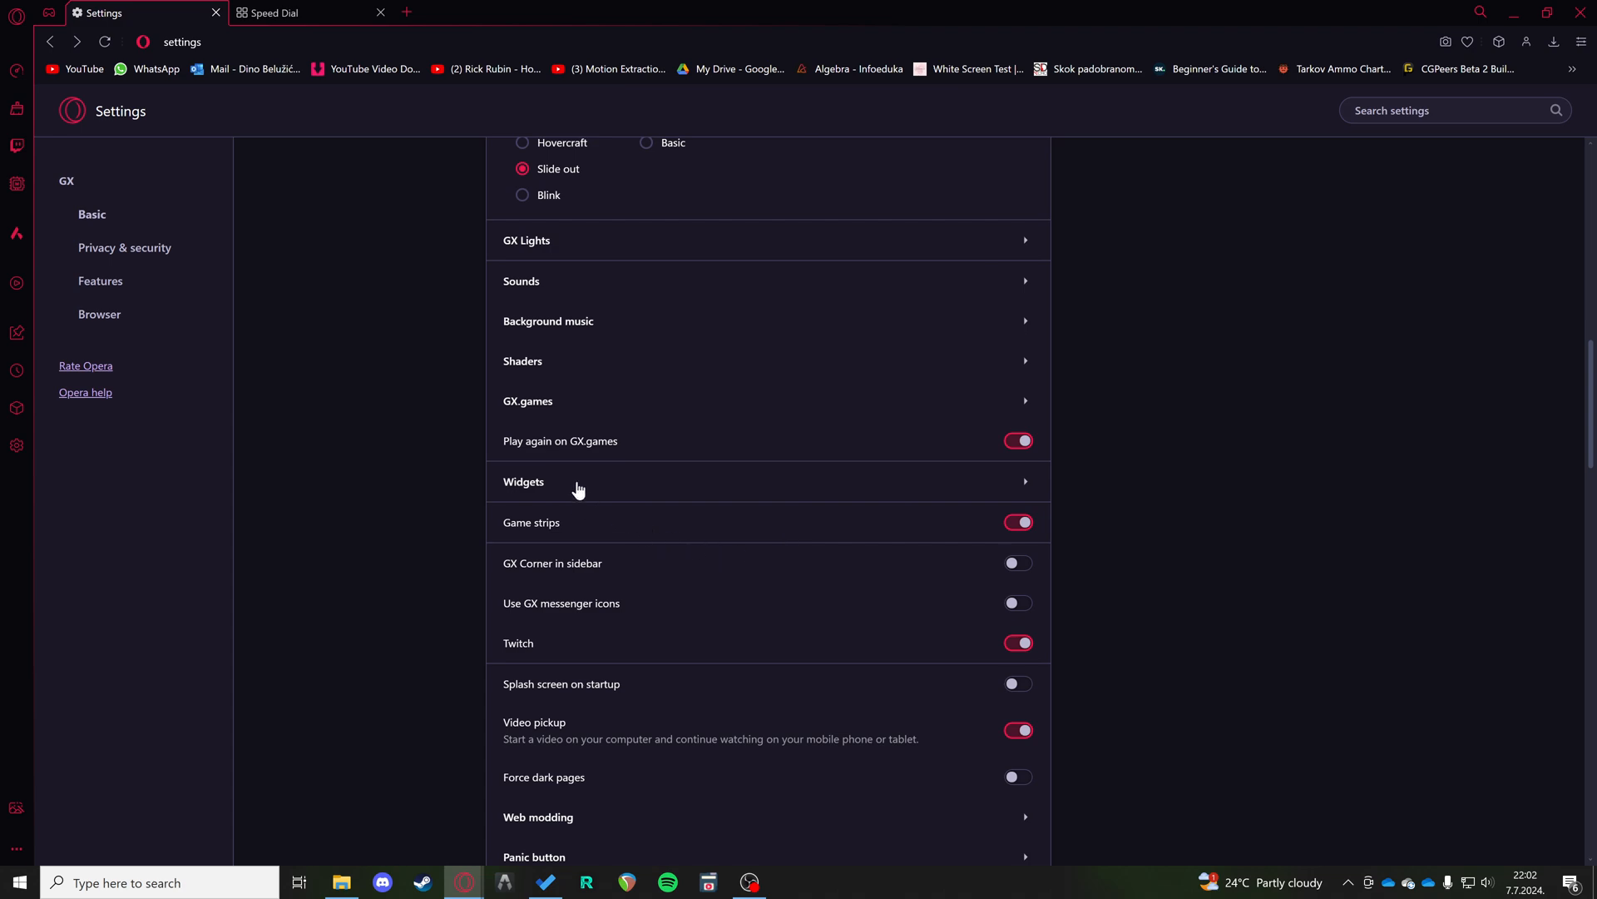
mouse_move(558, 286)
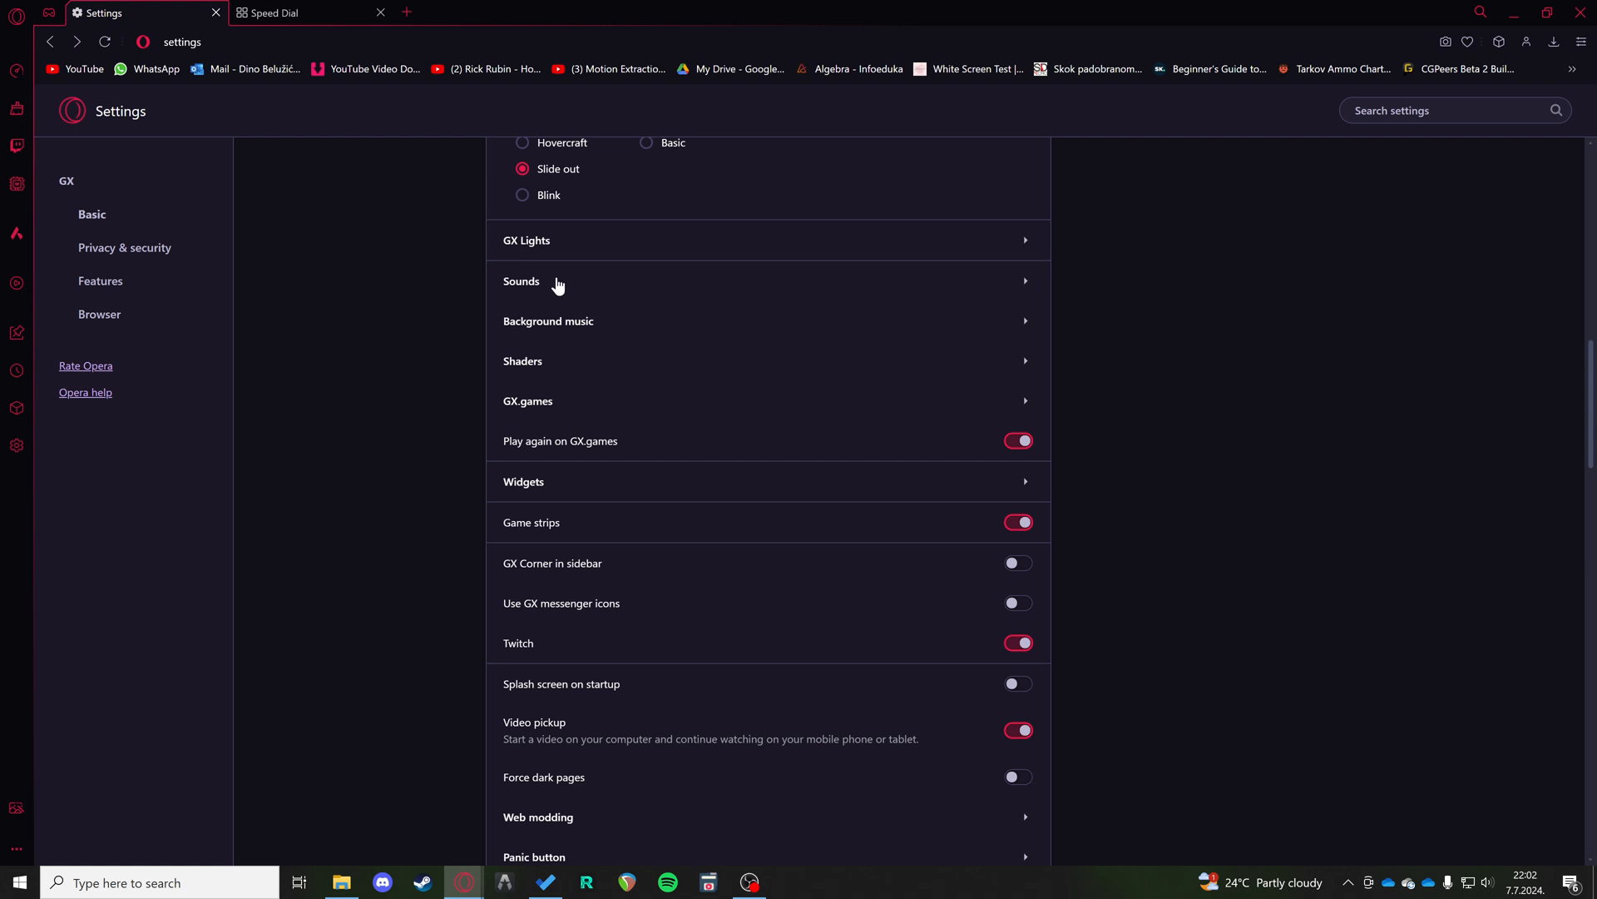
mouse_move(649, 296)
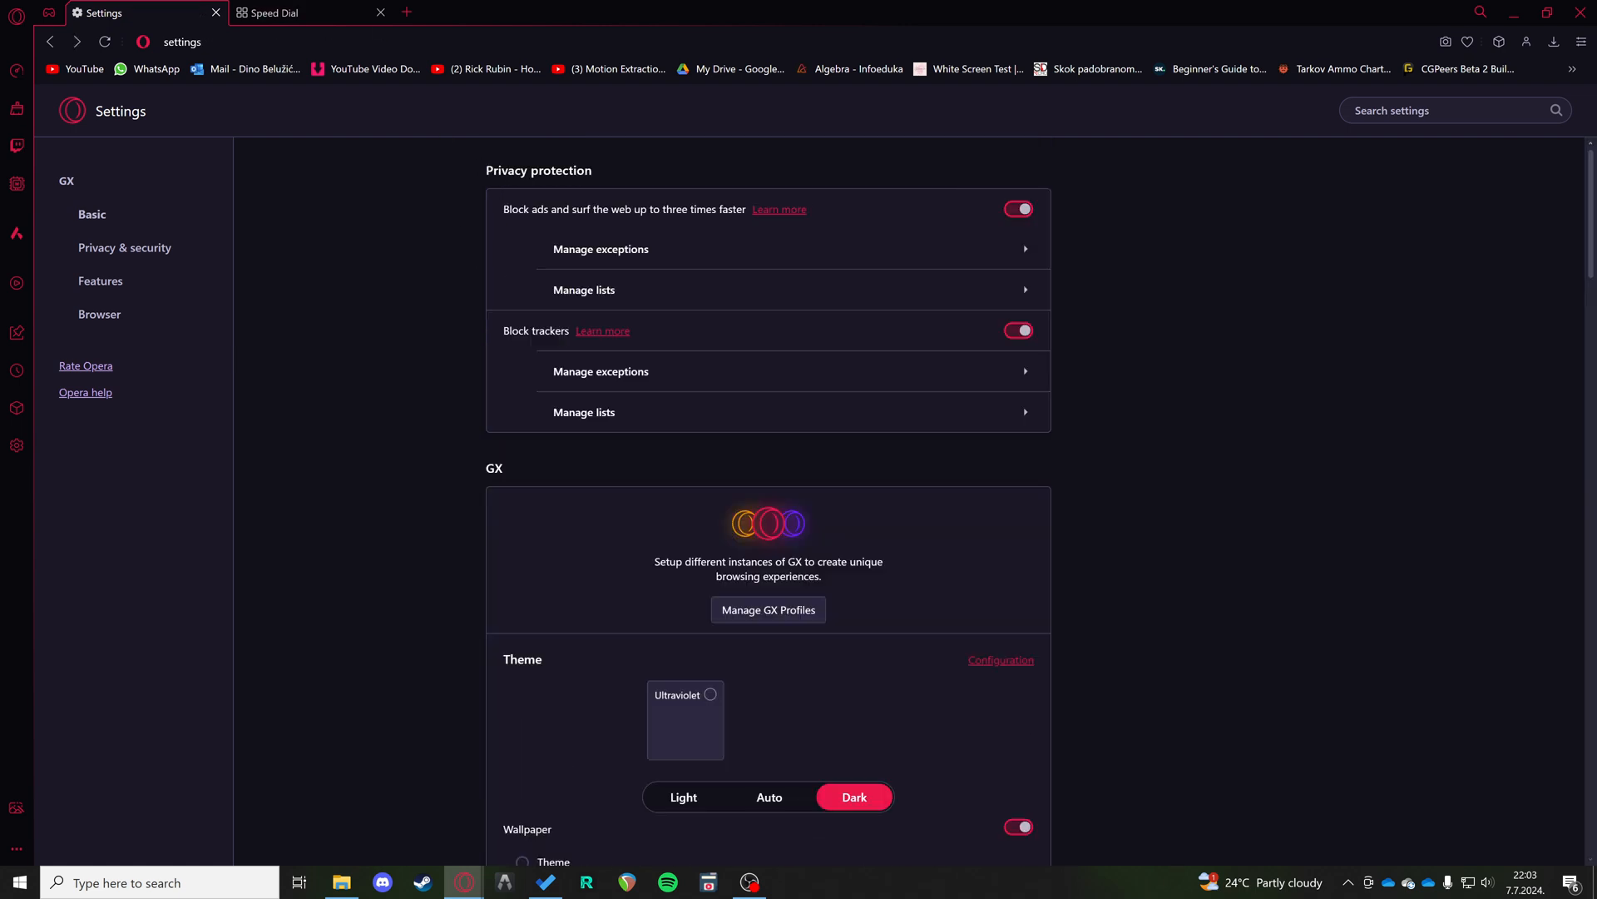
- Scroll the GX settings list down to the limiter and run-at-startup options
scroll(down, 3)
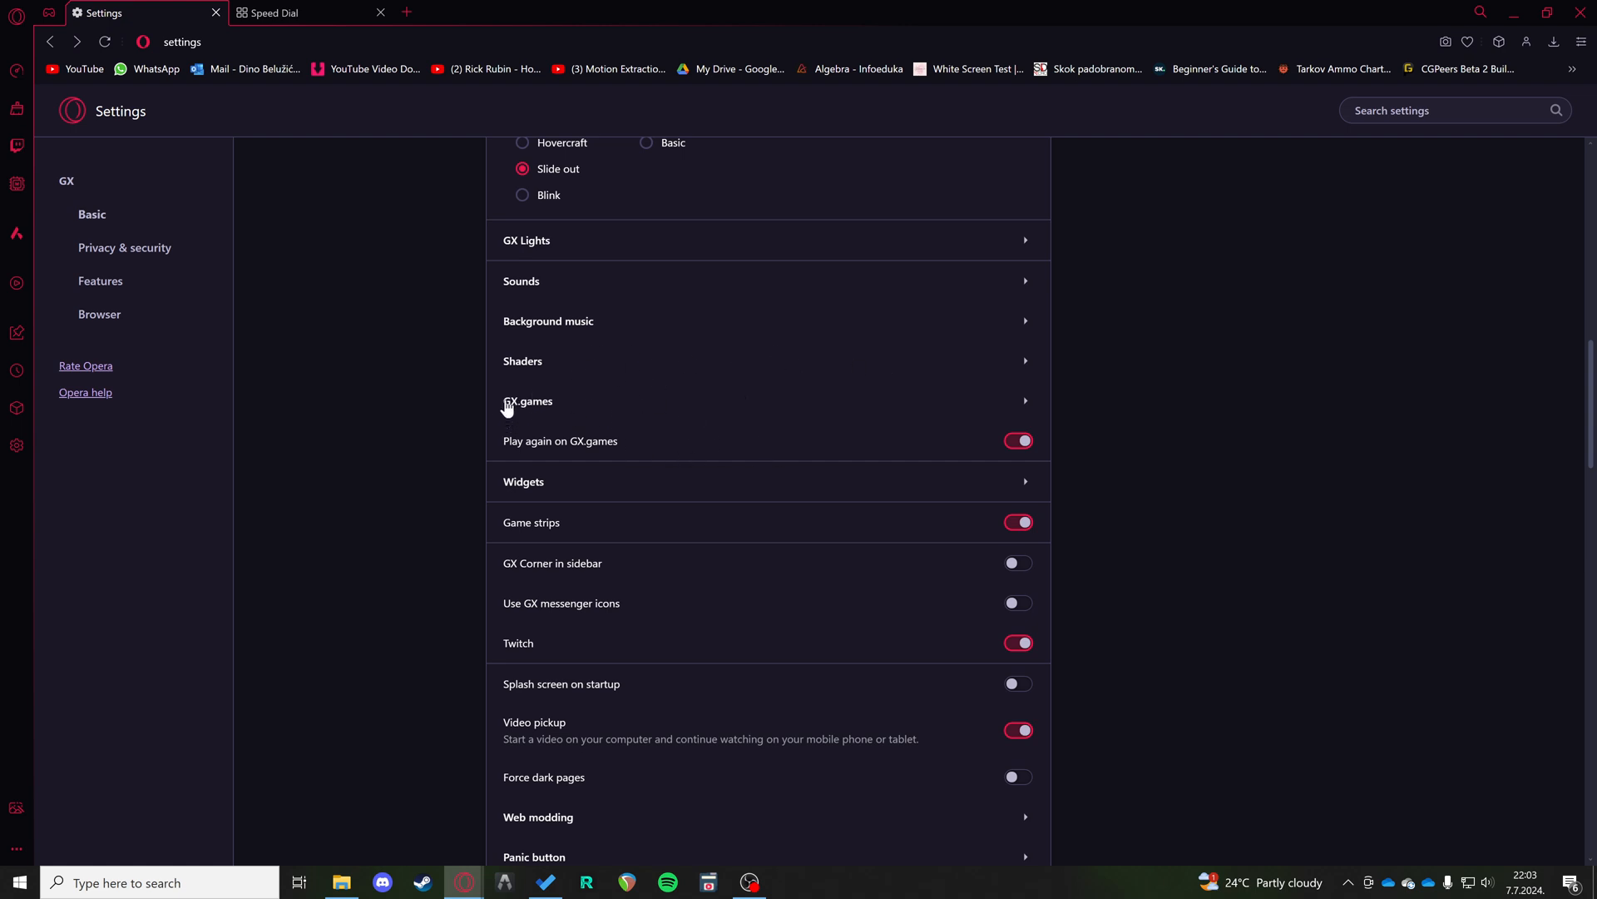
mouse_move(521, 402)
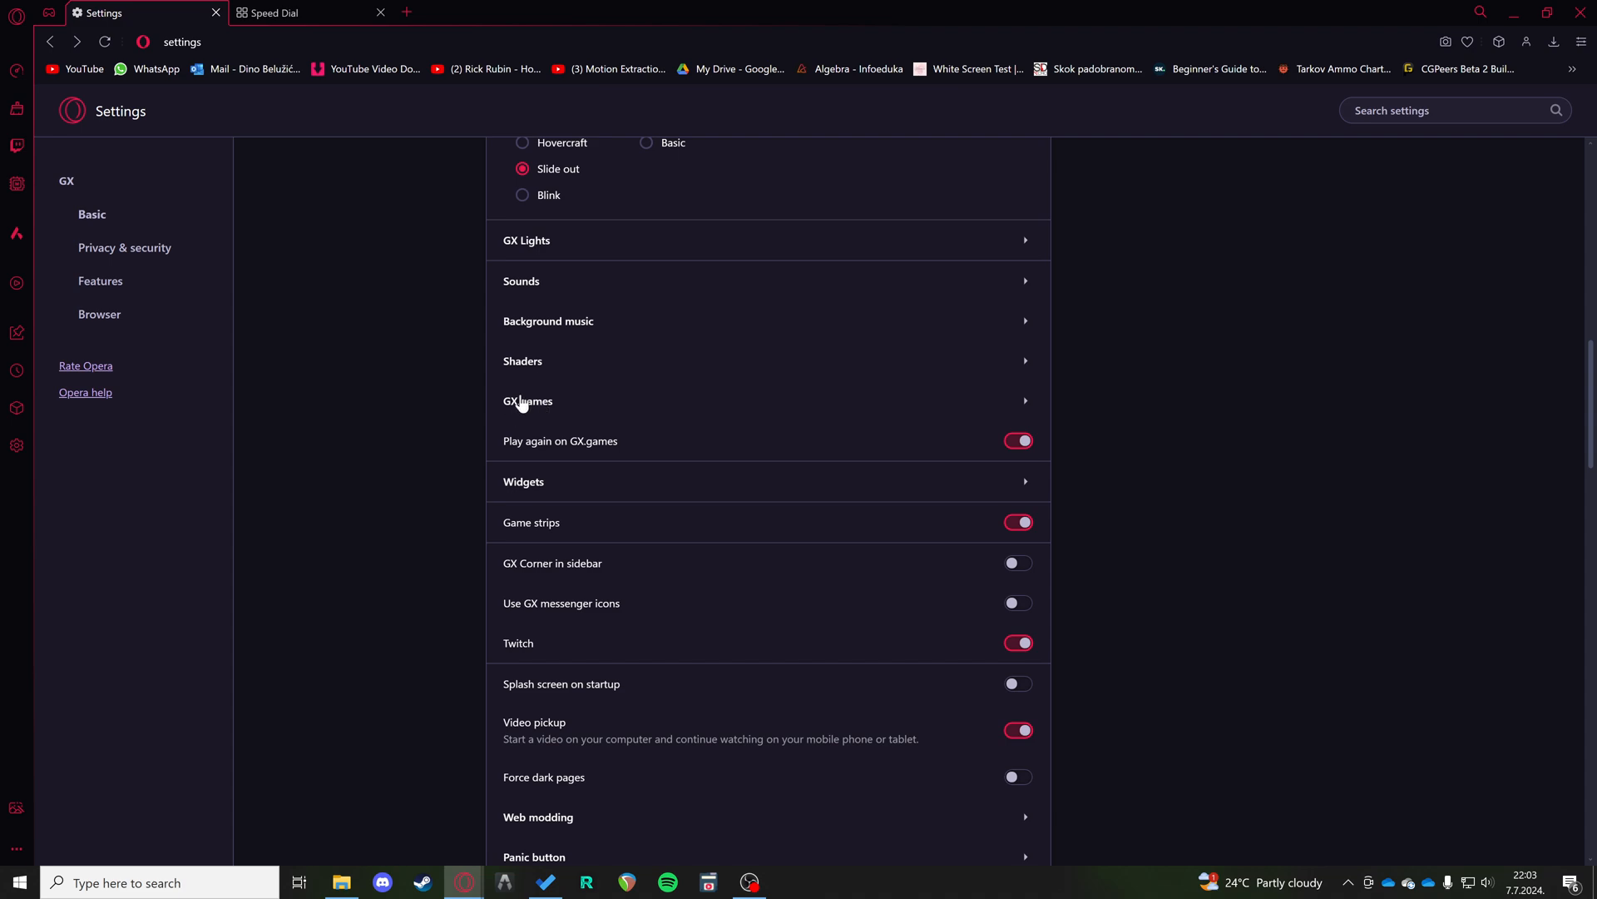
mouse_move(561, 389)
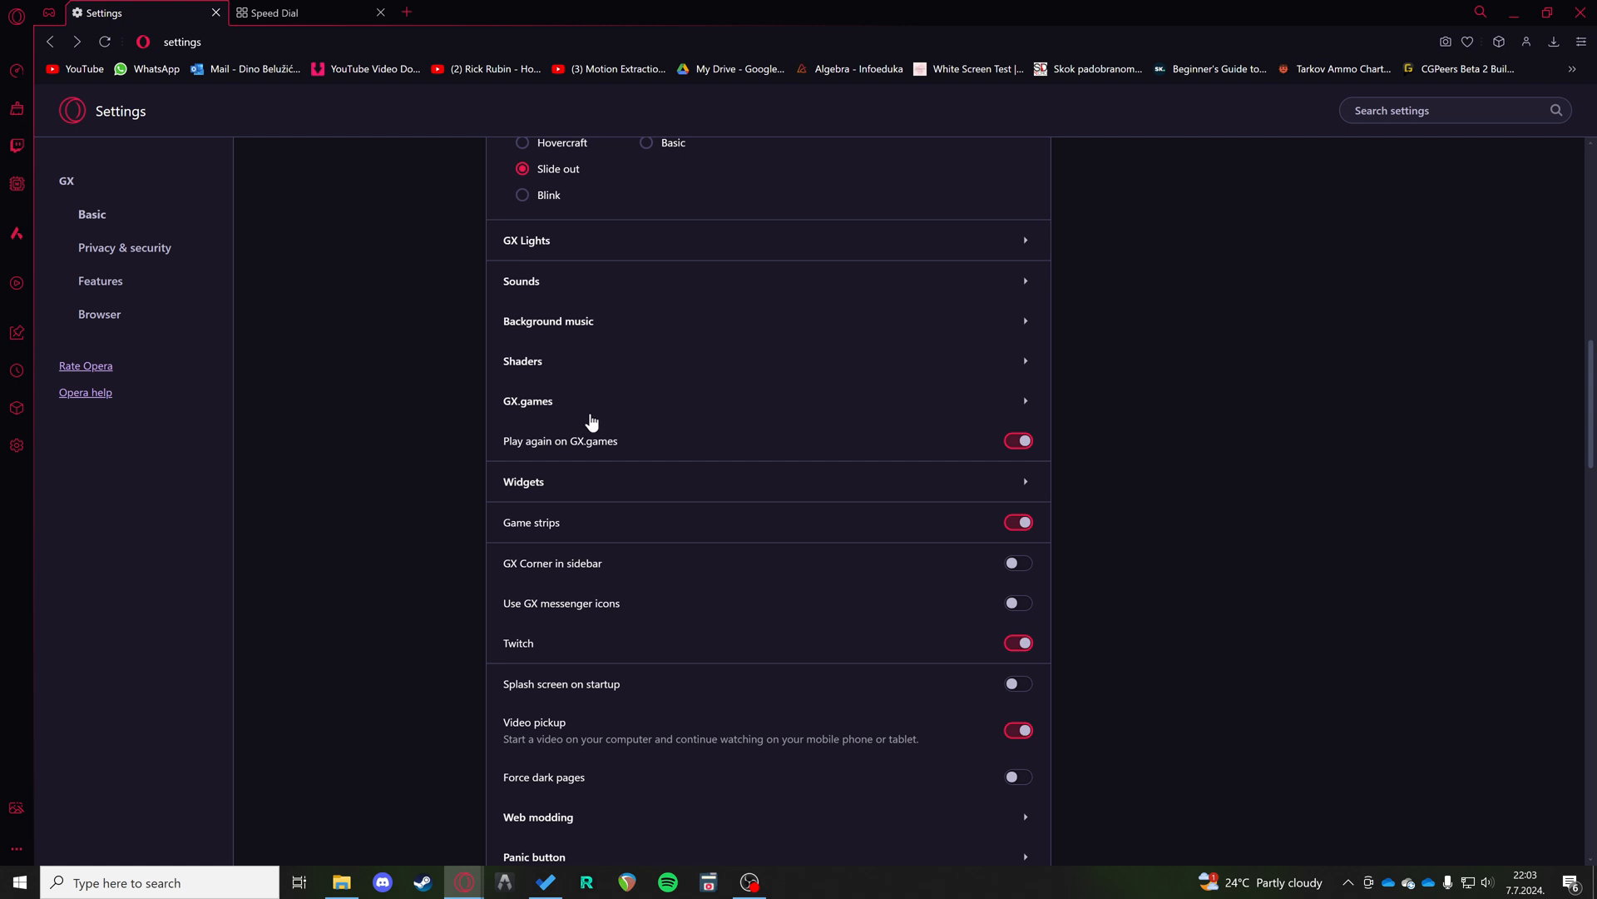
scroll(down, 3)
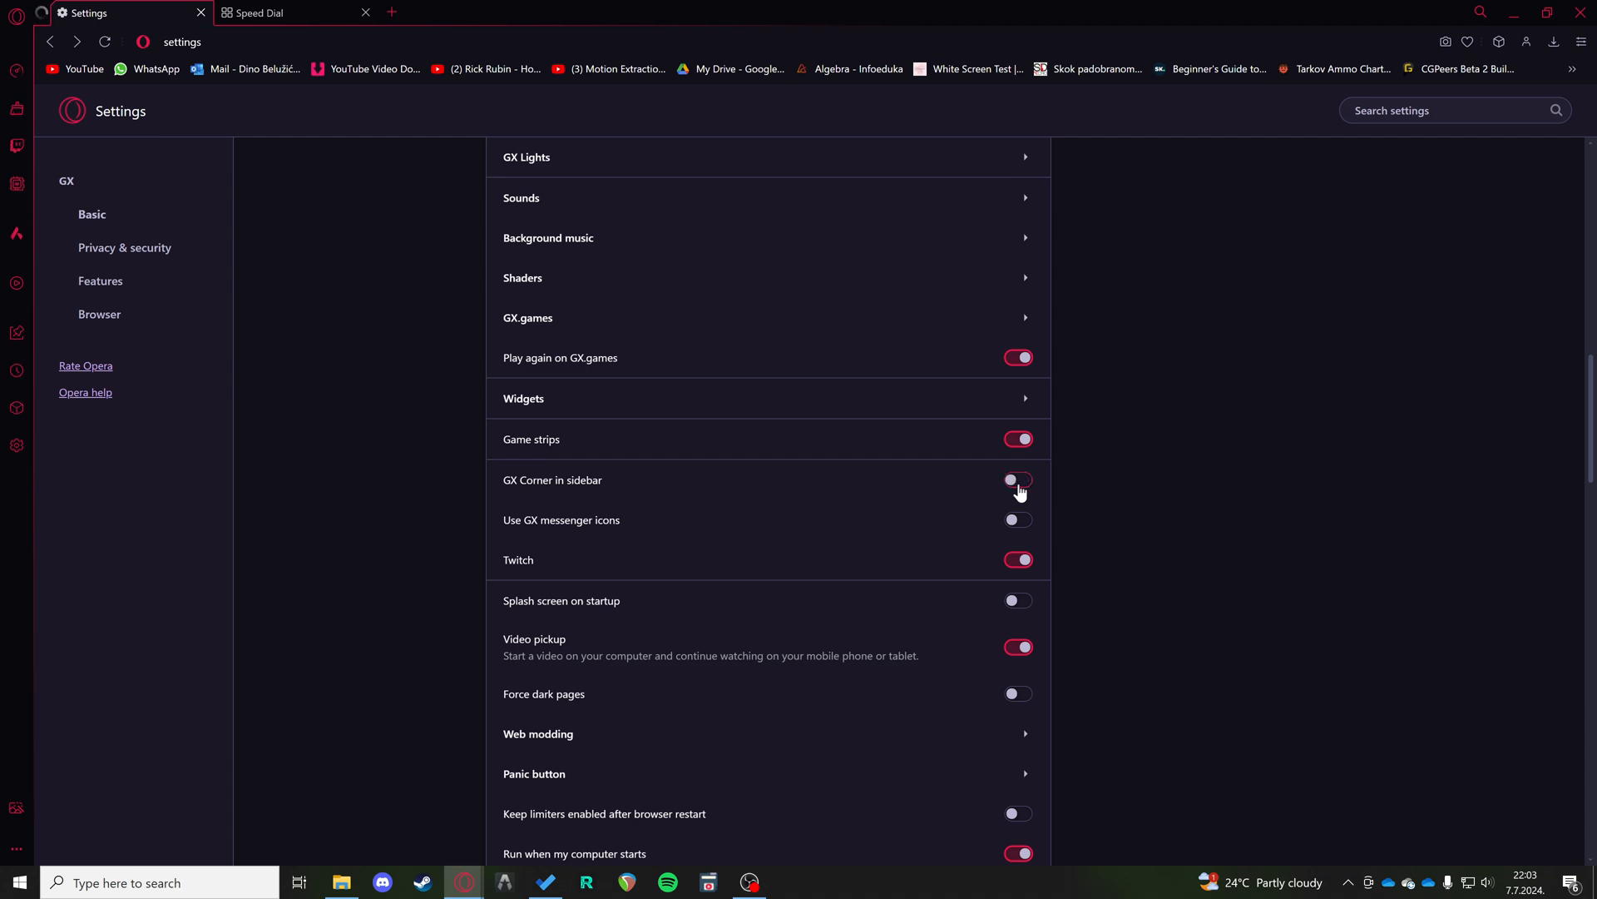
click(1017, 479)
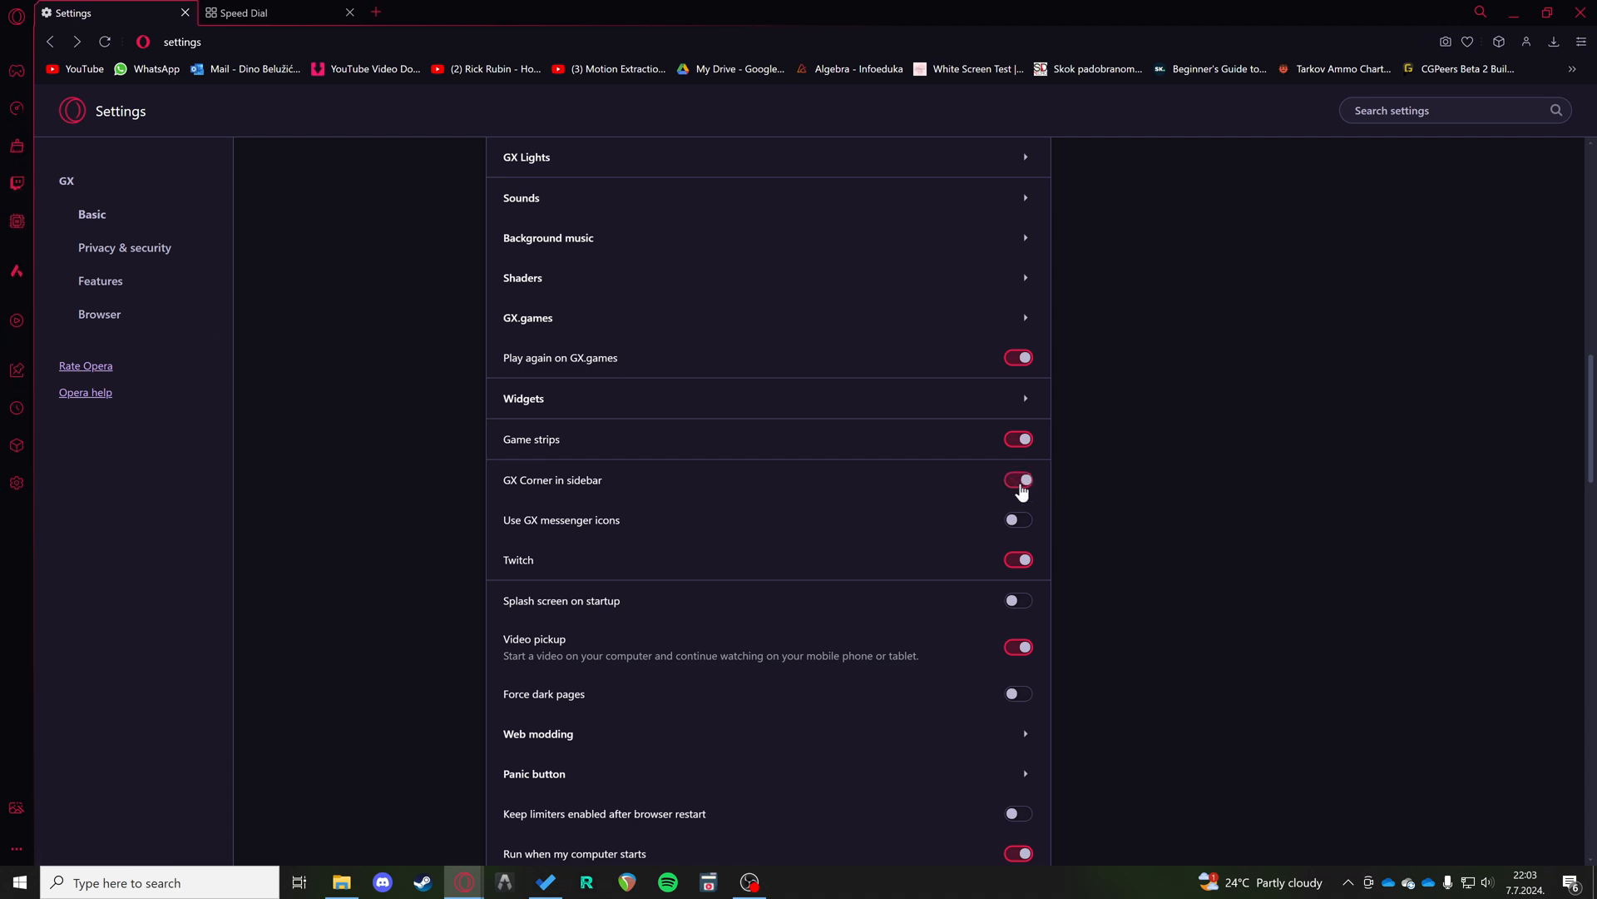
click(1018, 479)
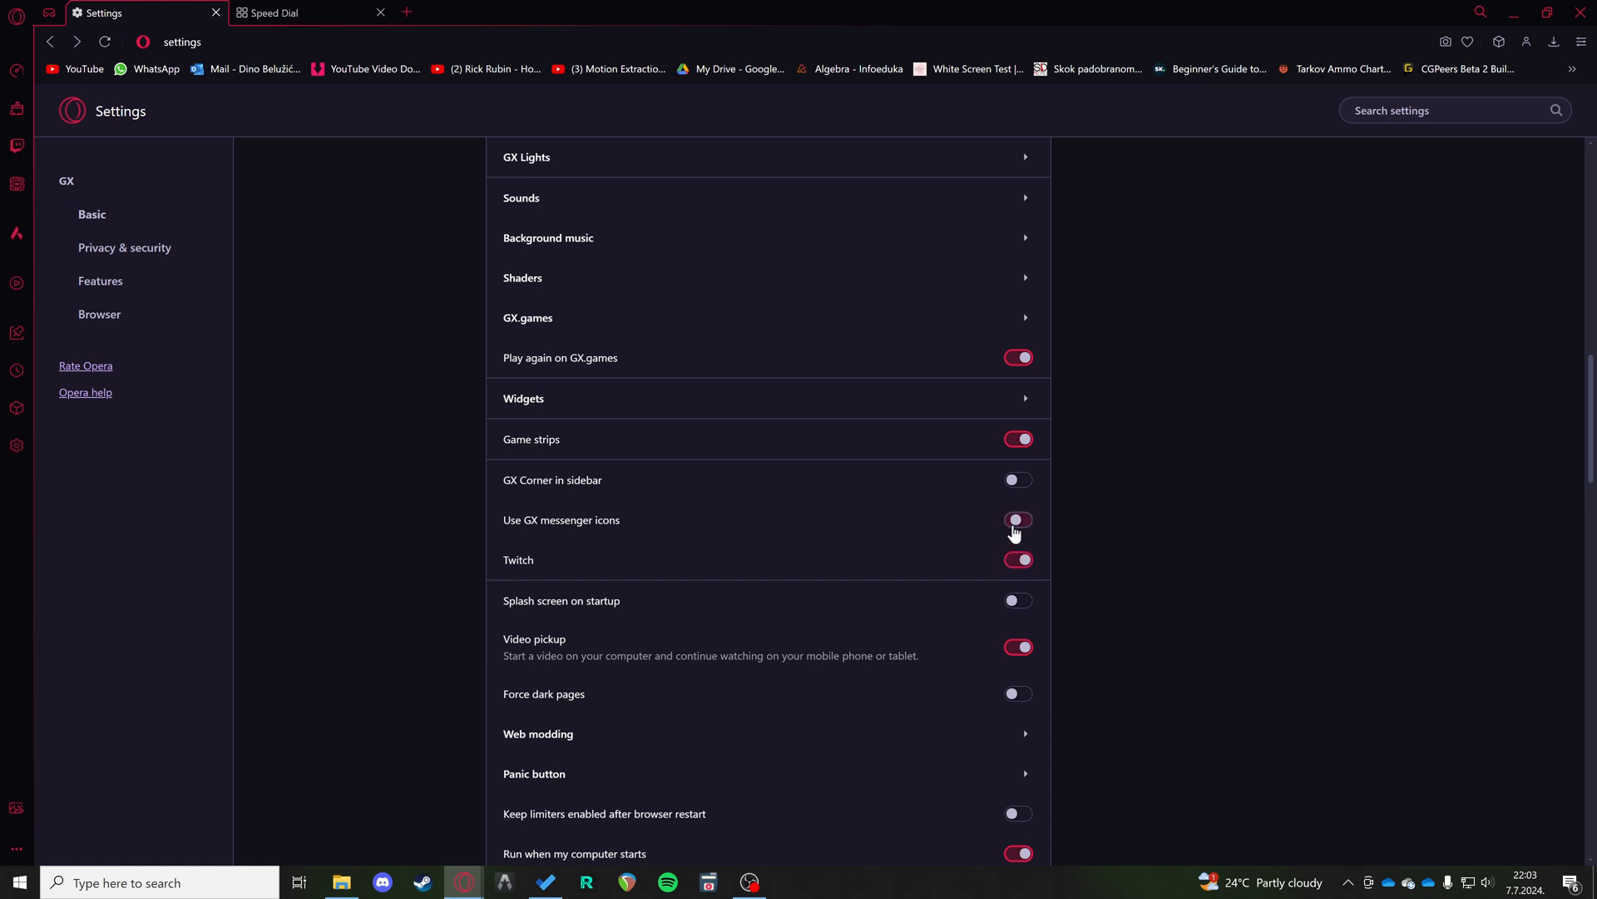
click(1017, 519)
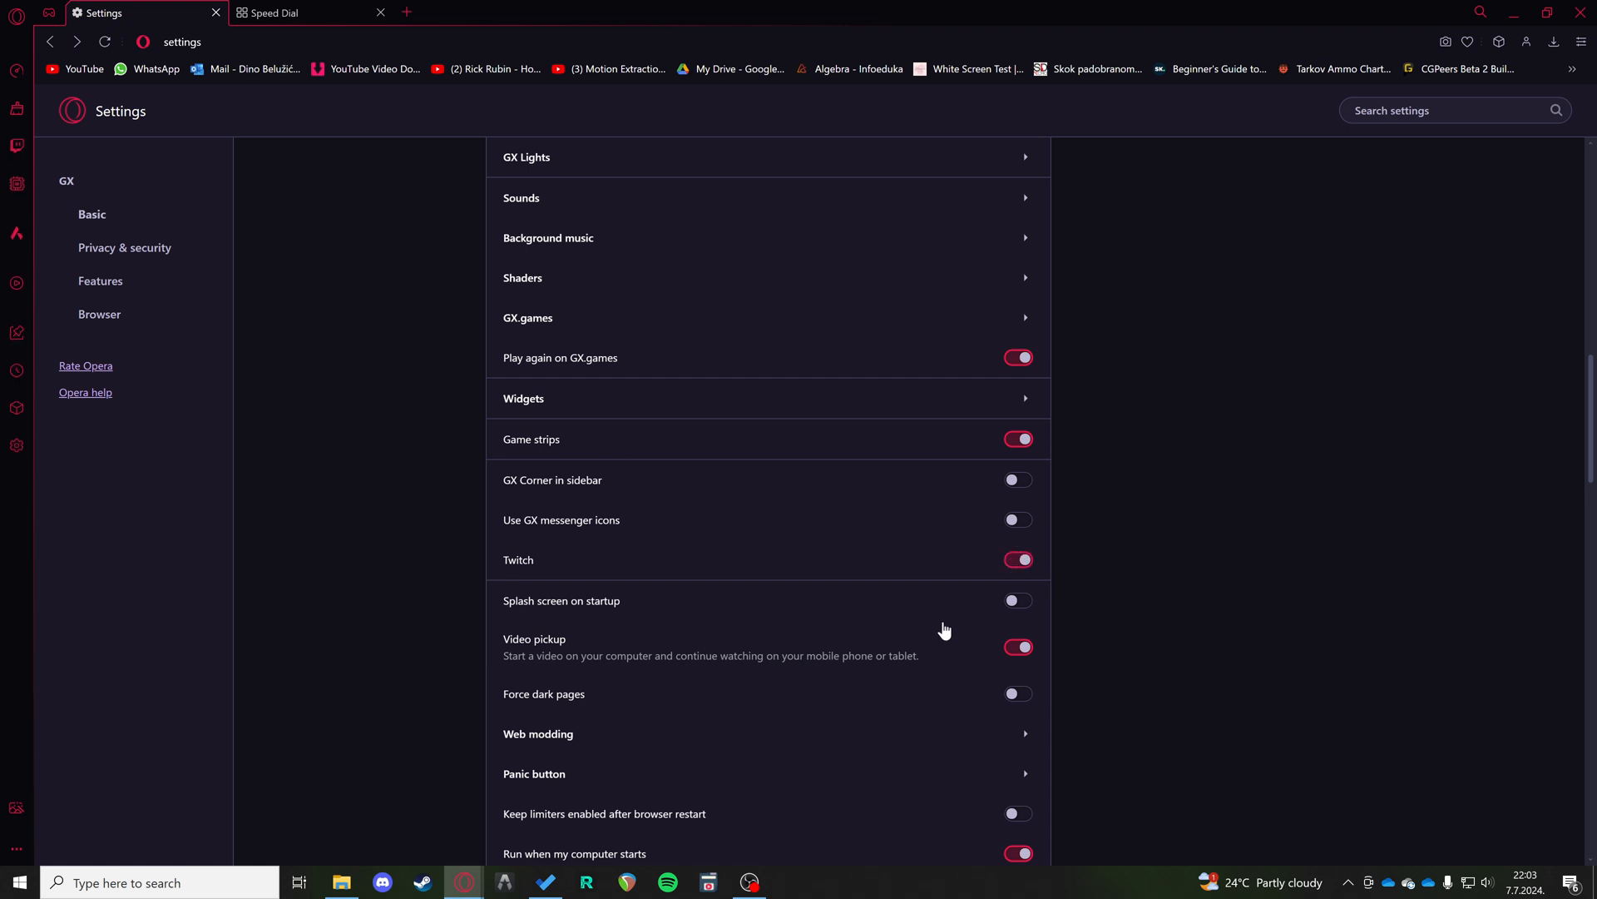
scroll(down, 3)
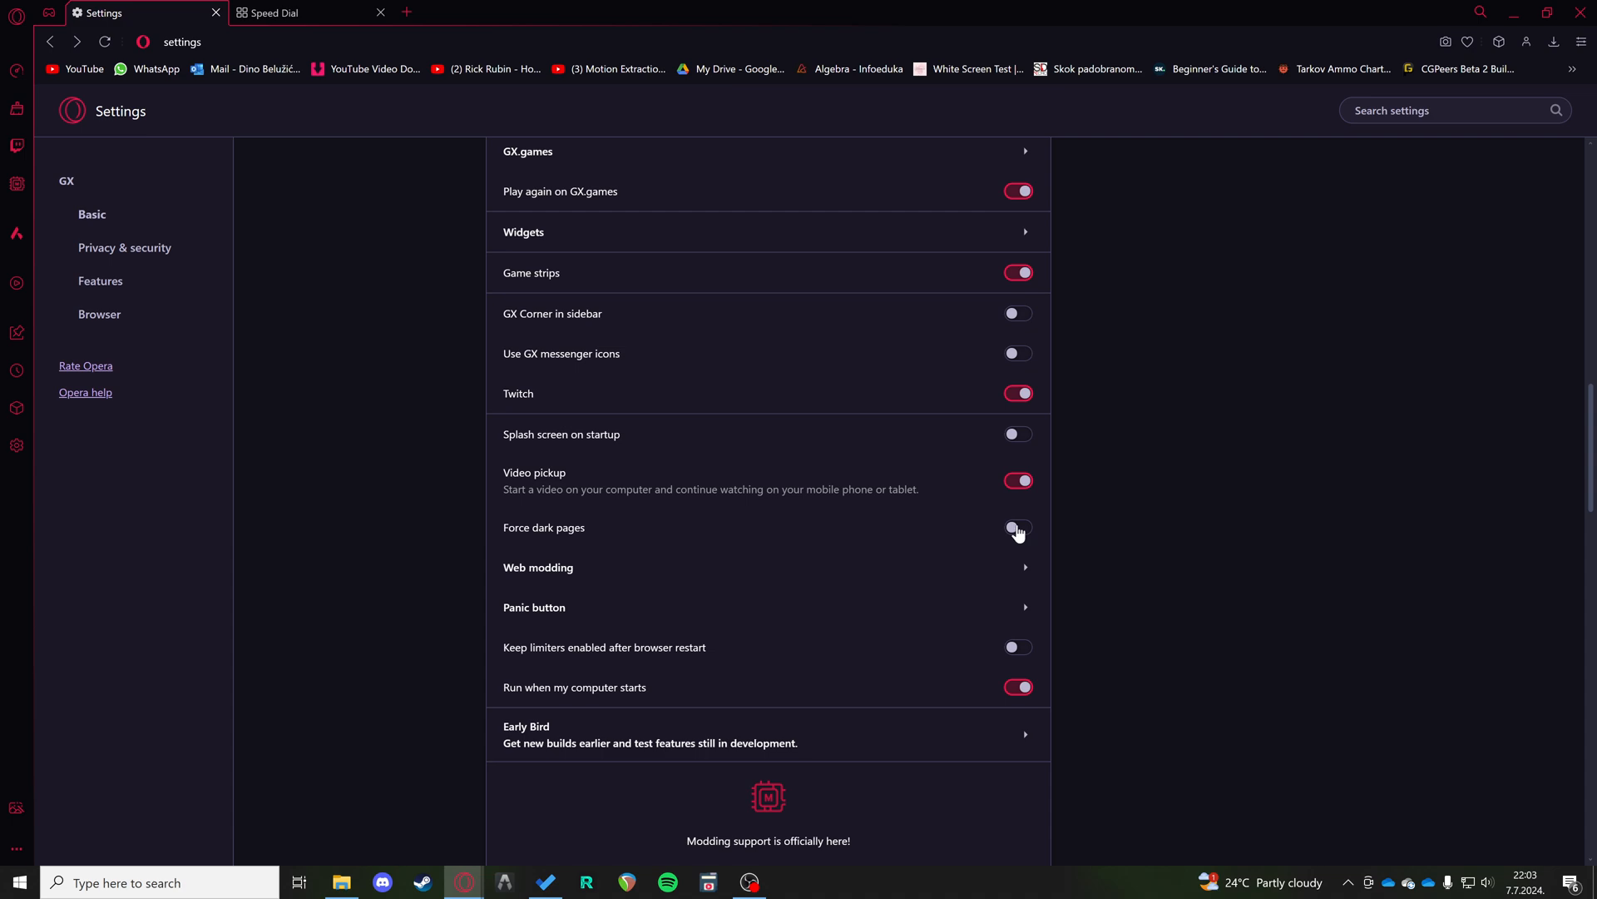
mouse_move(1018, 532)
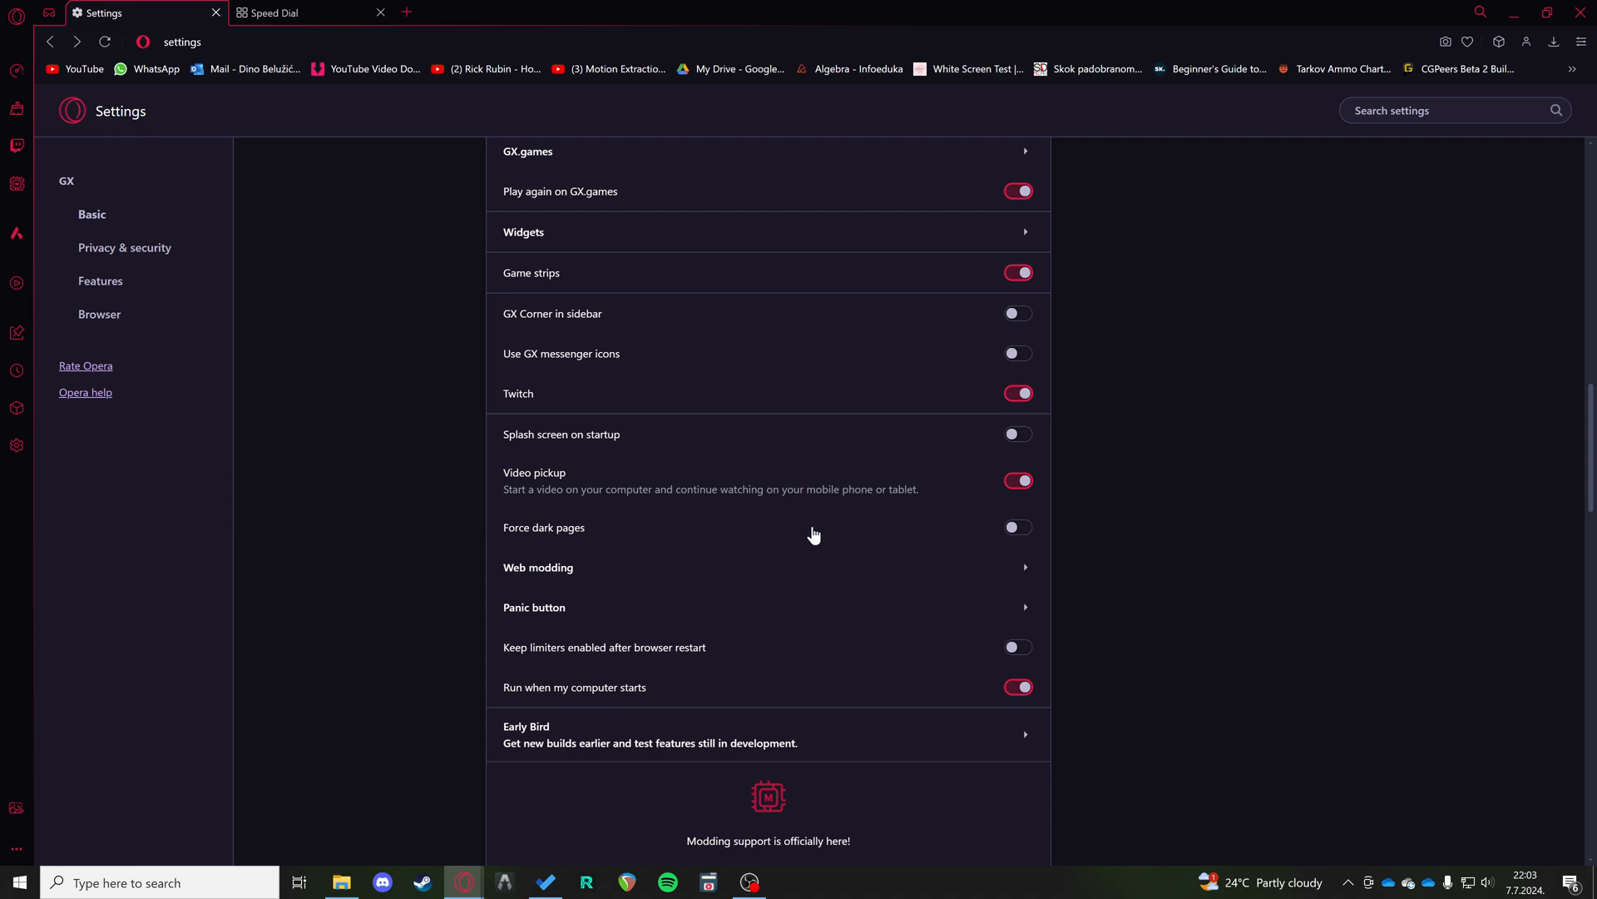
scroll(down, 3)
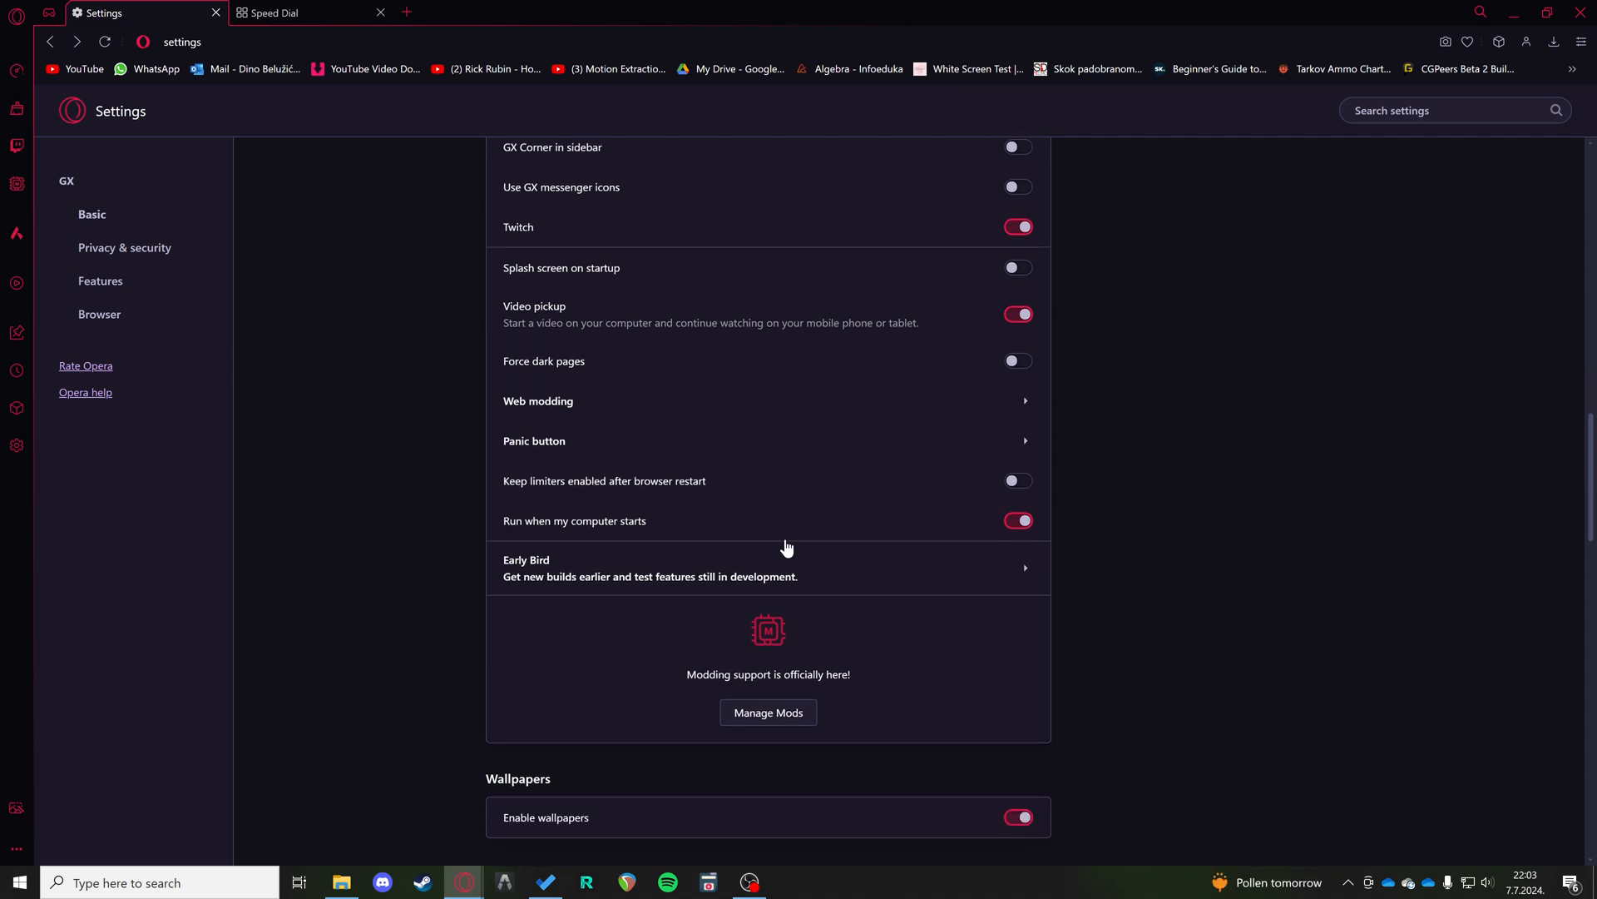
scroll(down, 3)
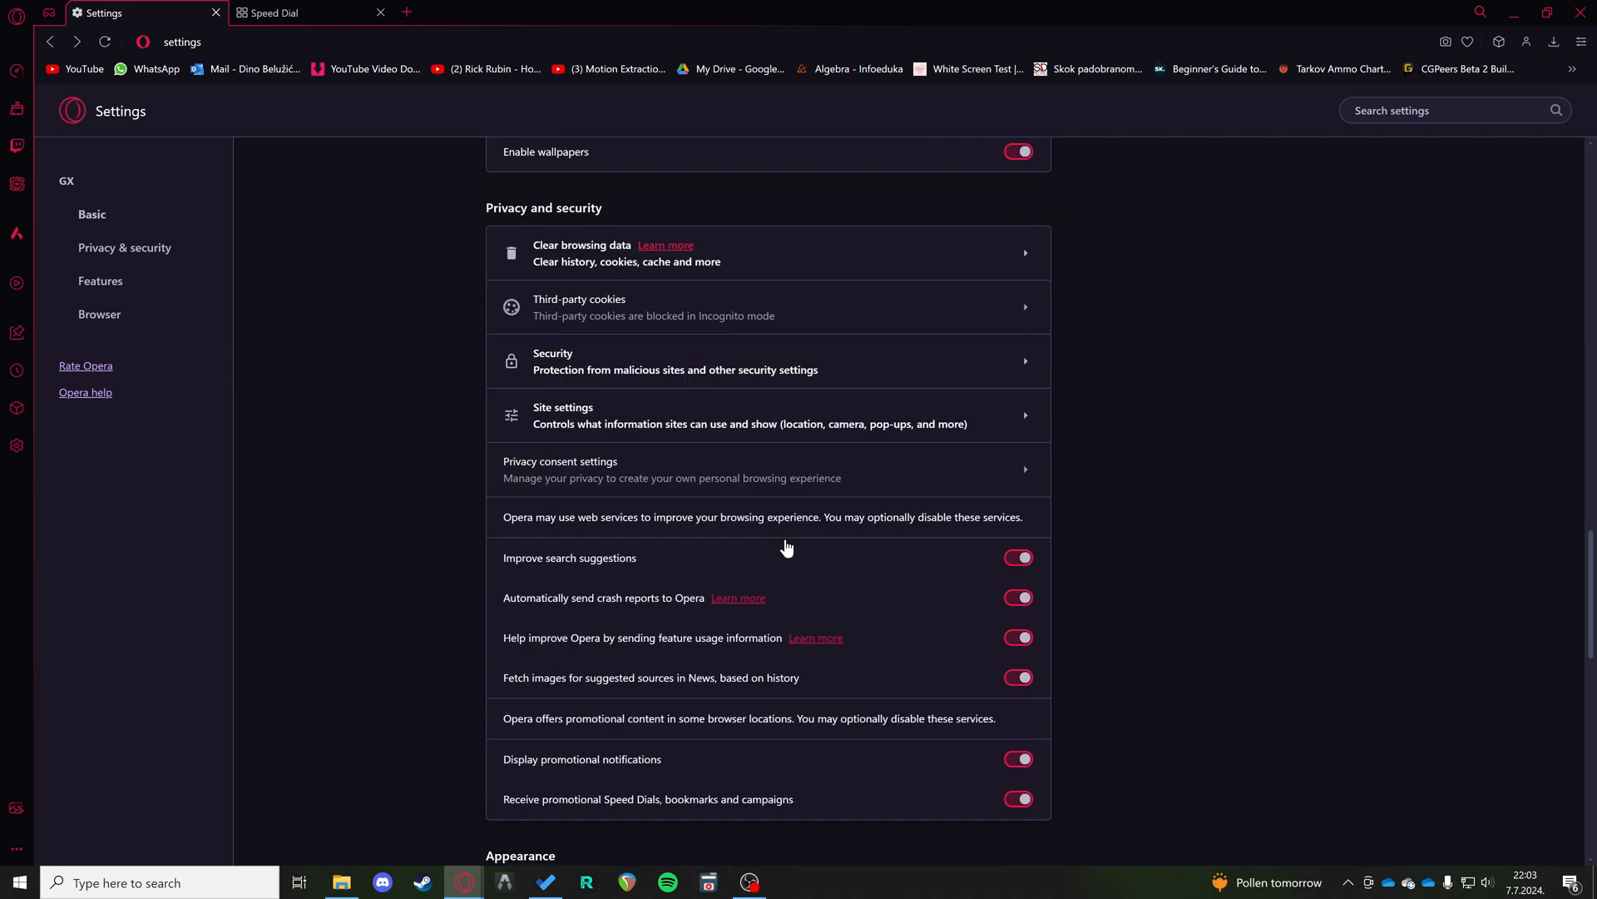
scroll(down, 3)
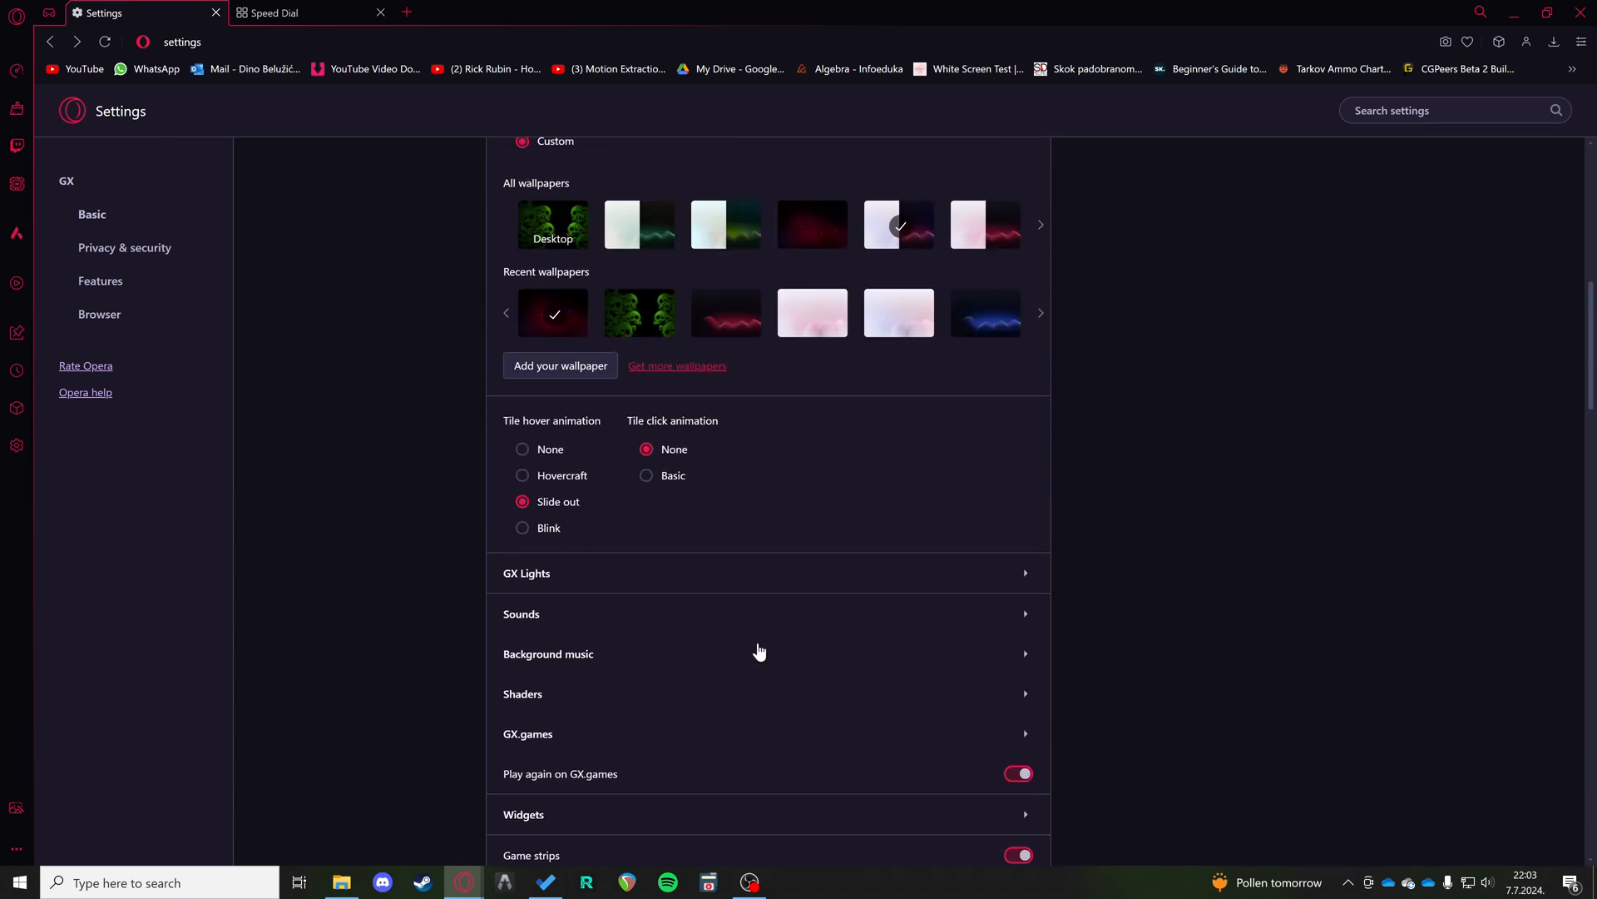
scroll(down, 3)
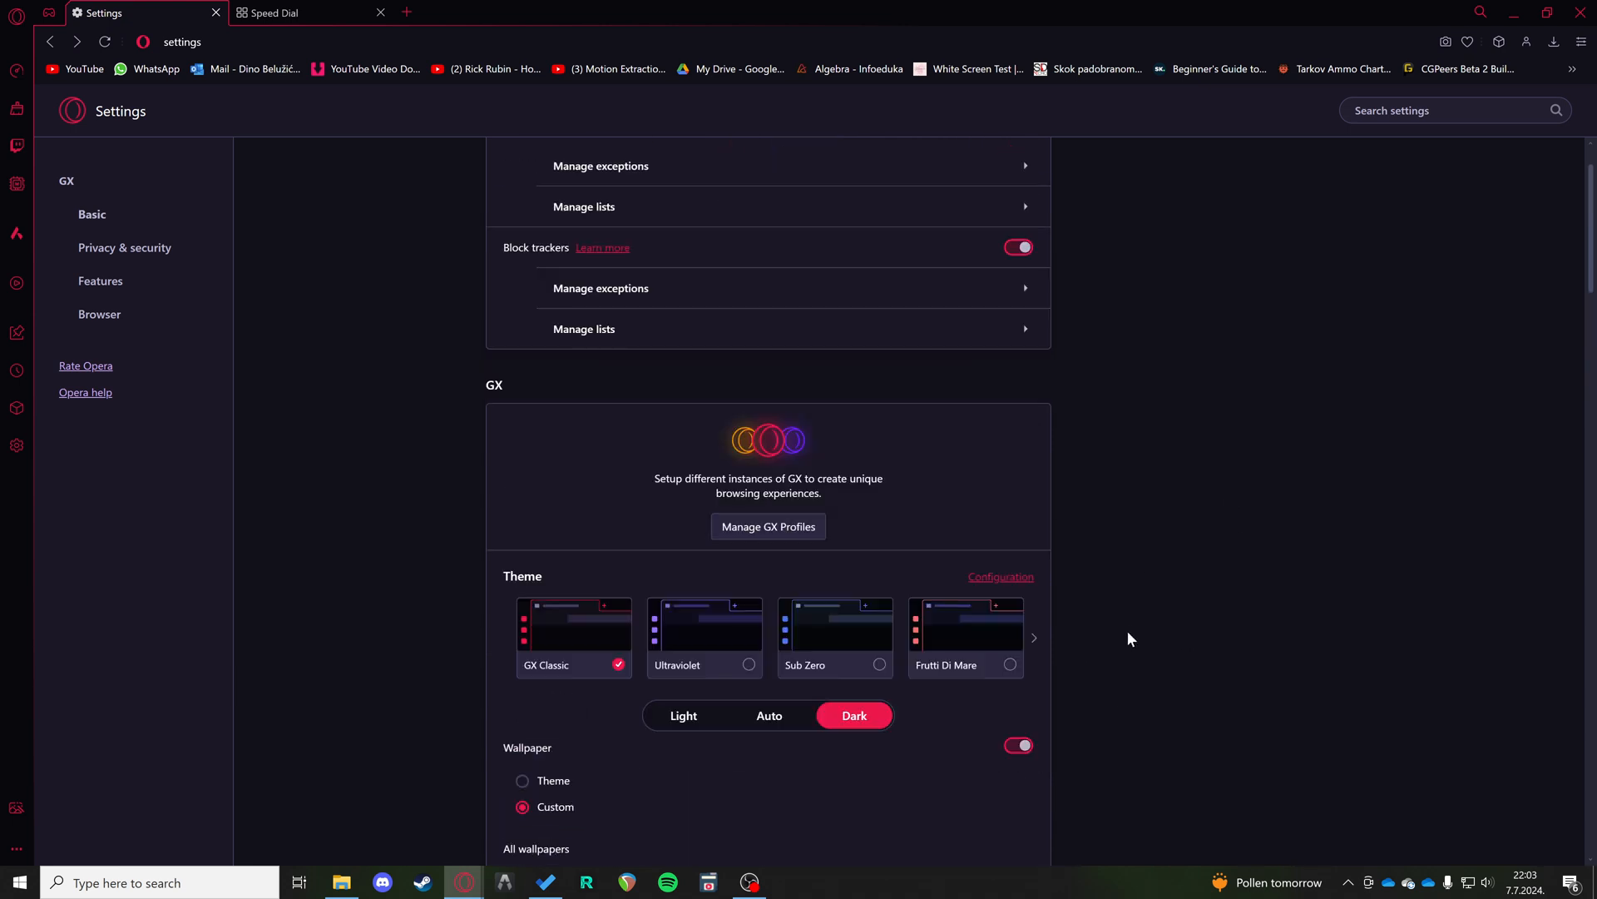
mouse_move(1093, 459)
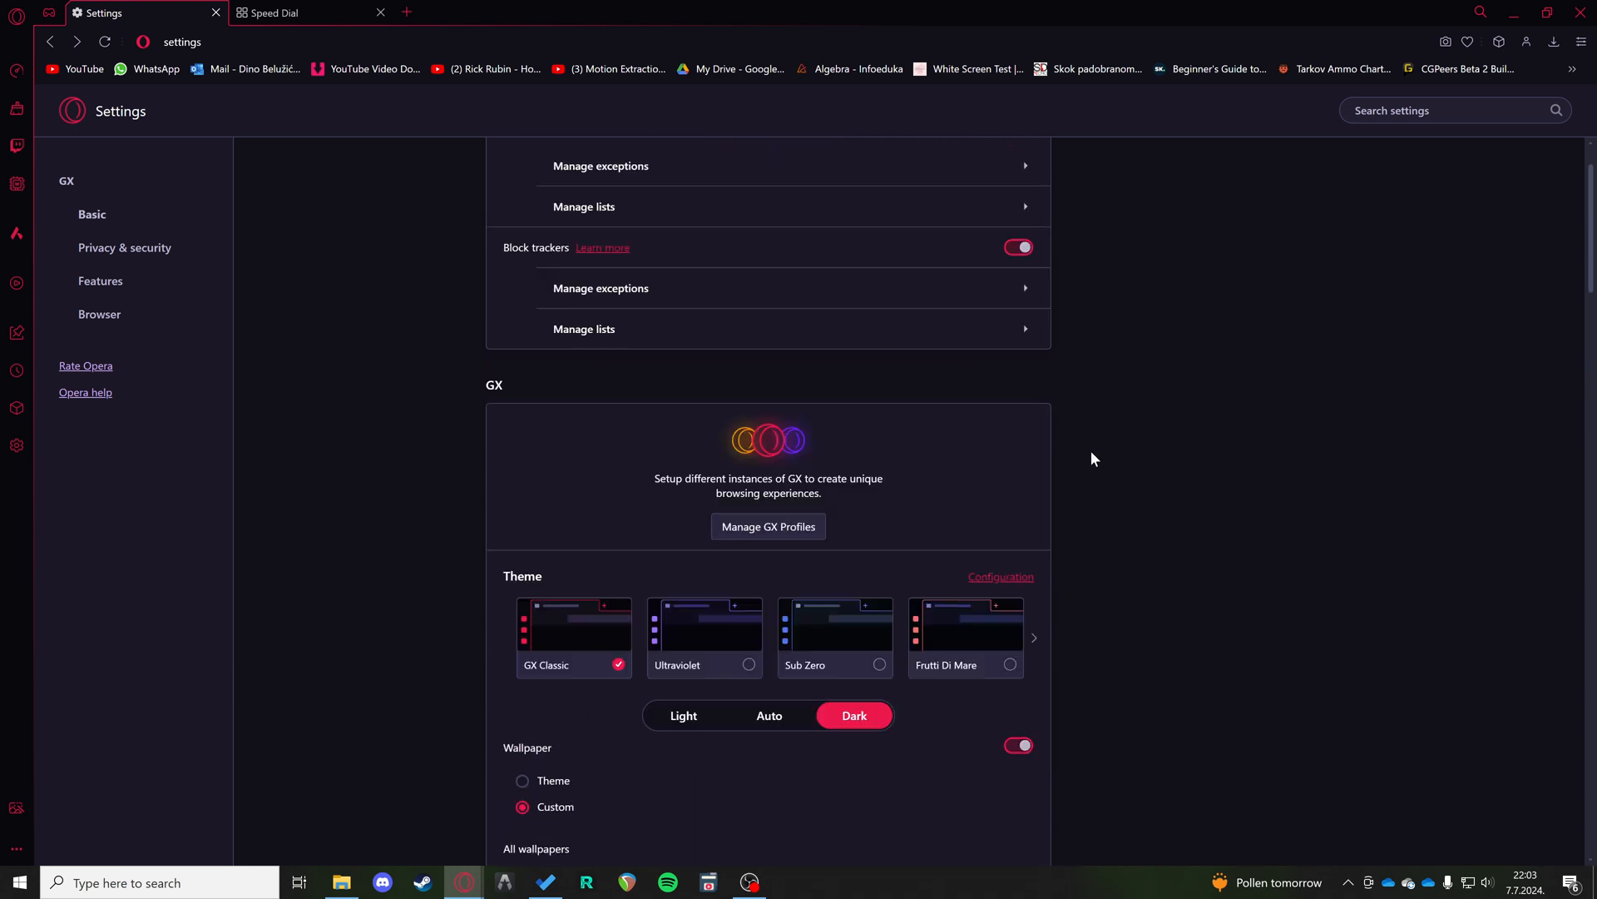